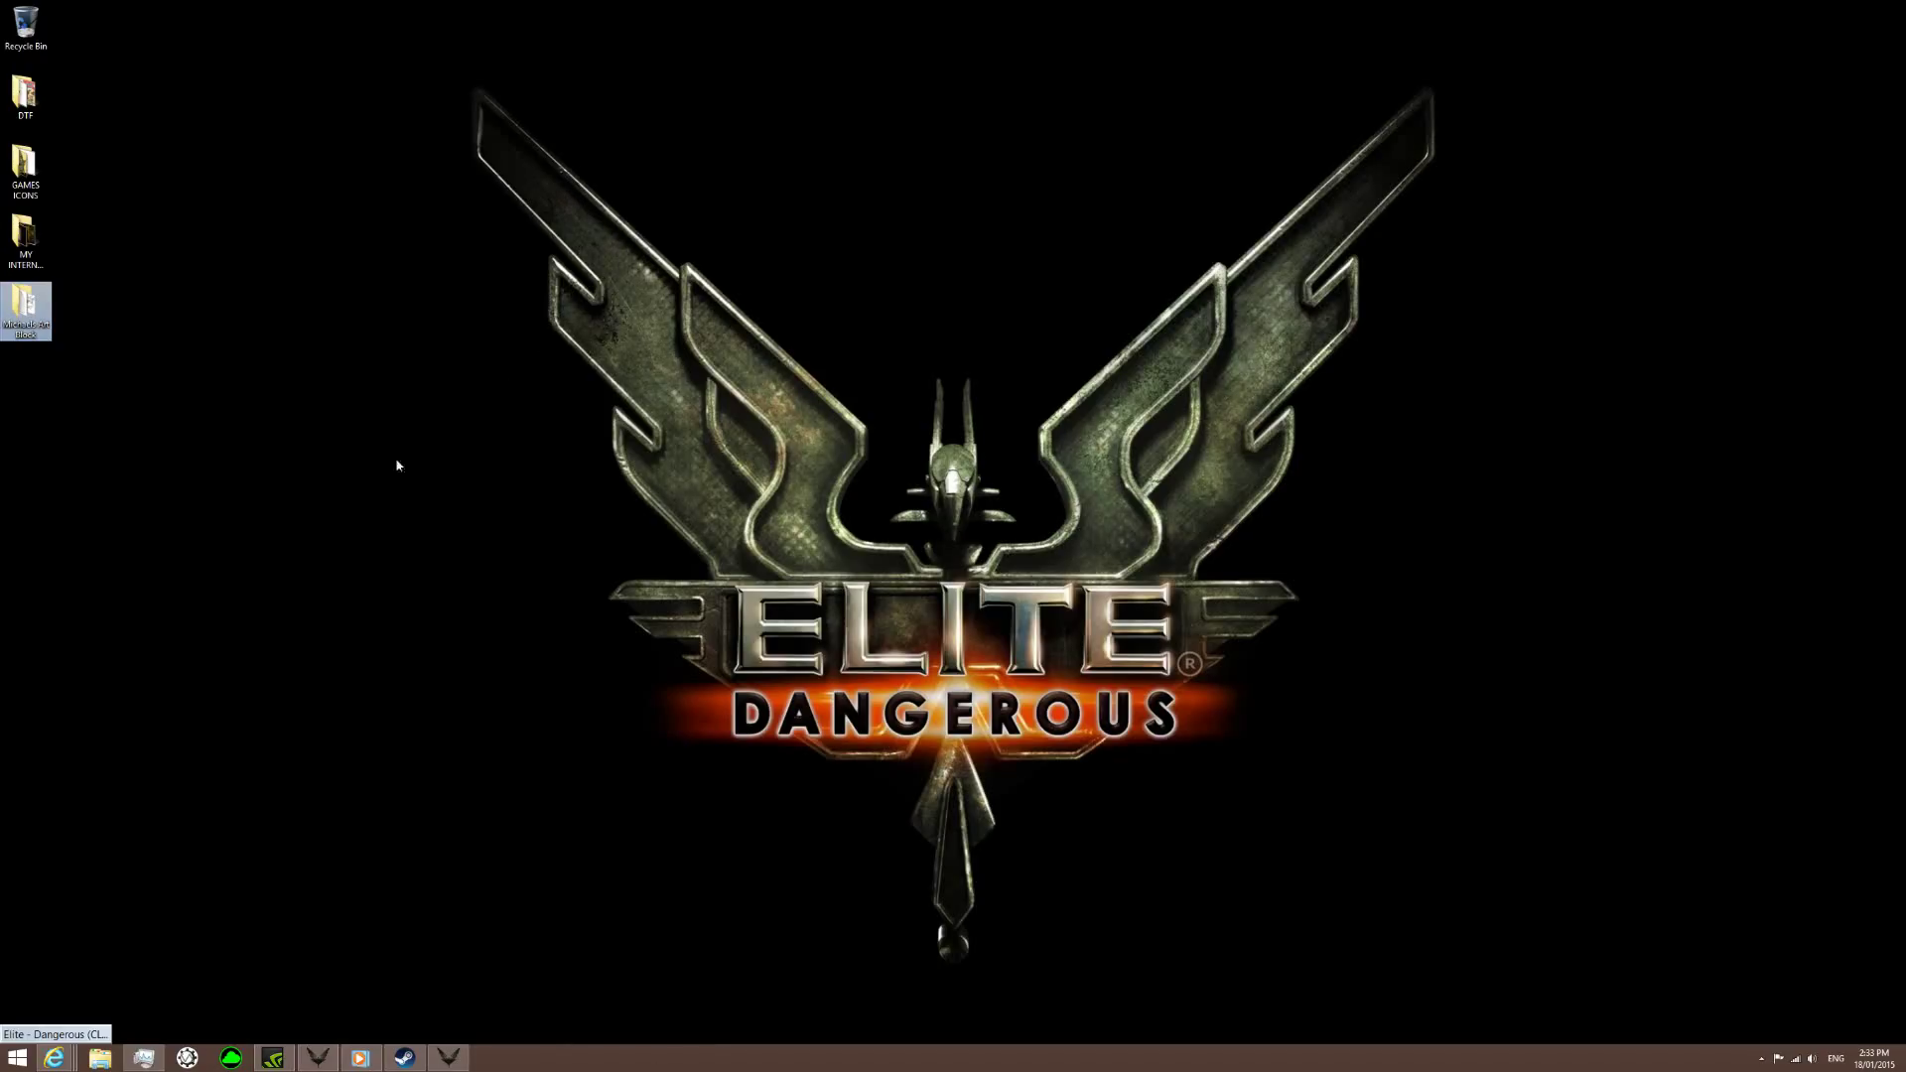
mouse_move(426, 554)
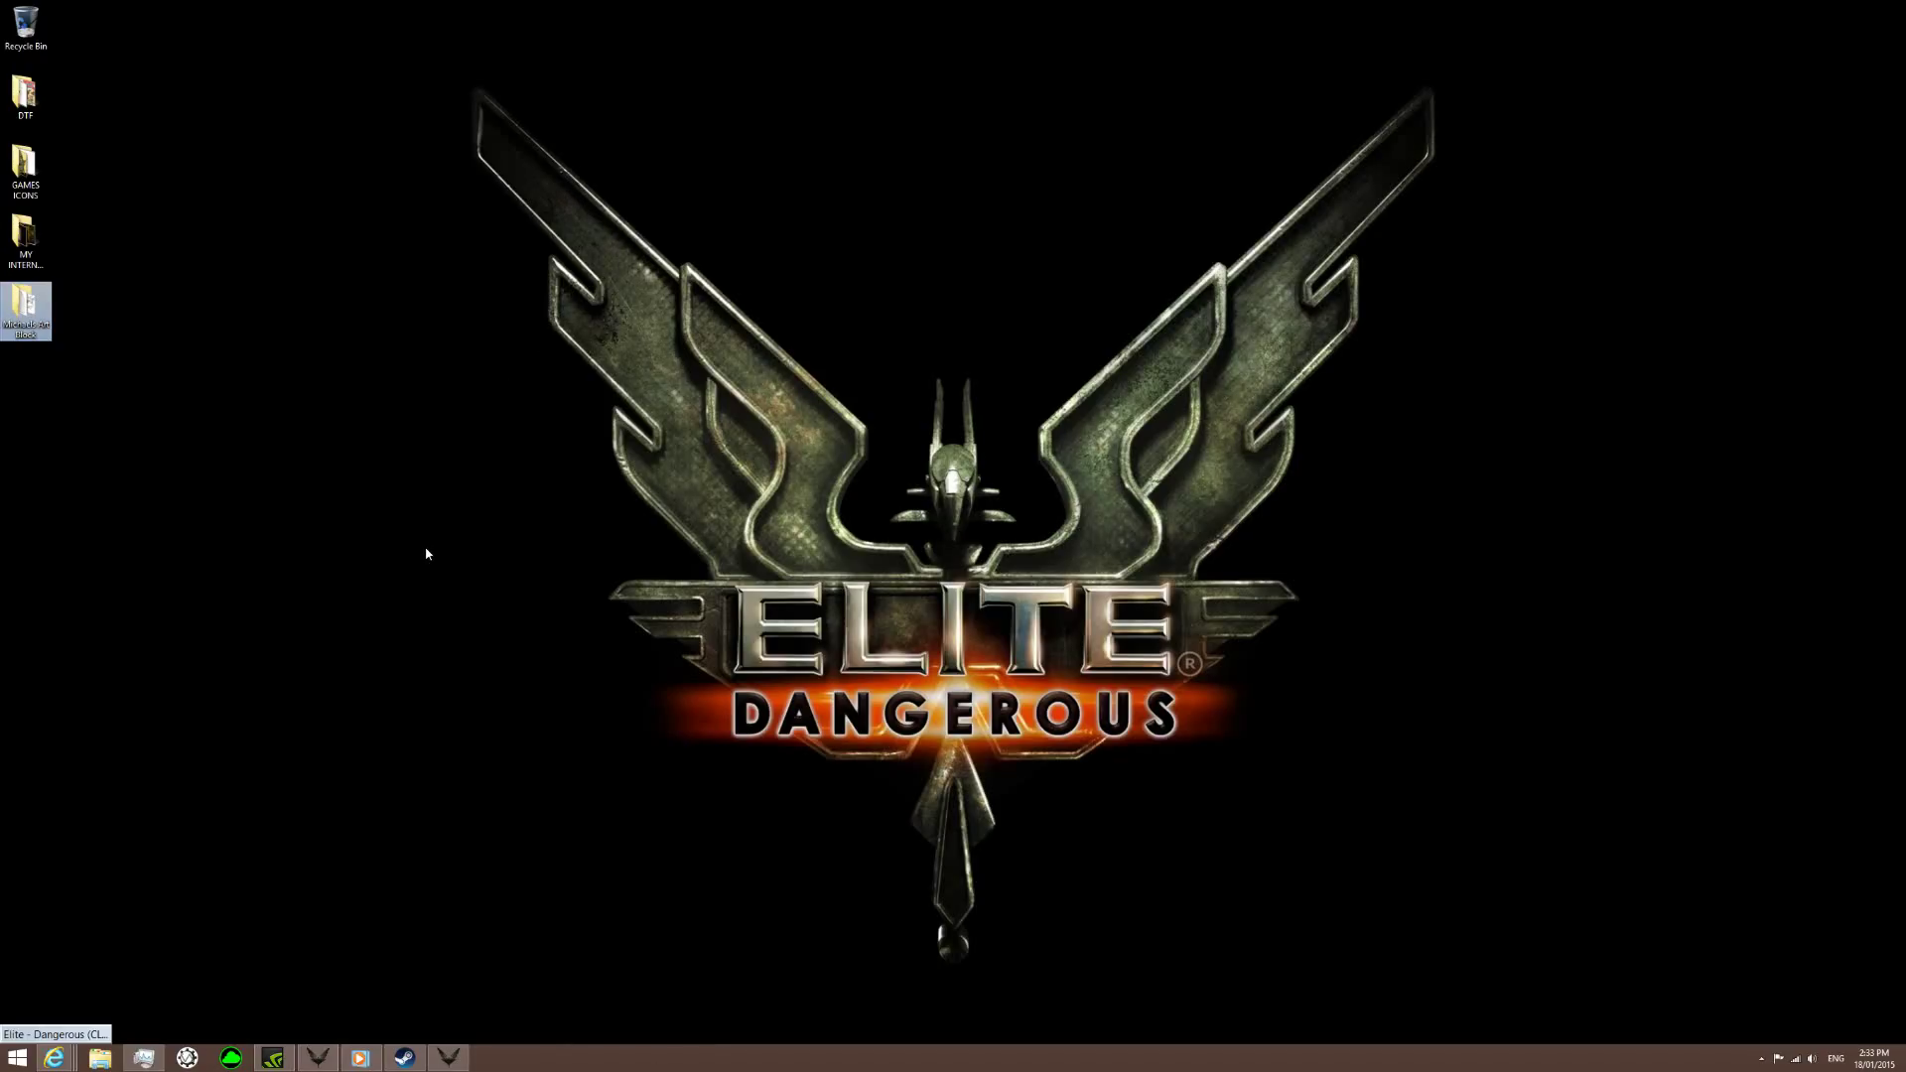
mouse_move(441, 730)
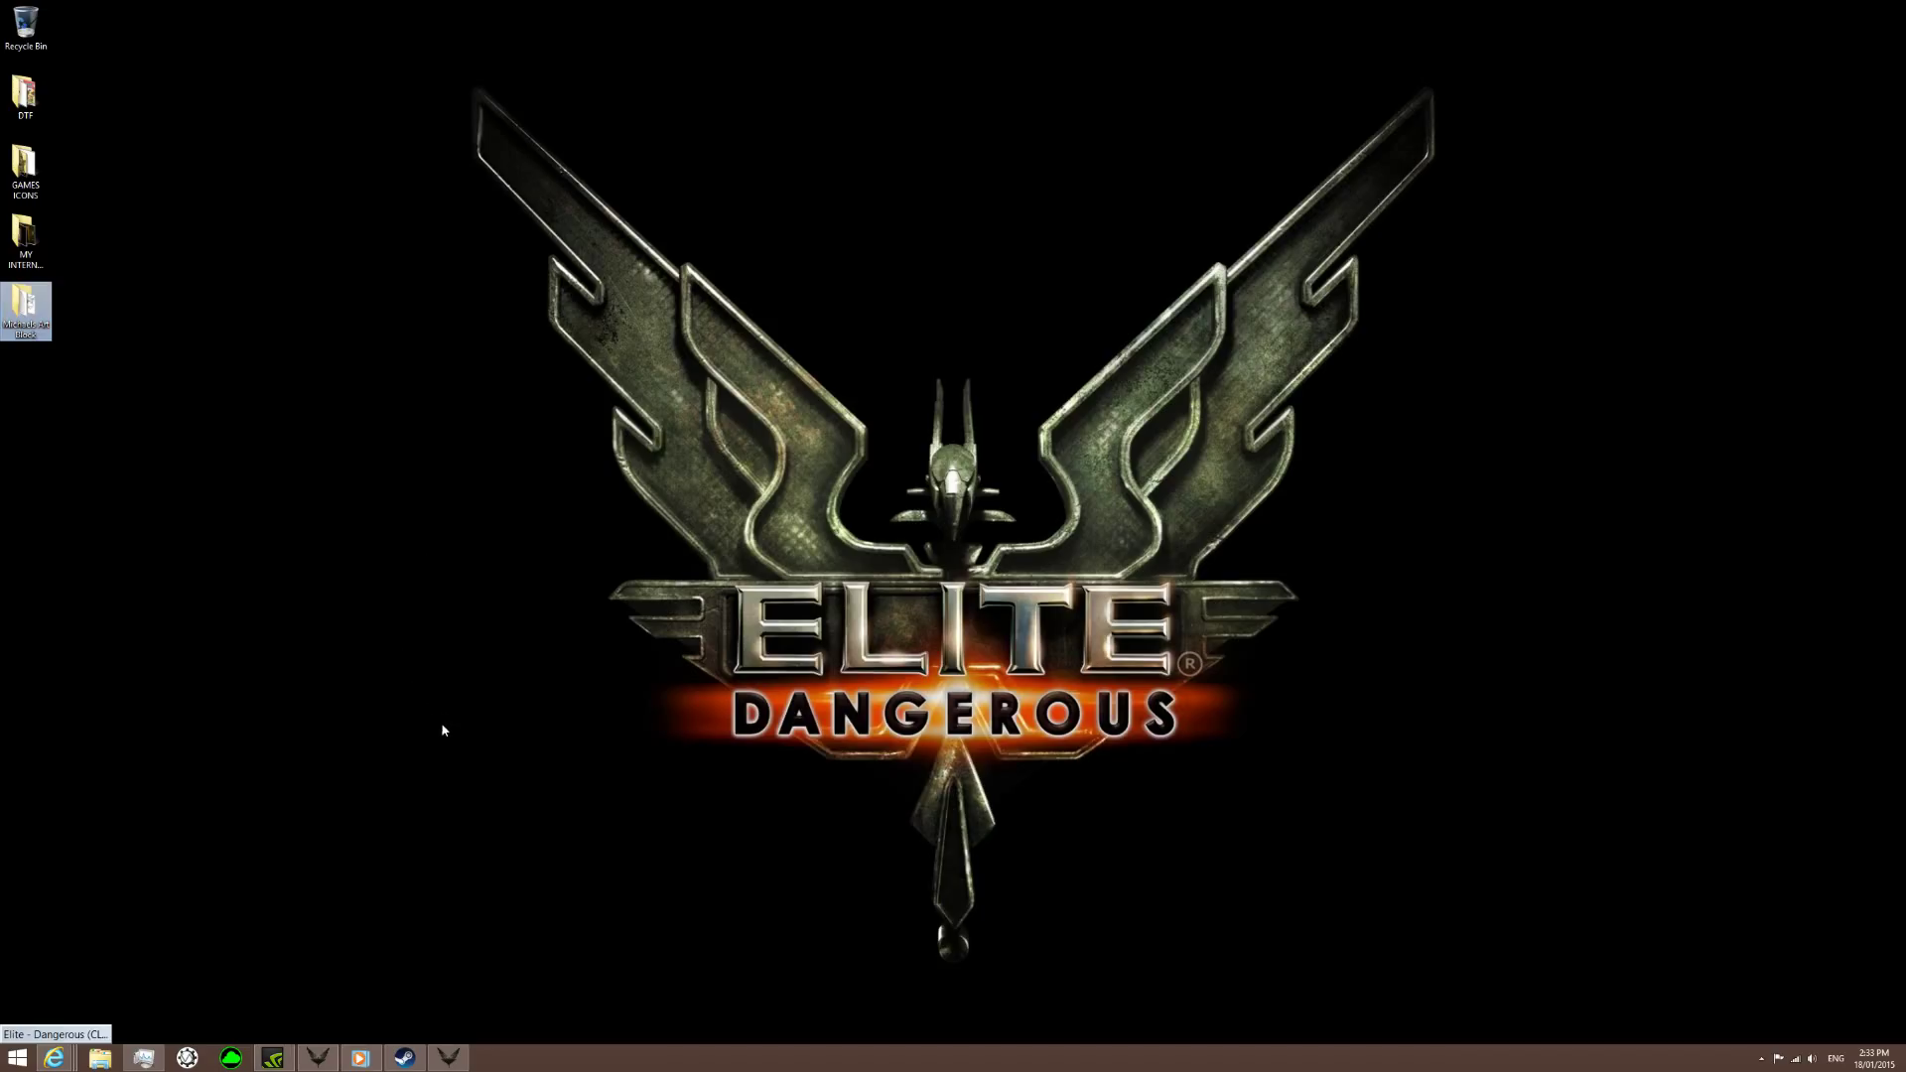
mouse_move(450, 757)
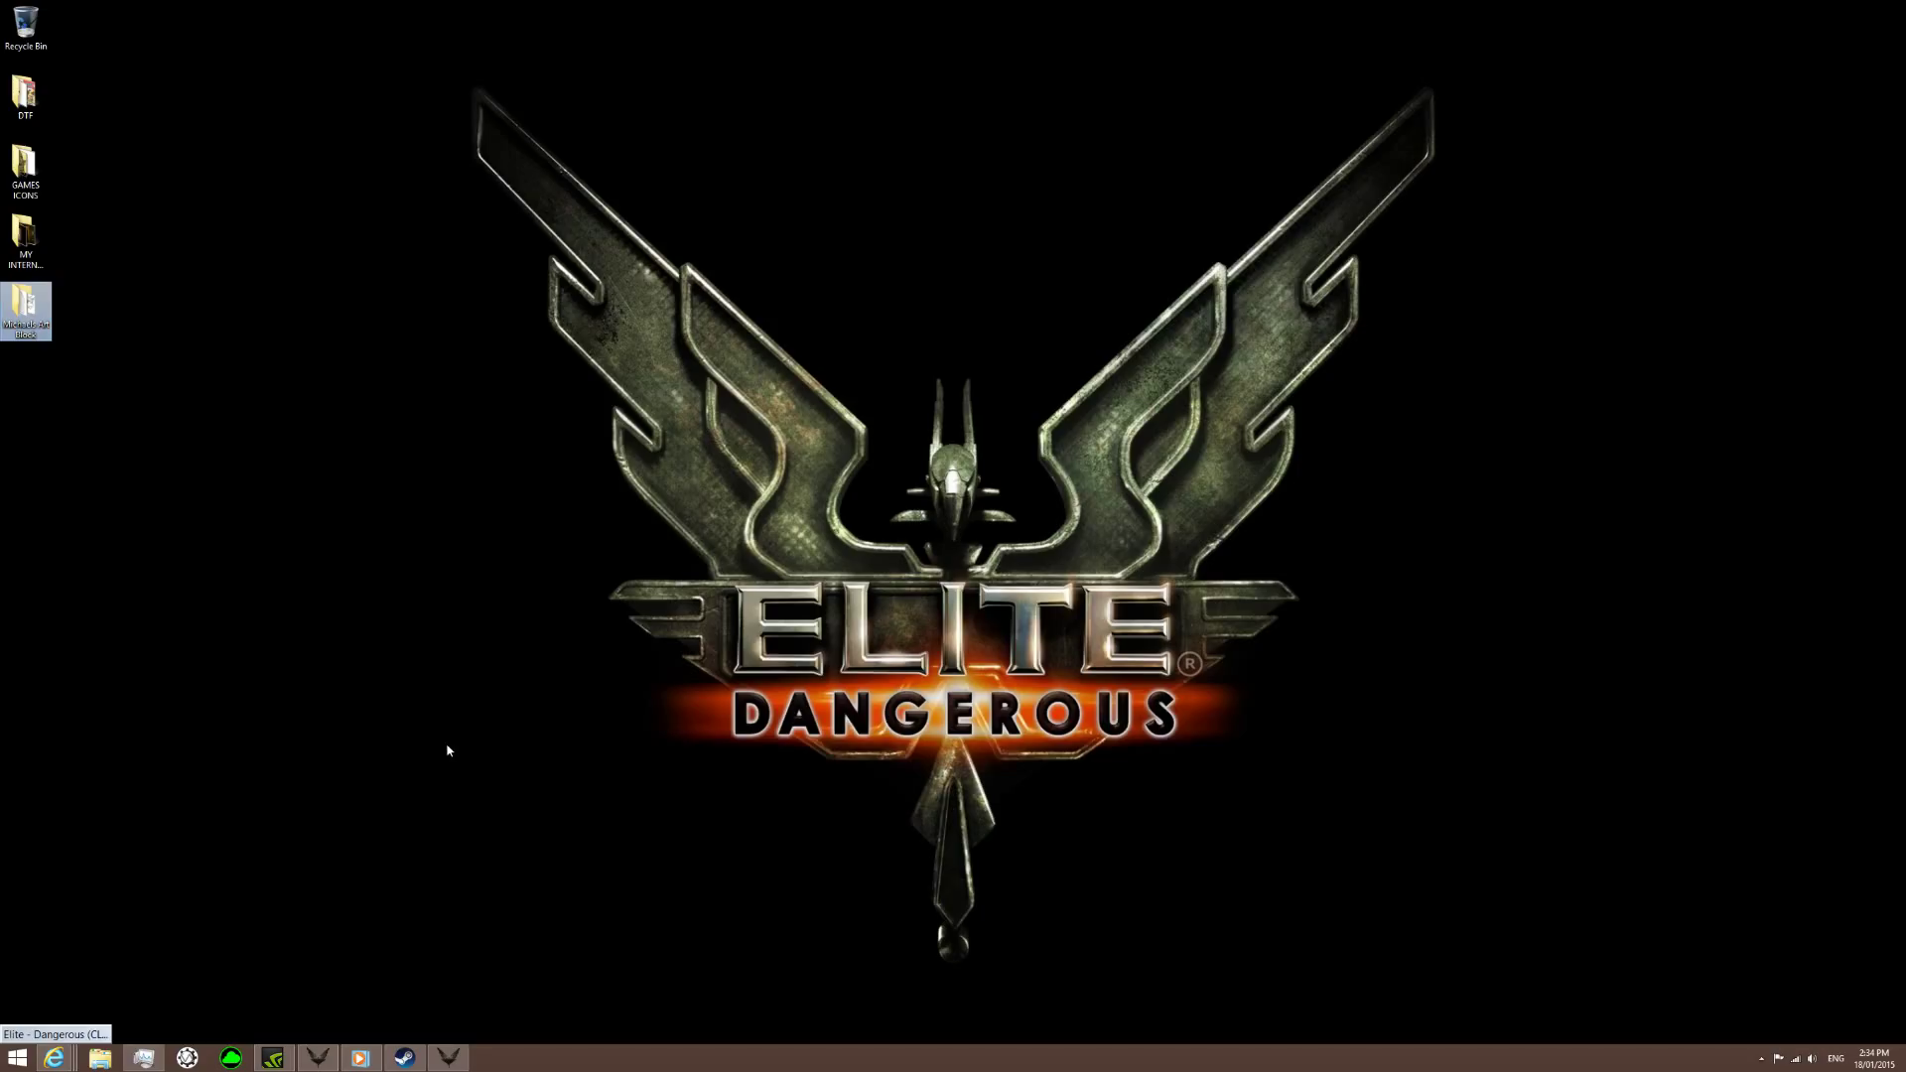
mouse_move(461, 778)
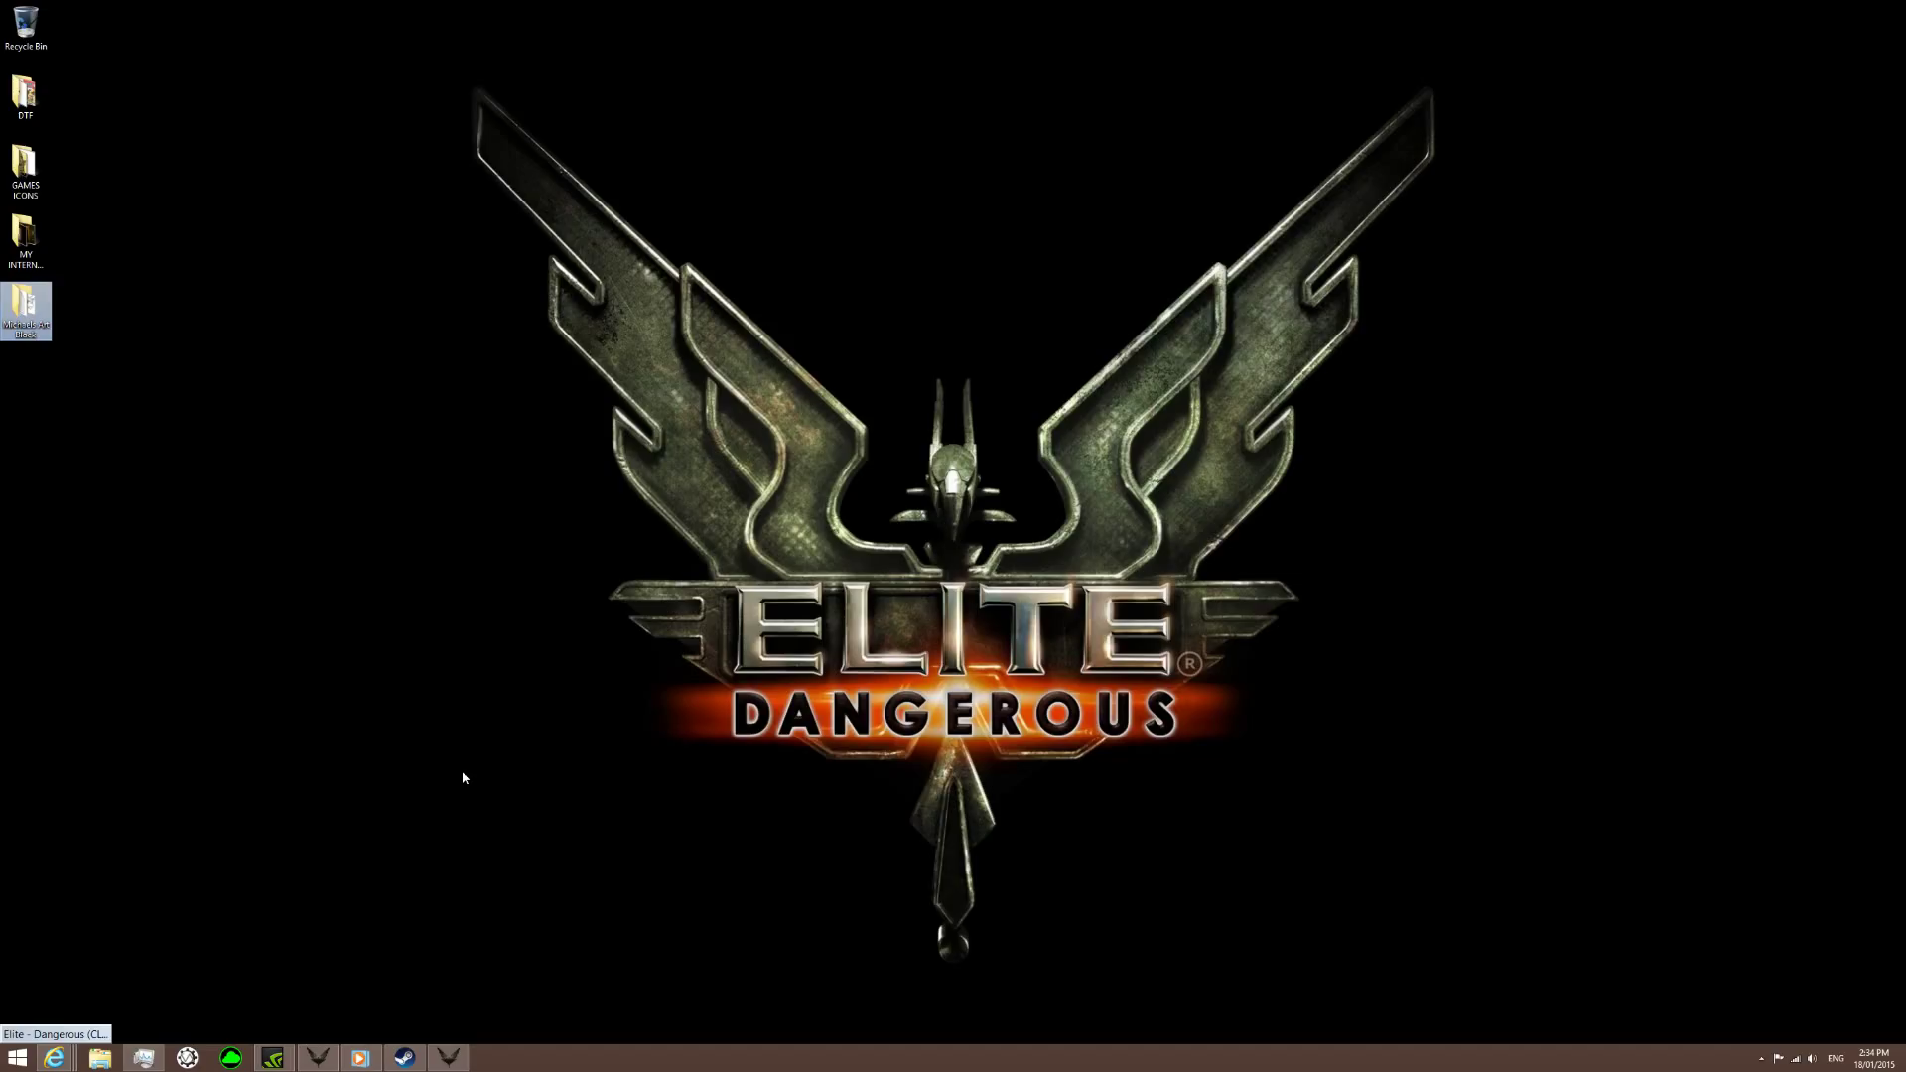
mouse_move(413, 792)
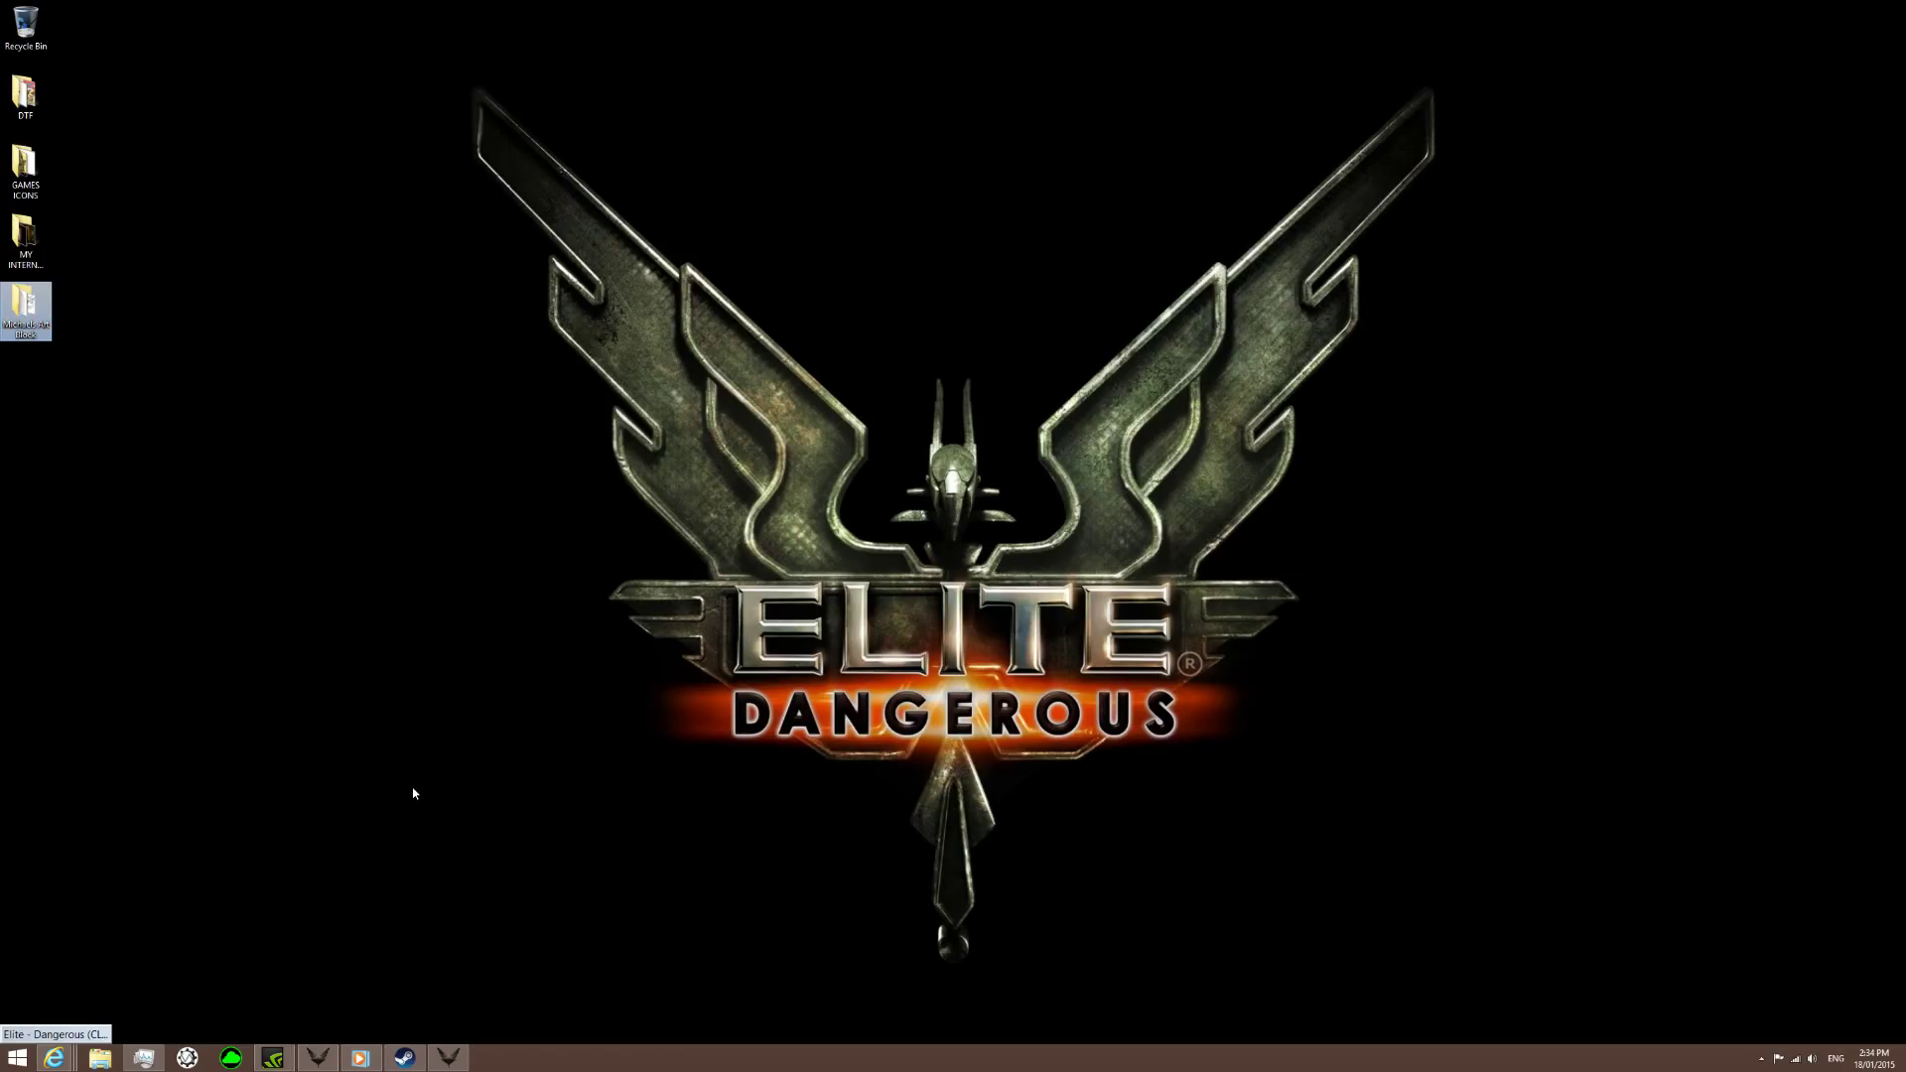
mouse_move(79, 933)
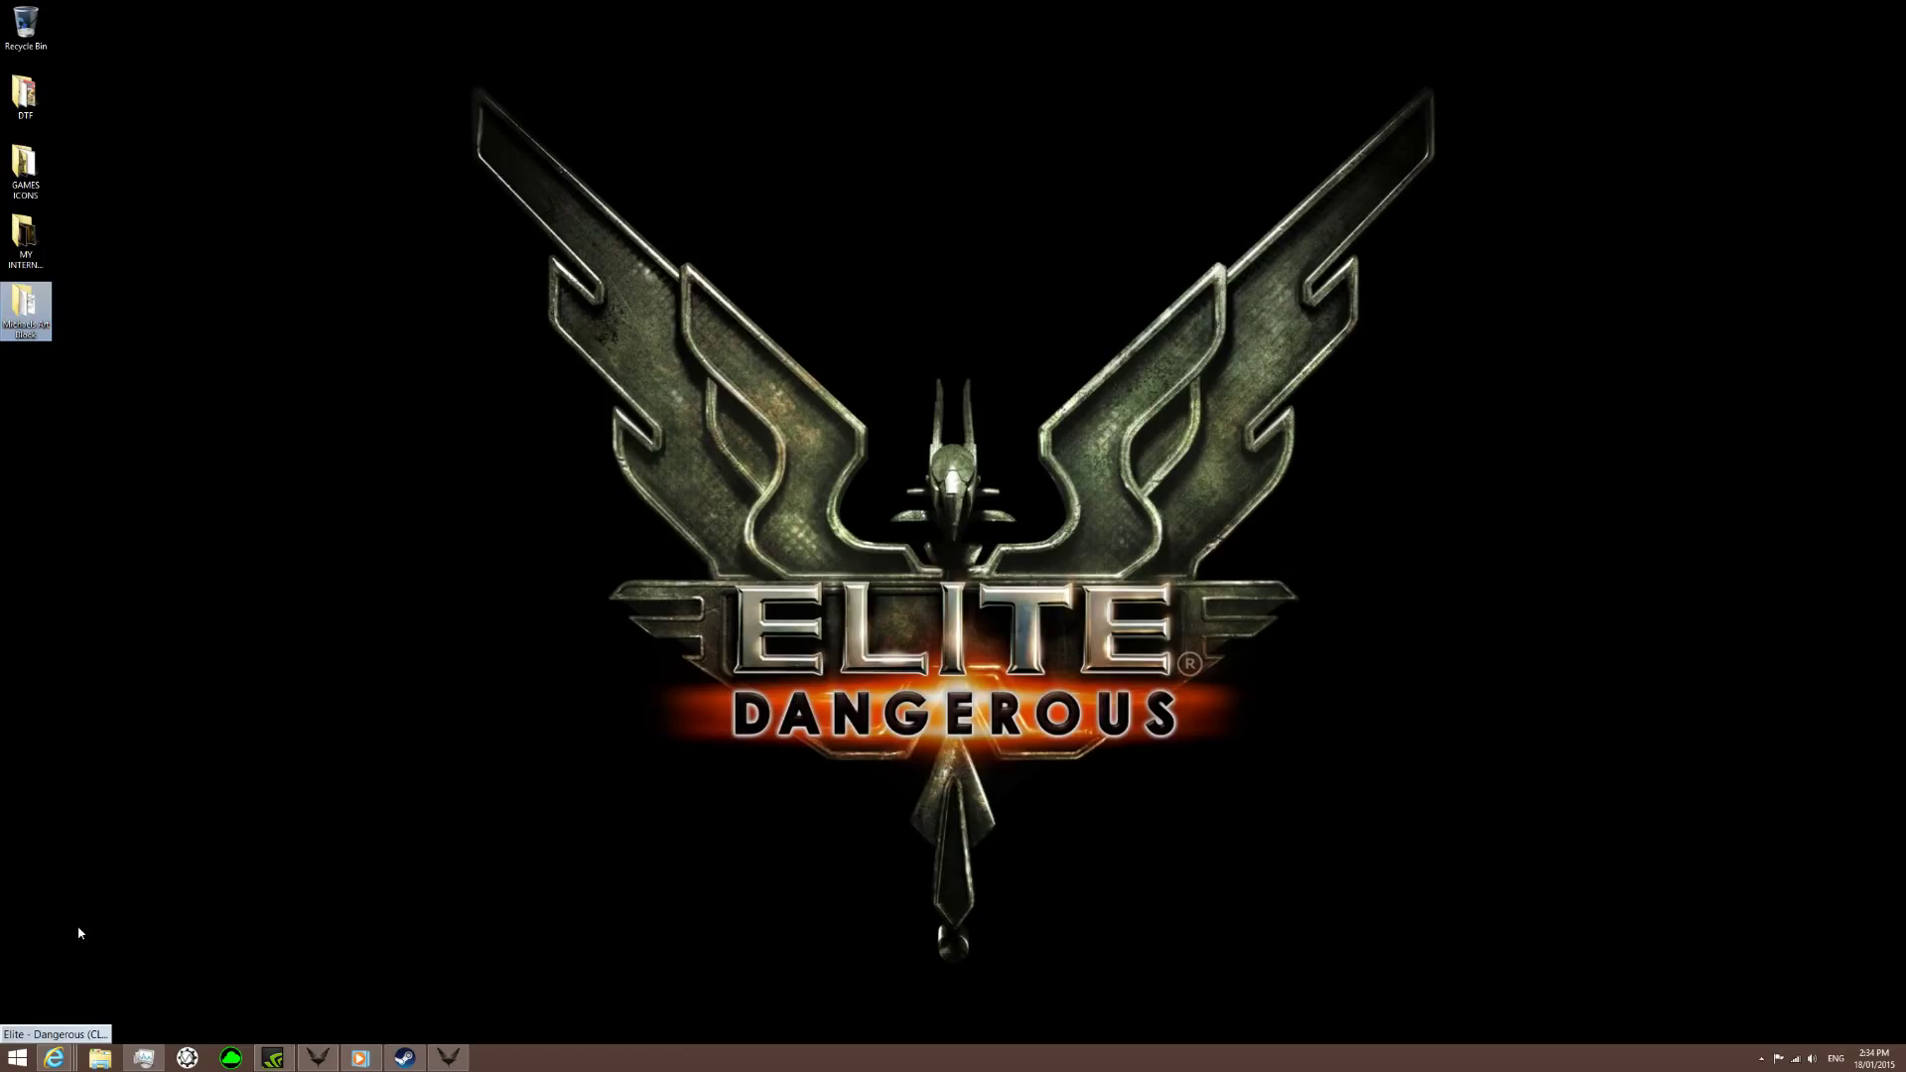
mouse_move(70, 927)
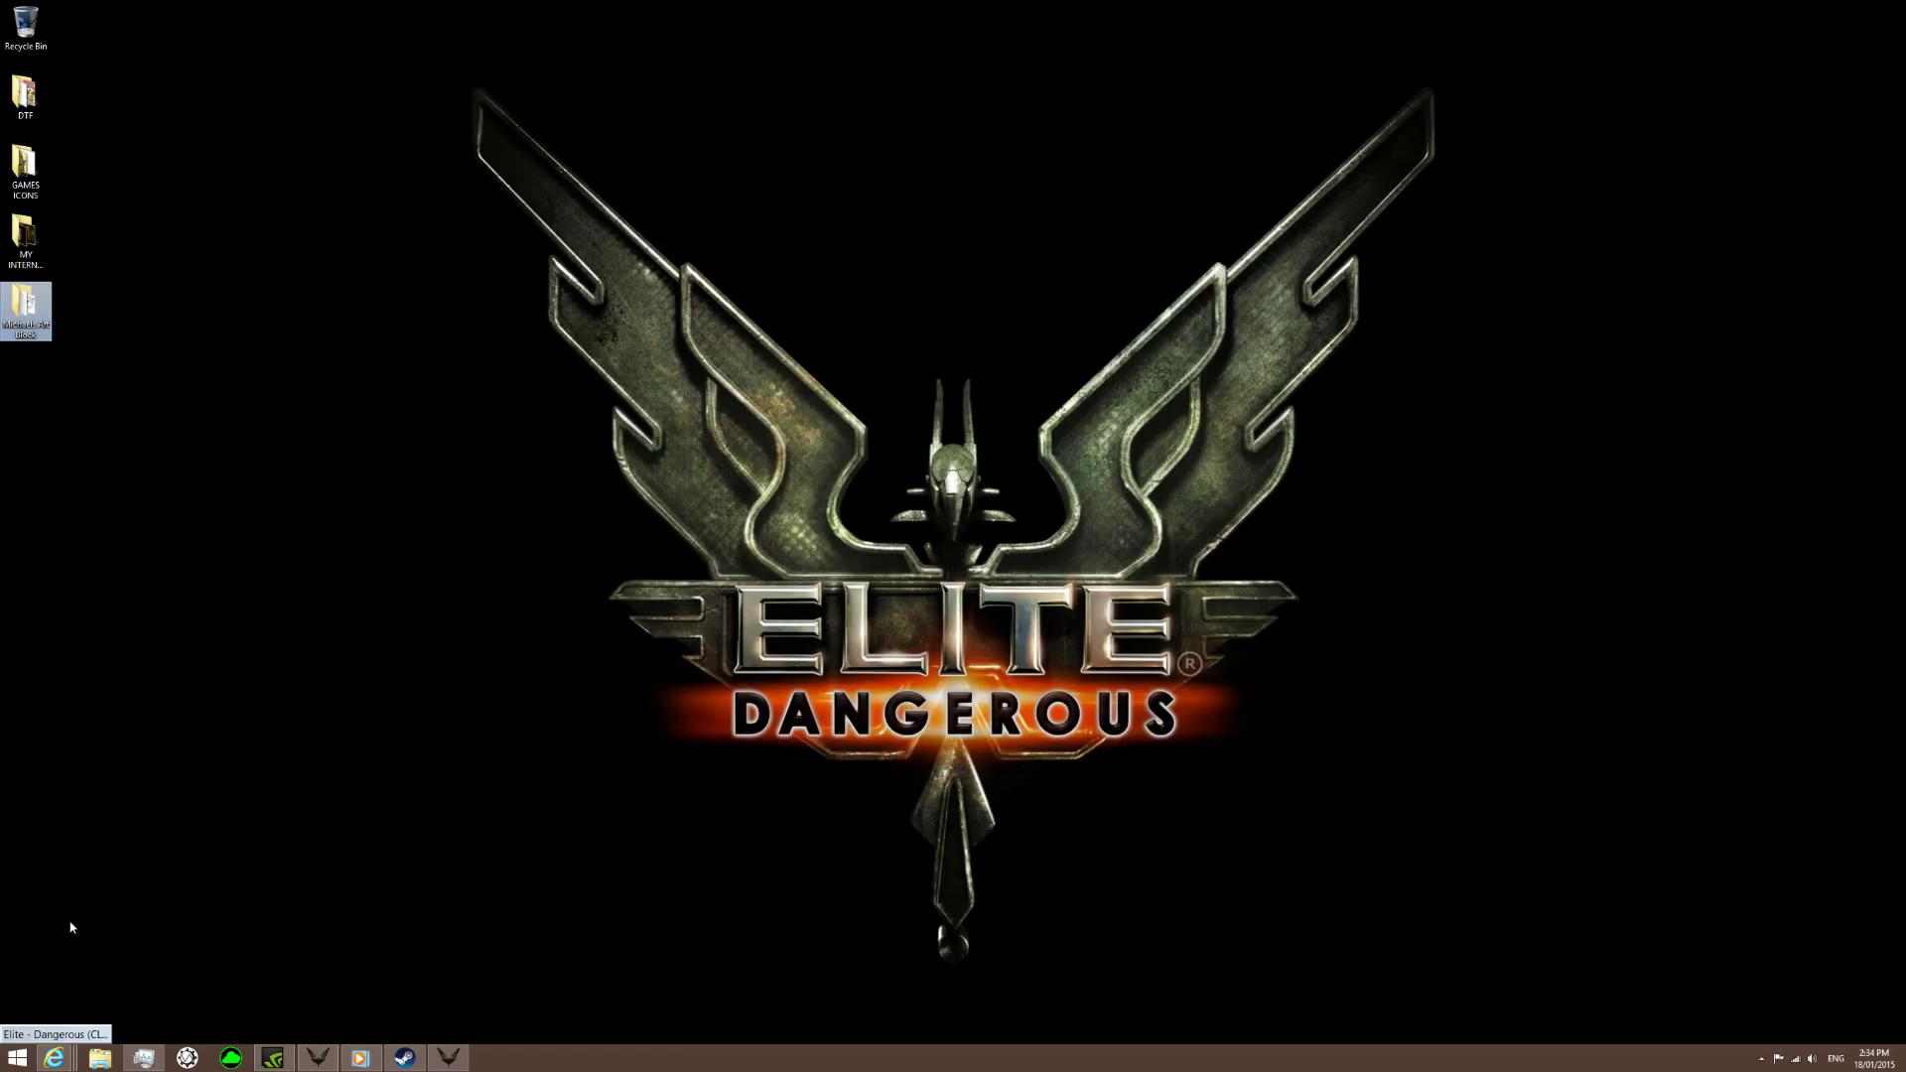
mouse_move(49, 930)
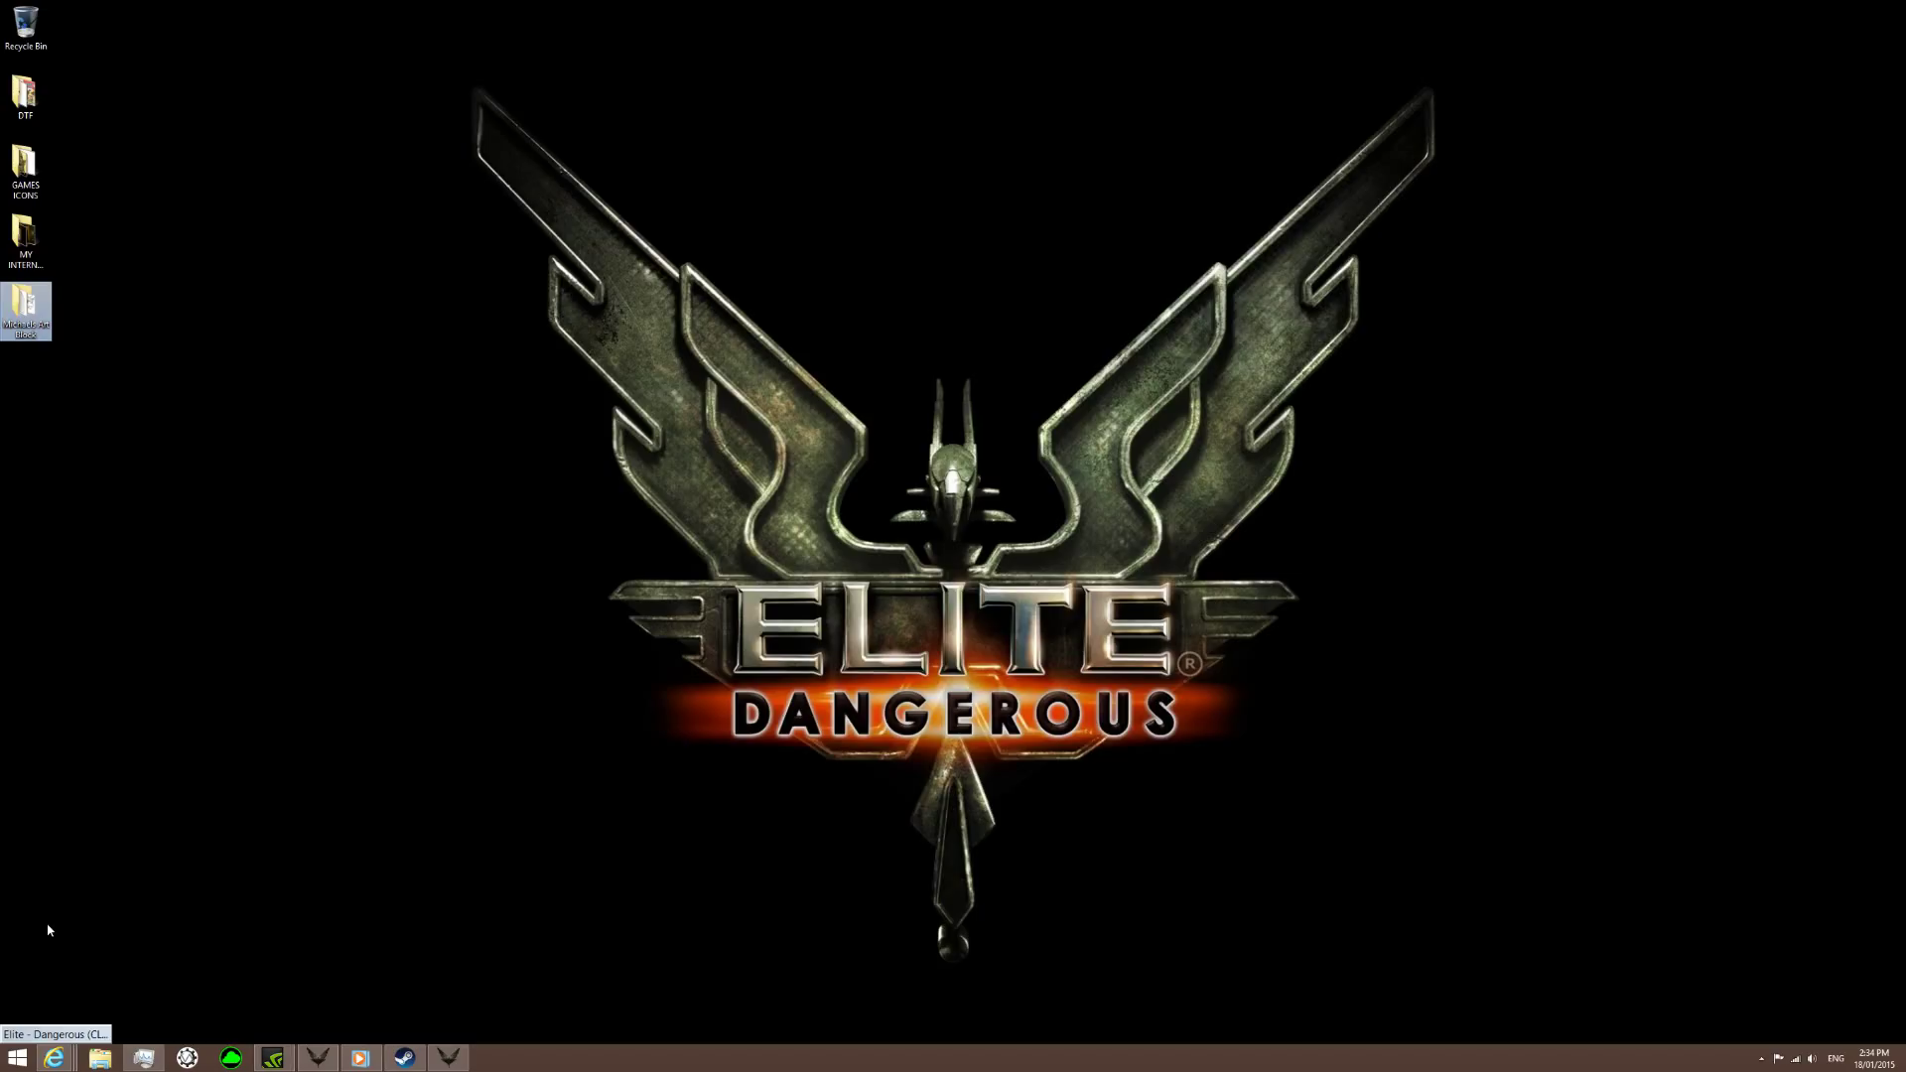
mouse_move(183, 957)
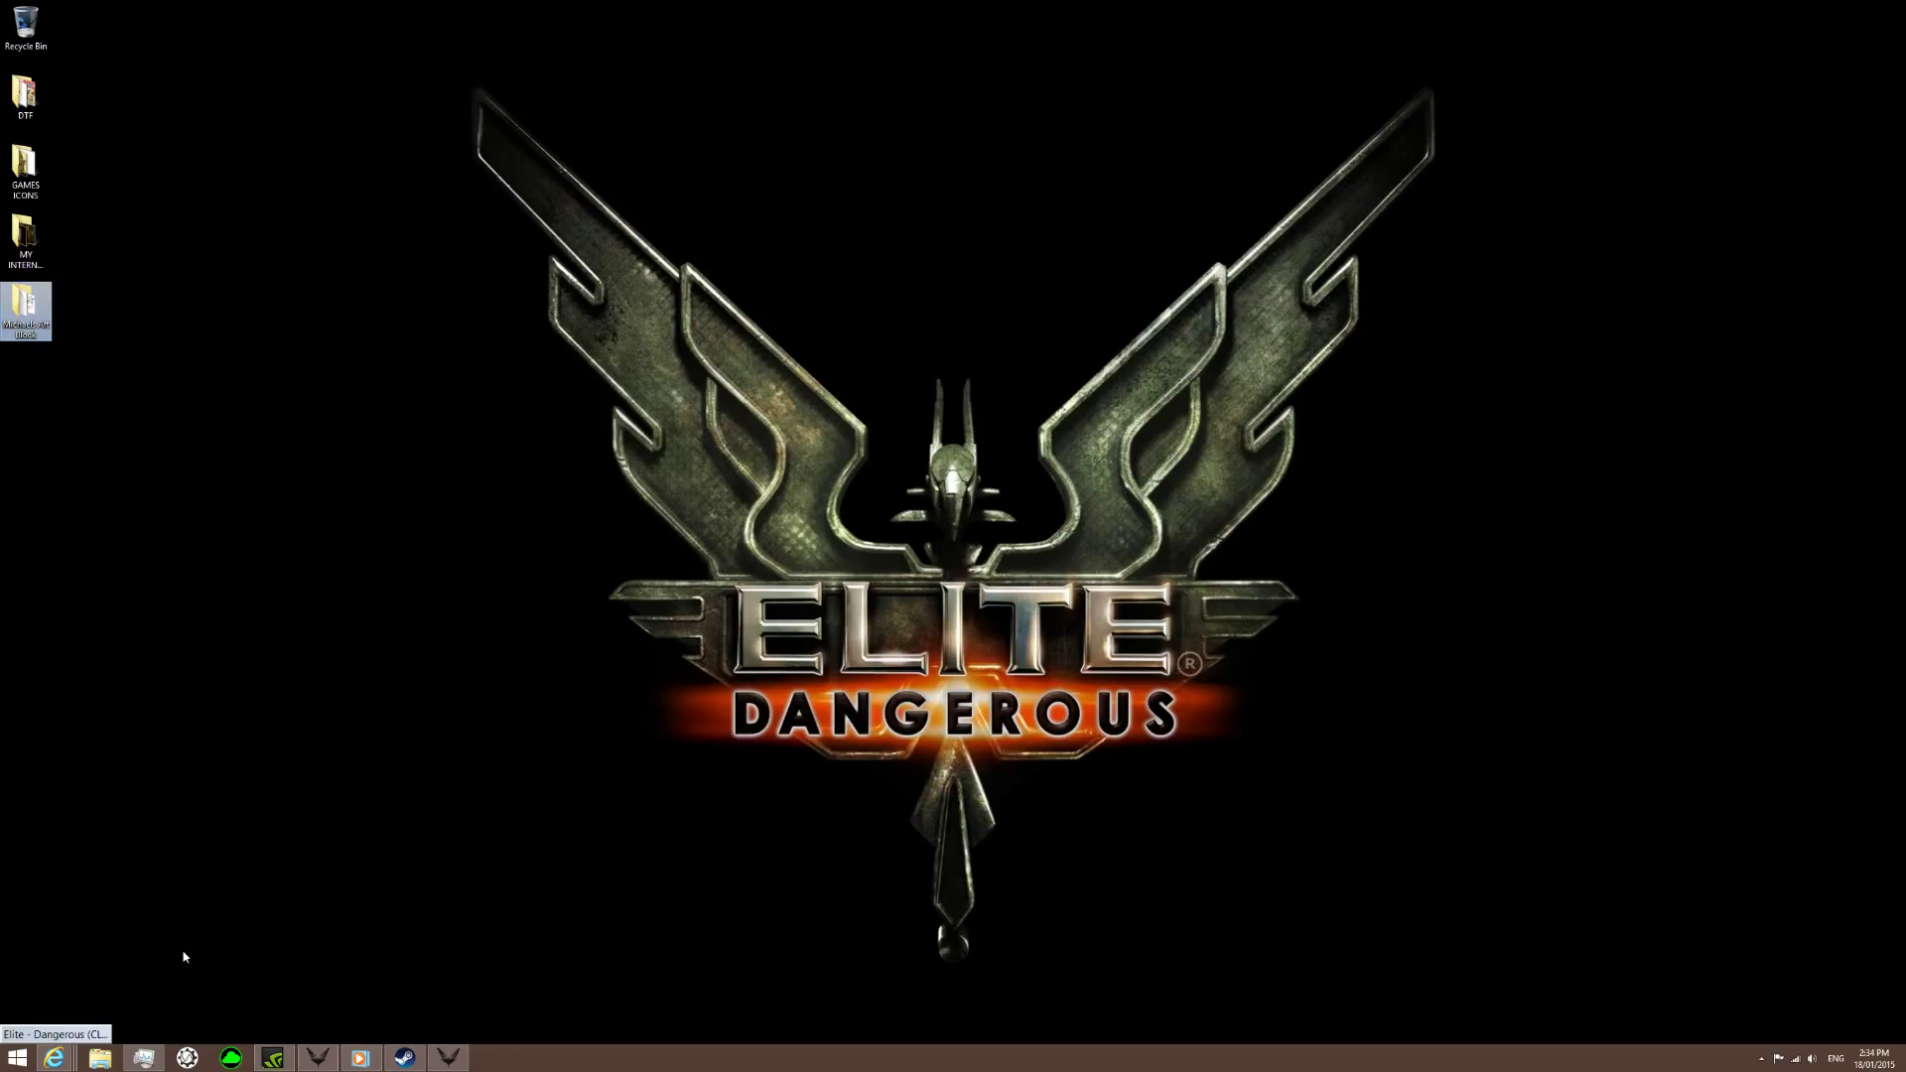
mouse_move(221, 954)
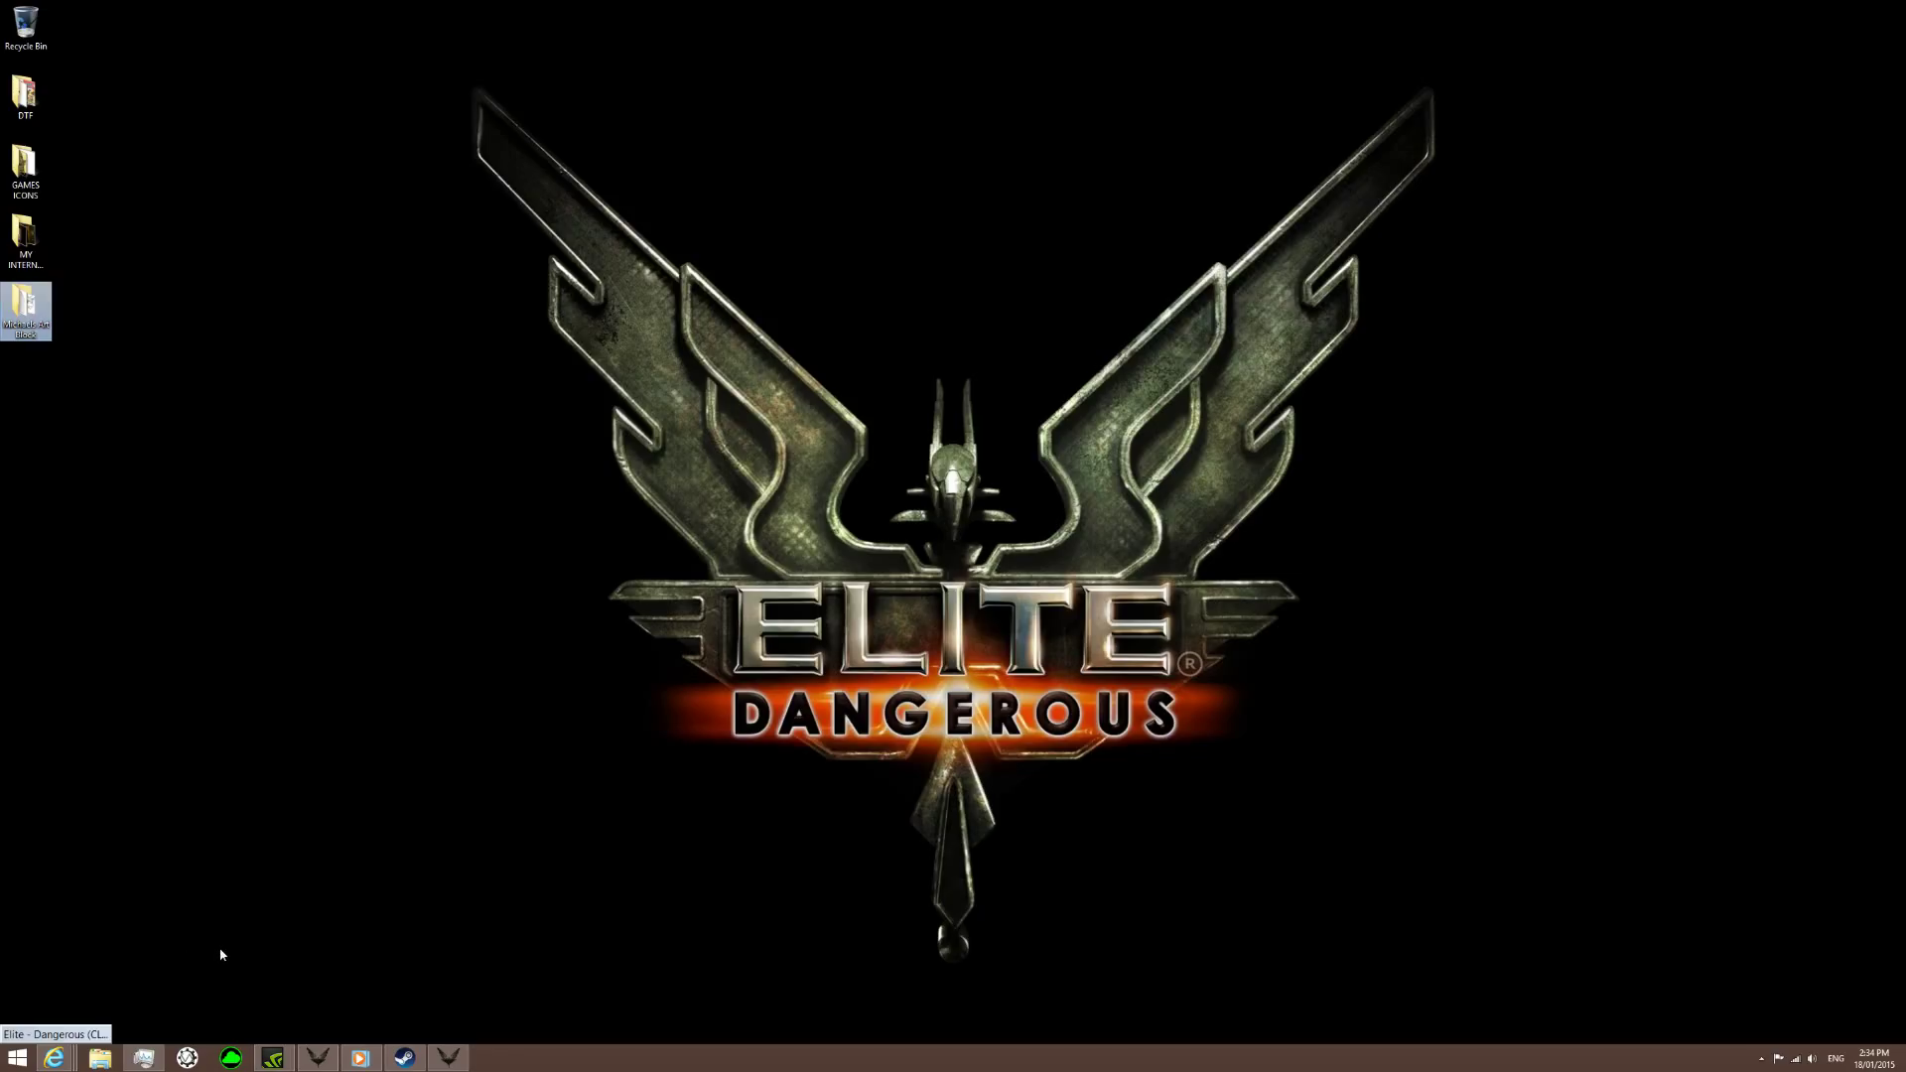
mouse_move(303, 829)
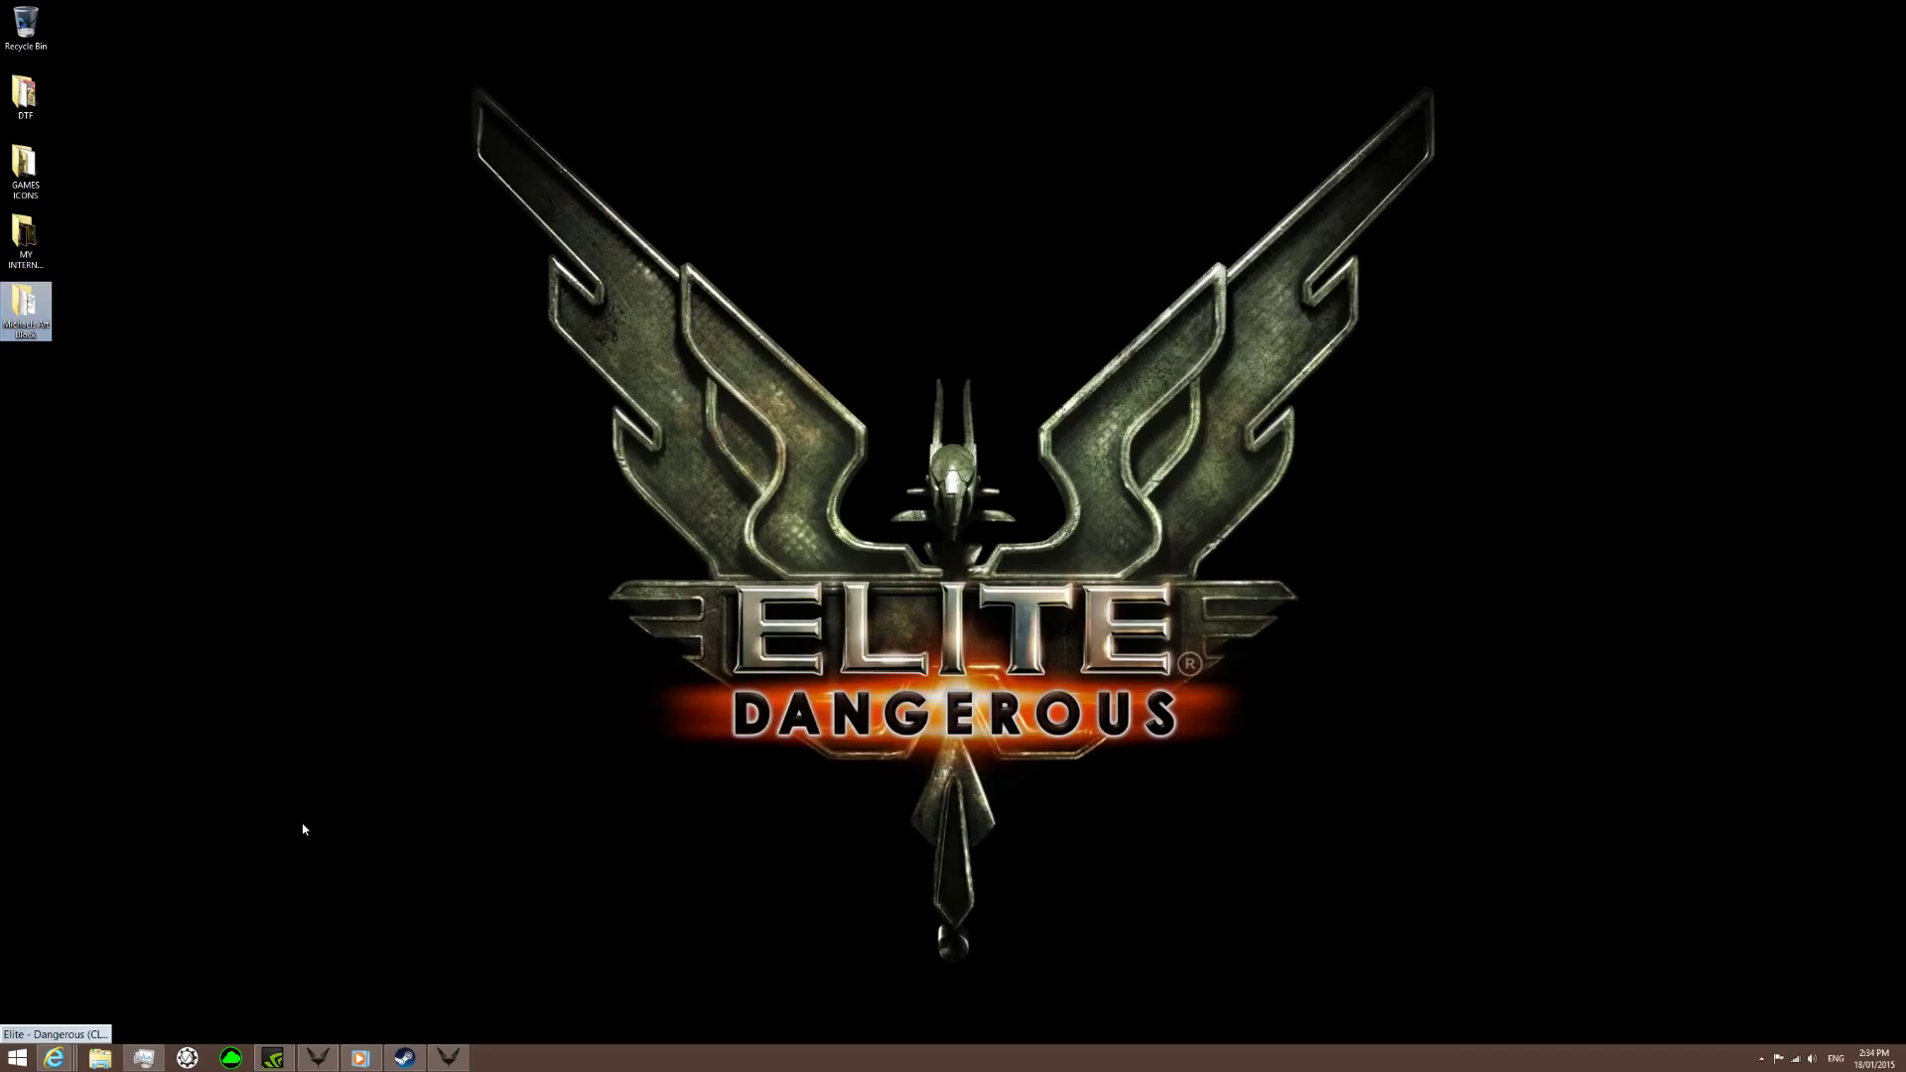
mouse_move(199, 315)
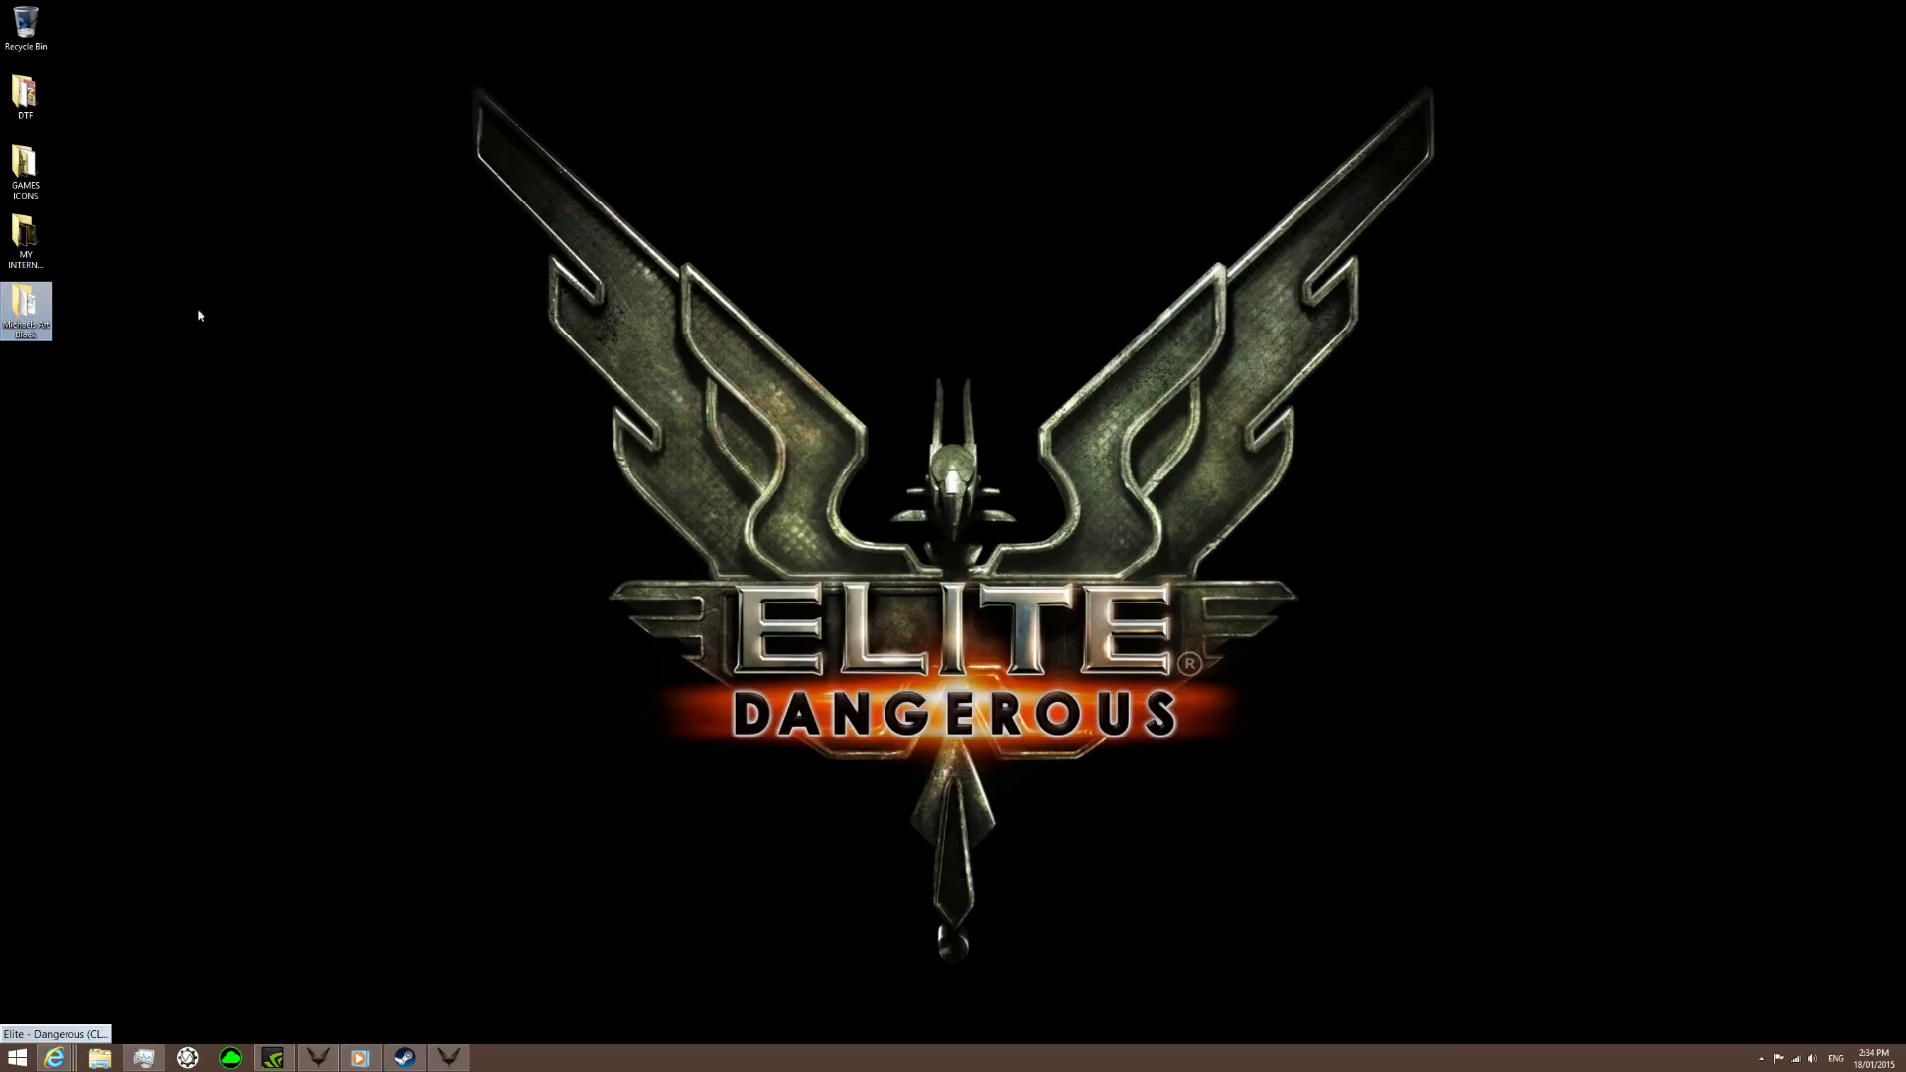
mouse_move(155, 503)
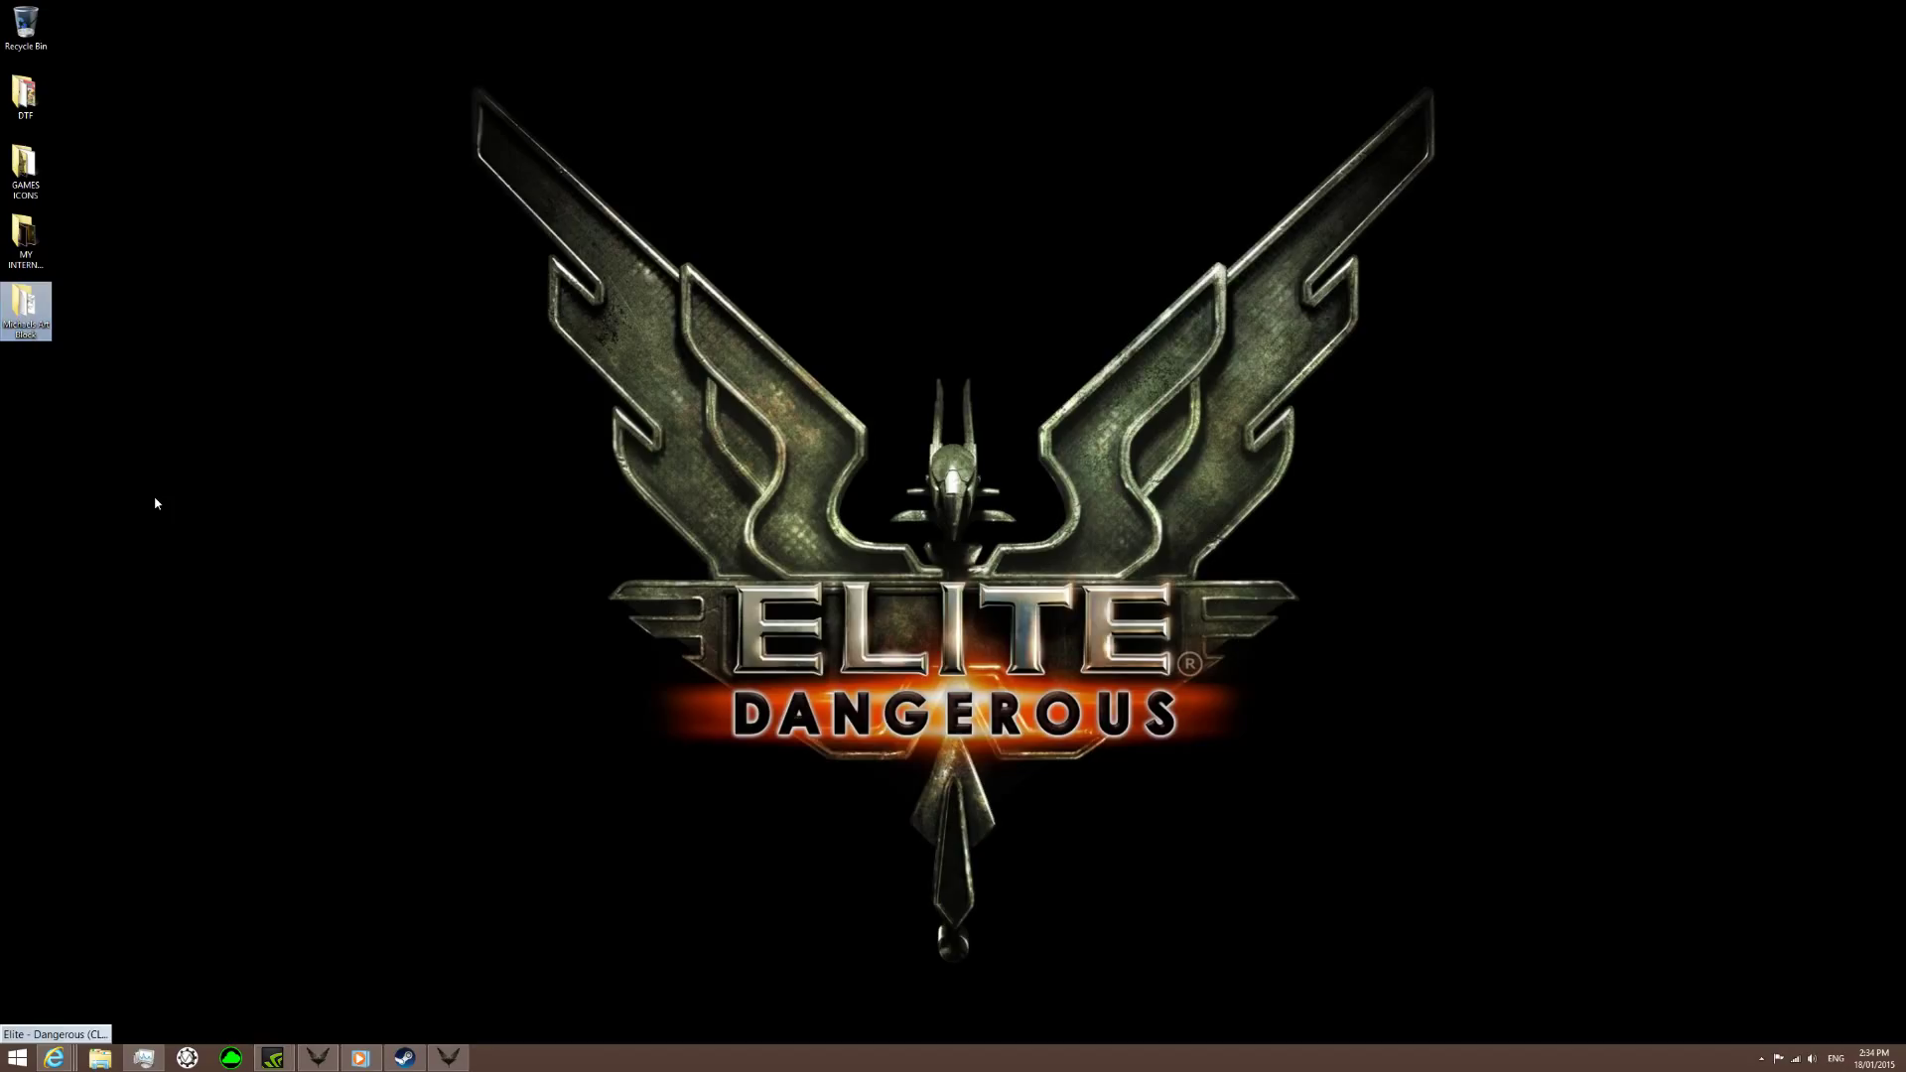
mouse_move(297, 526)
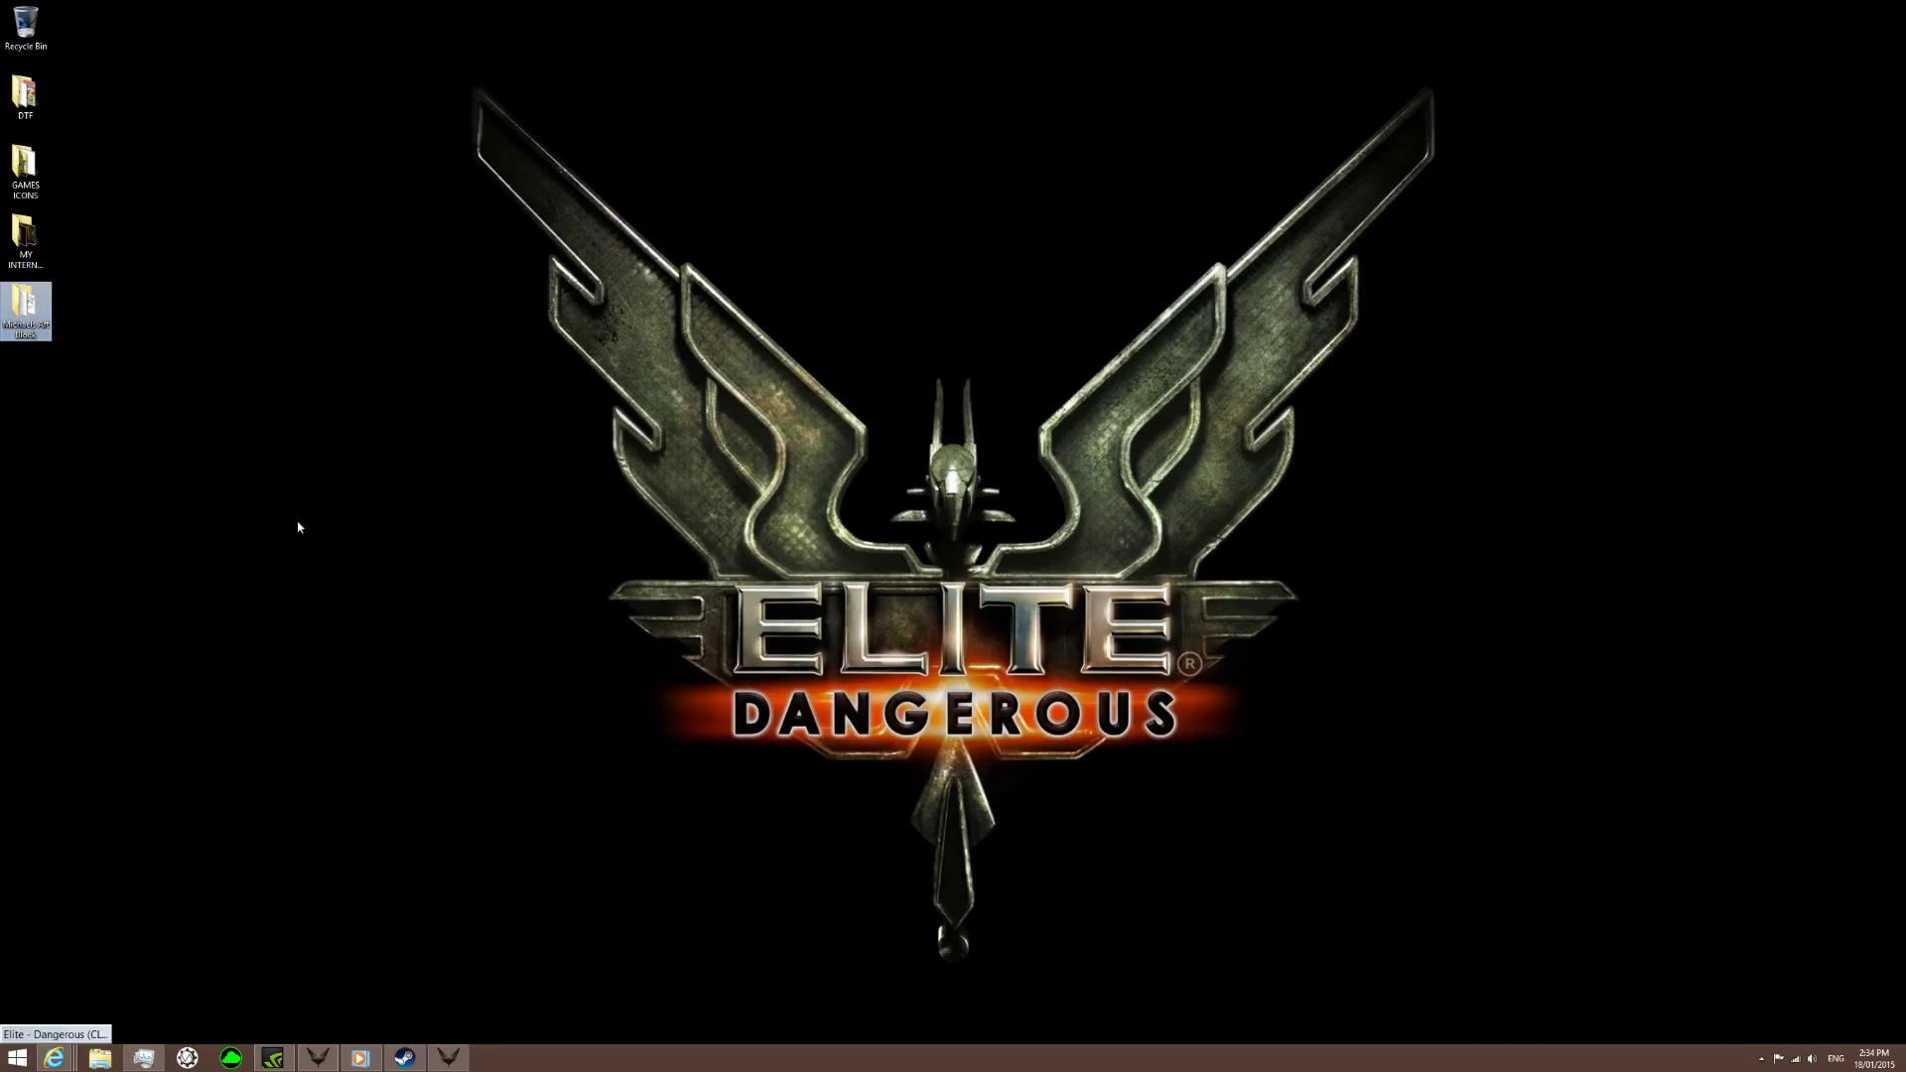
mouse_move(719, 578)
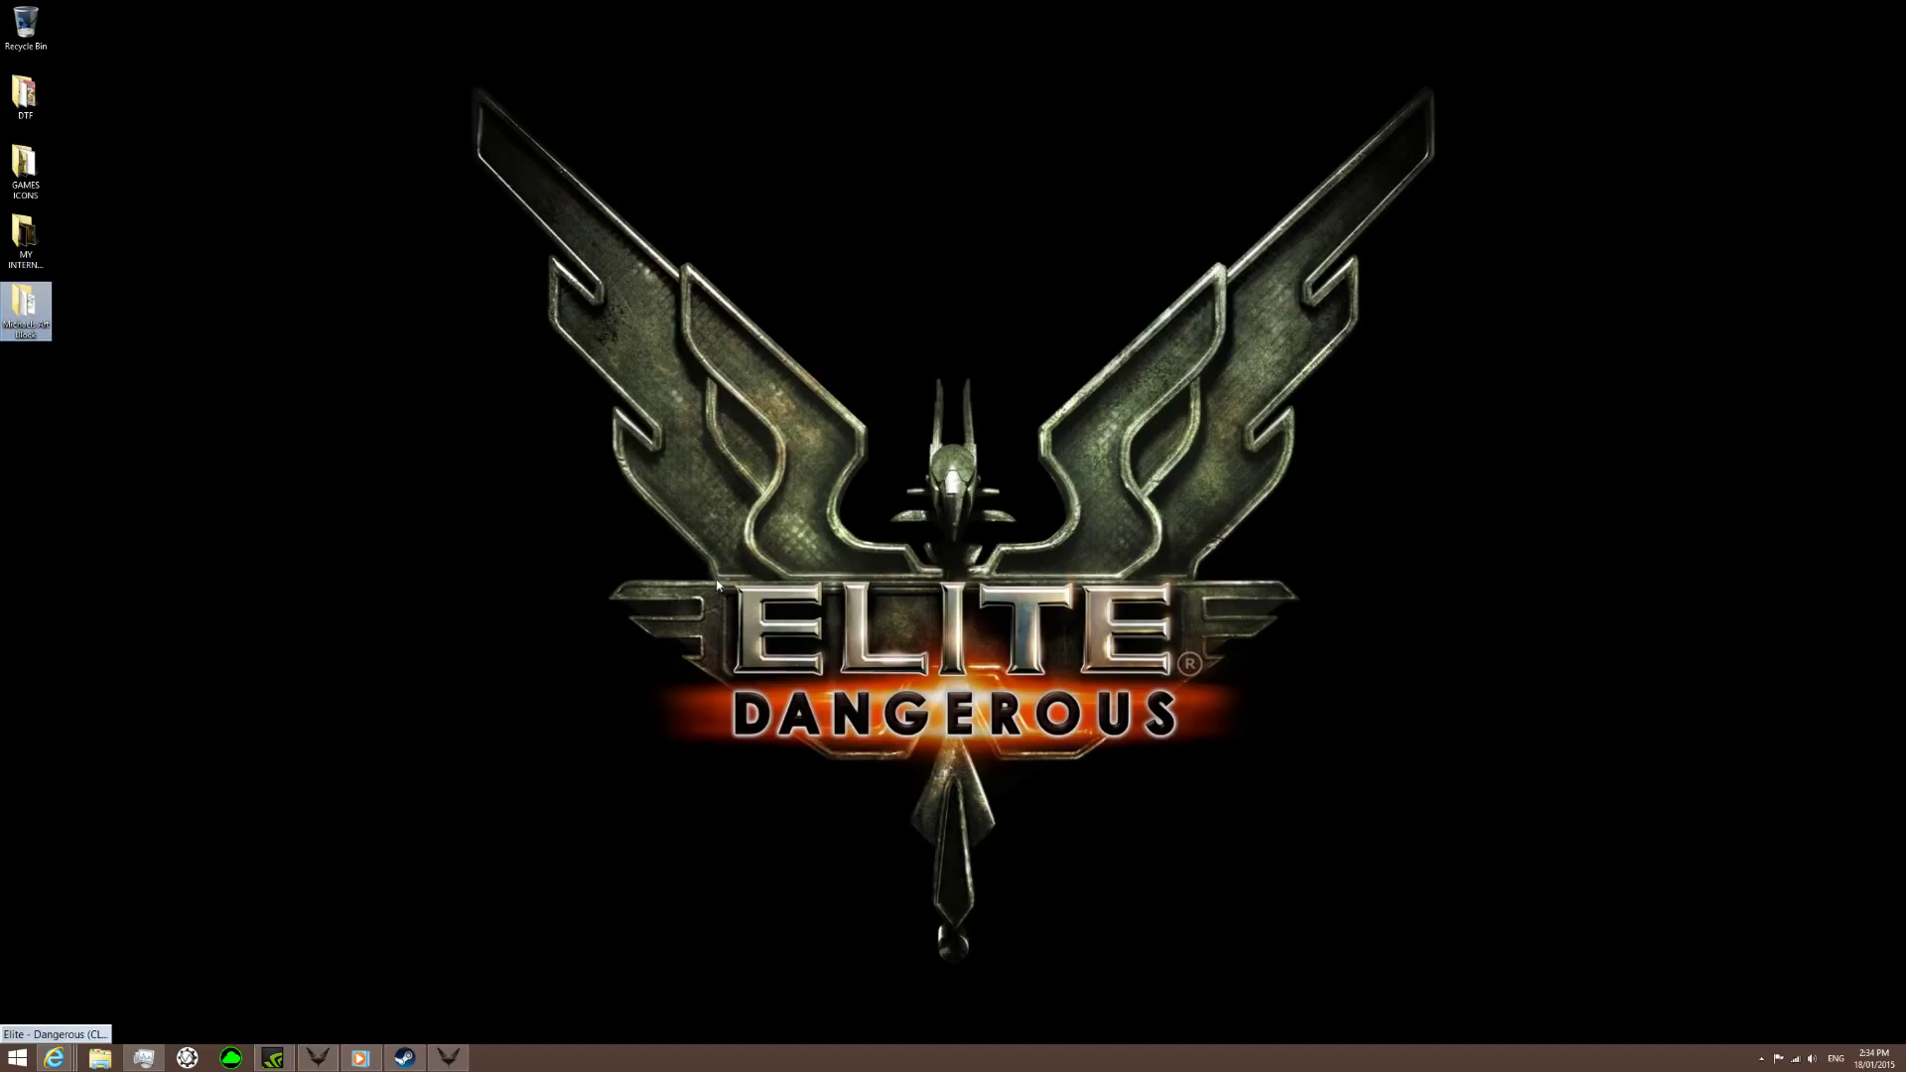
mouse_move(551, 579)
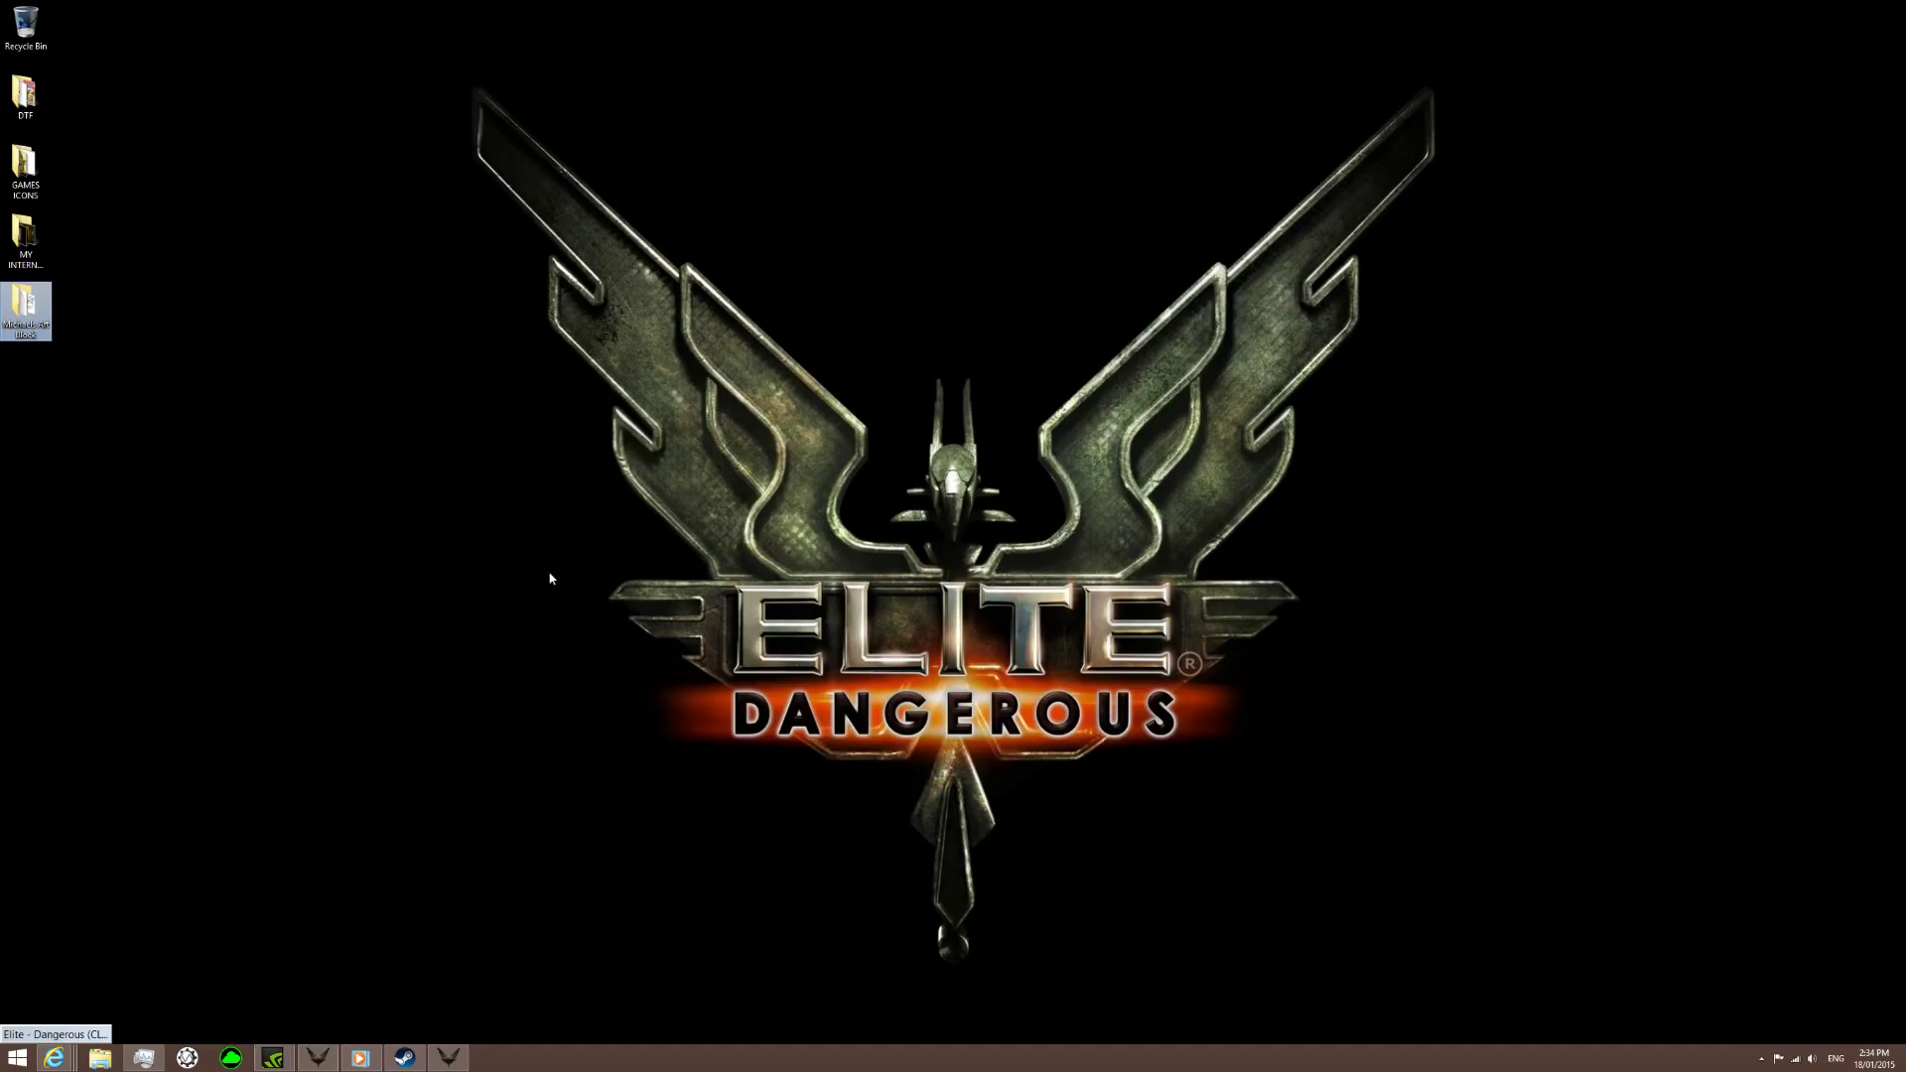
mouse_move(532, 574)
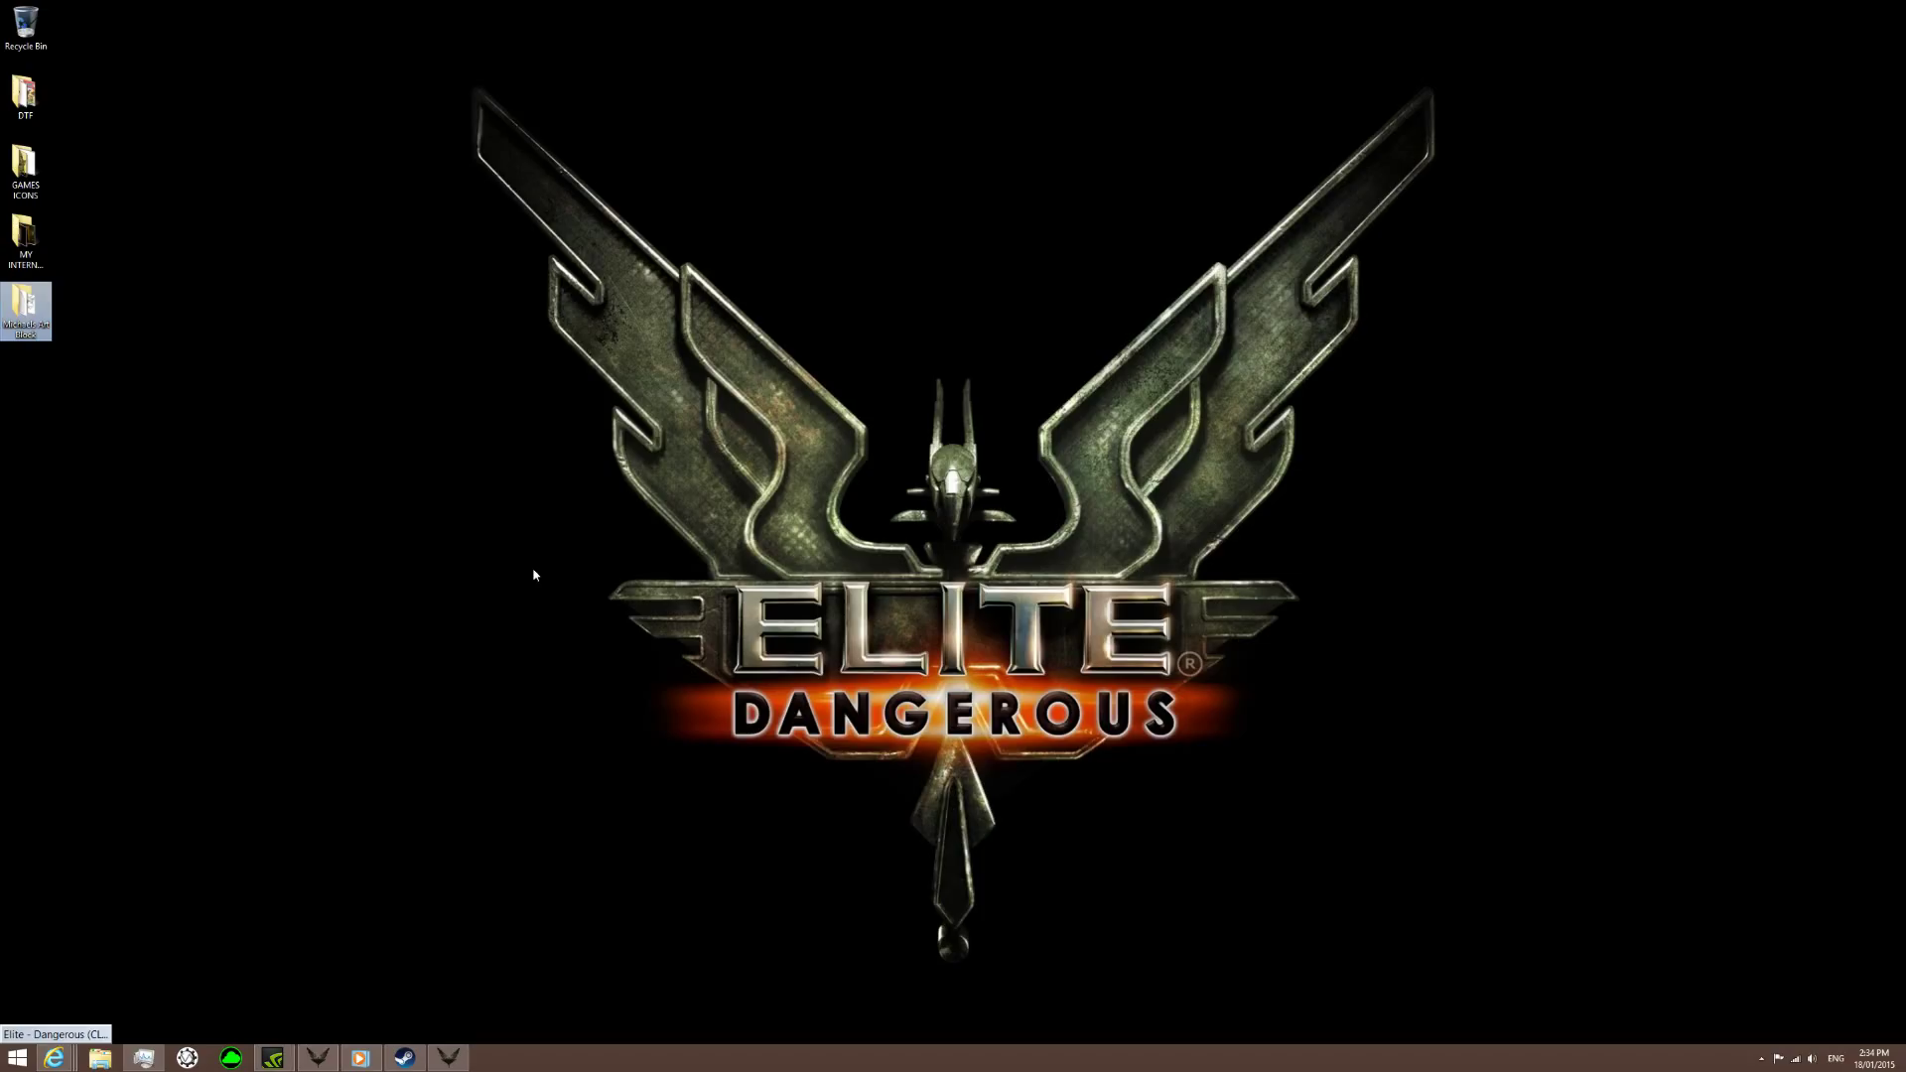
mouse_move(1213, 400)
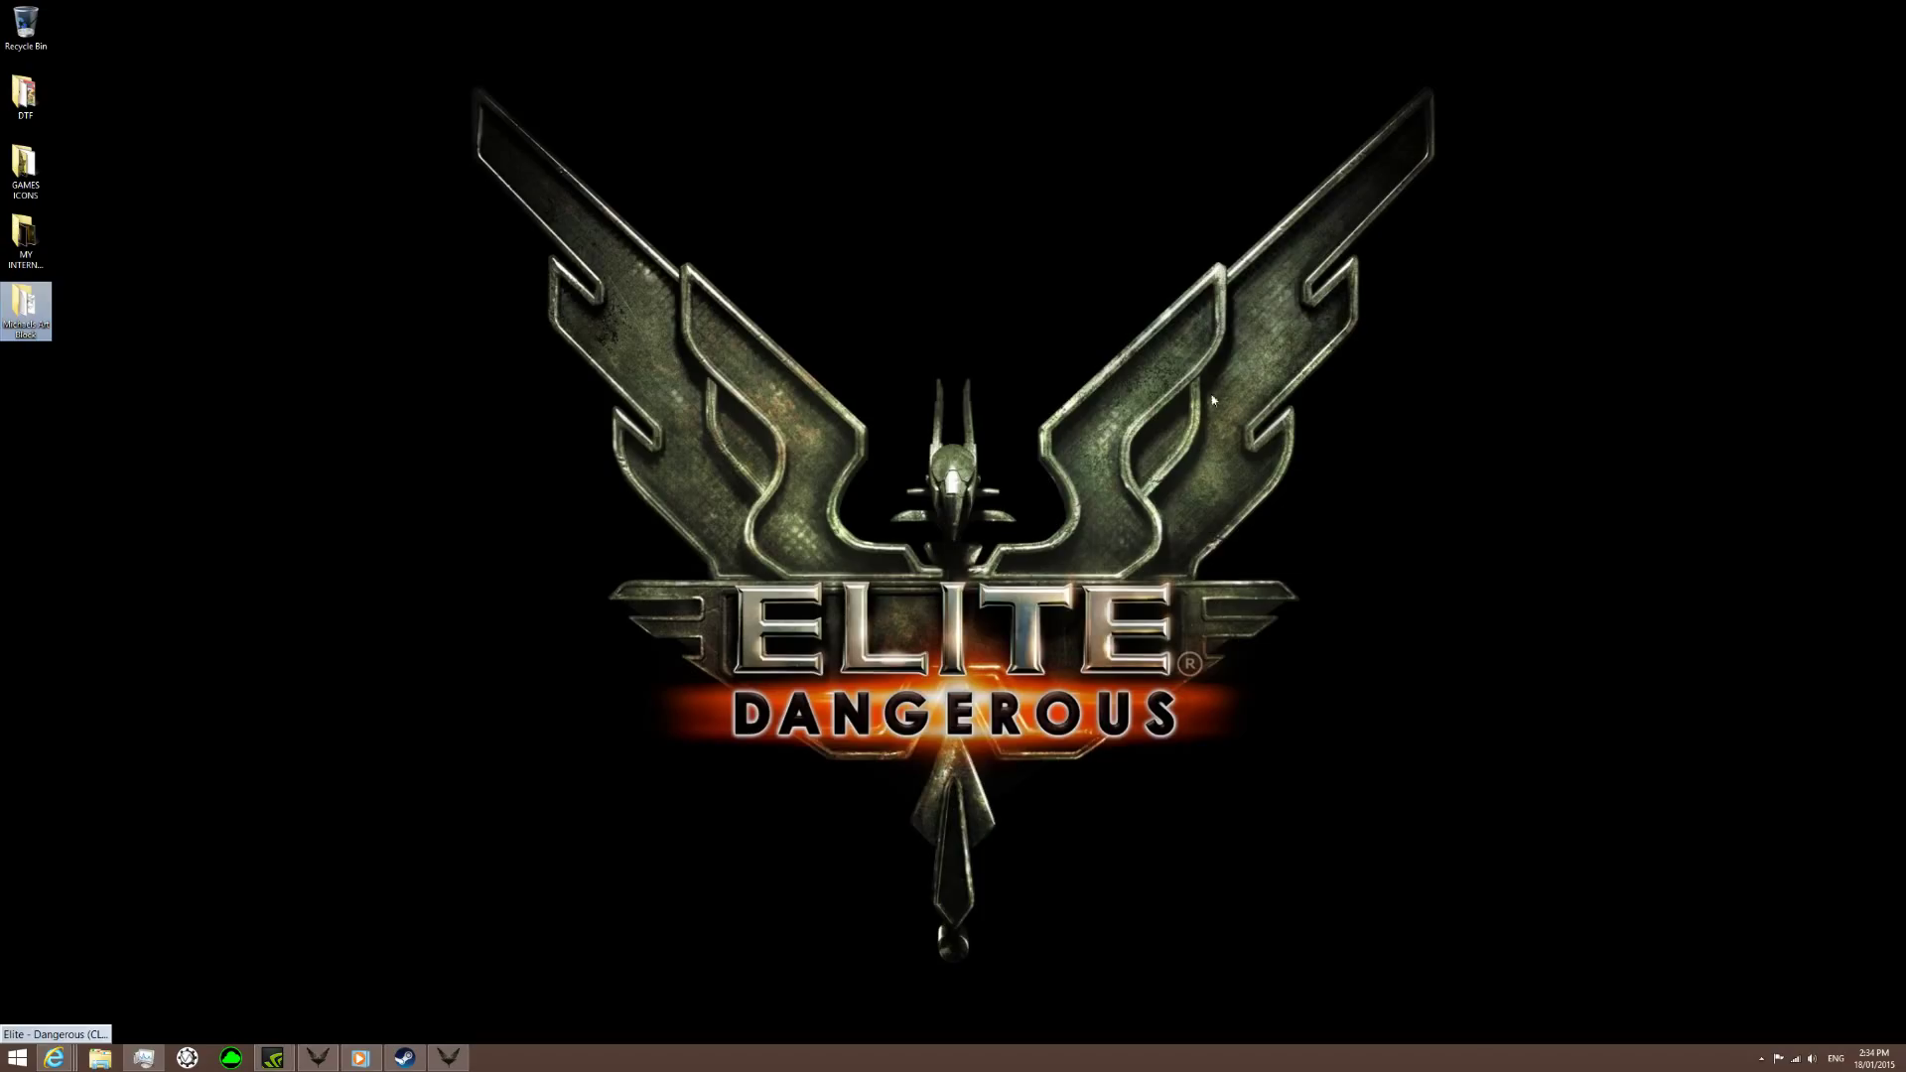
mouse_move(874, 297)
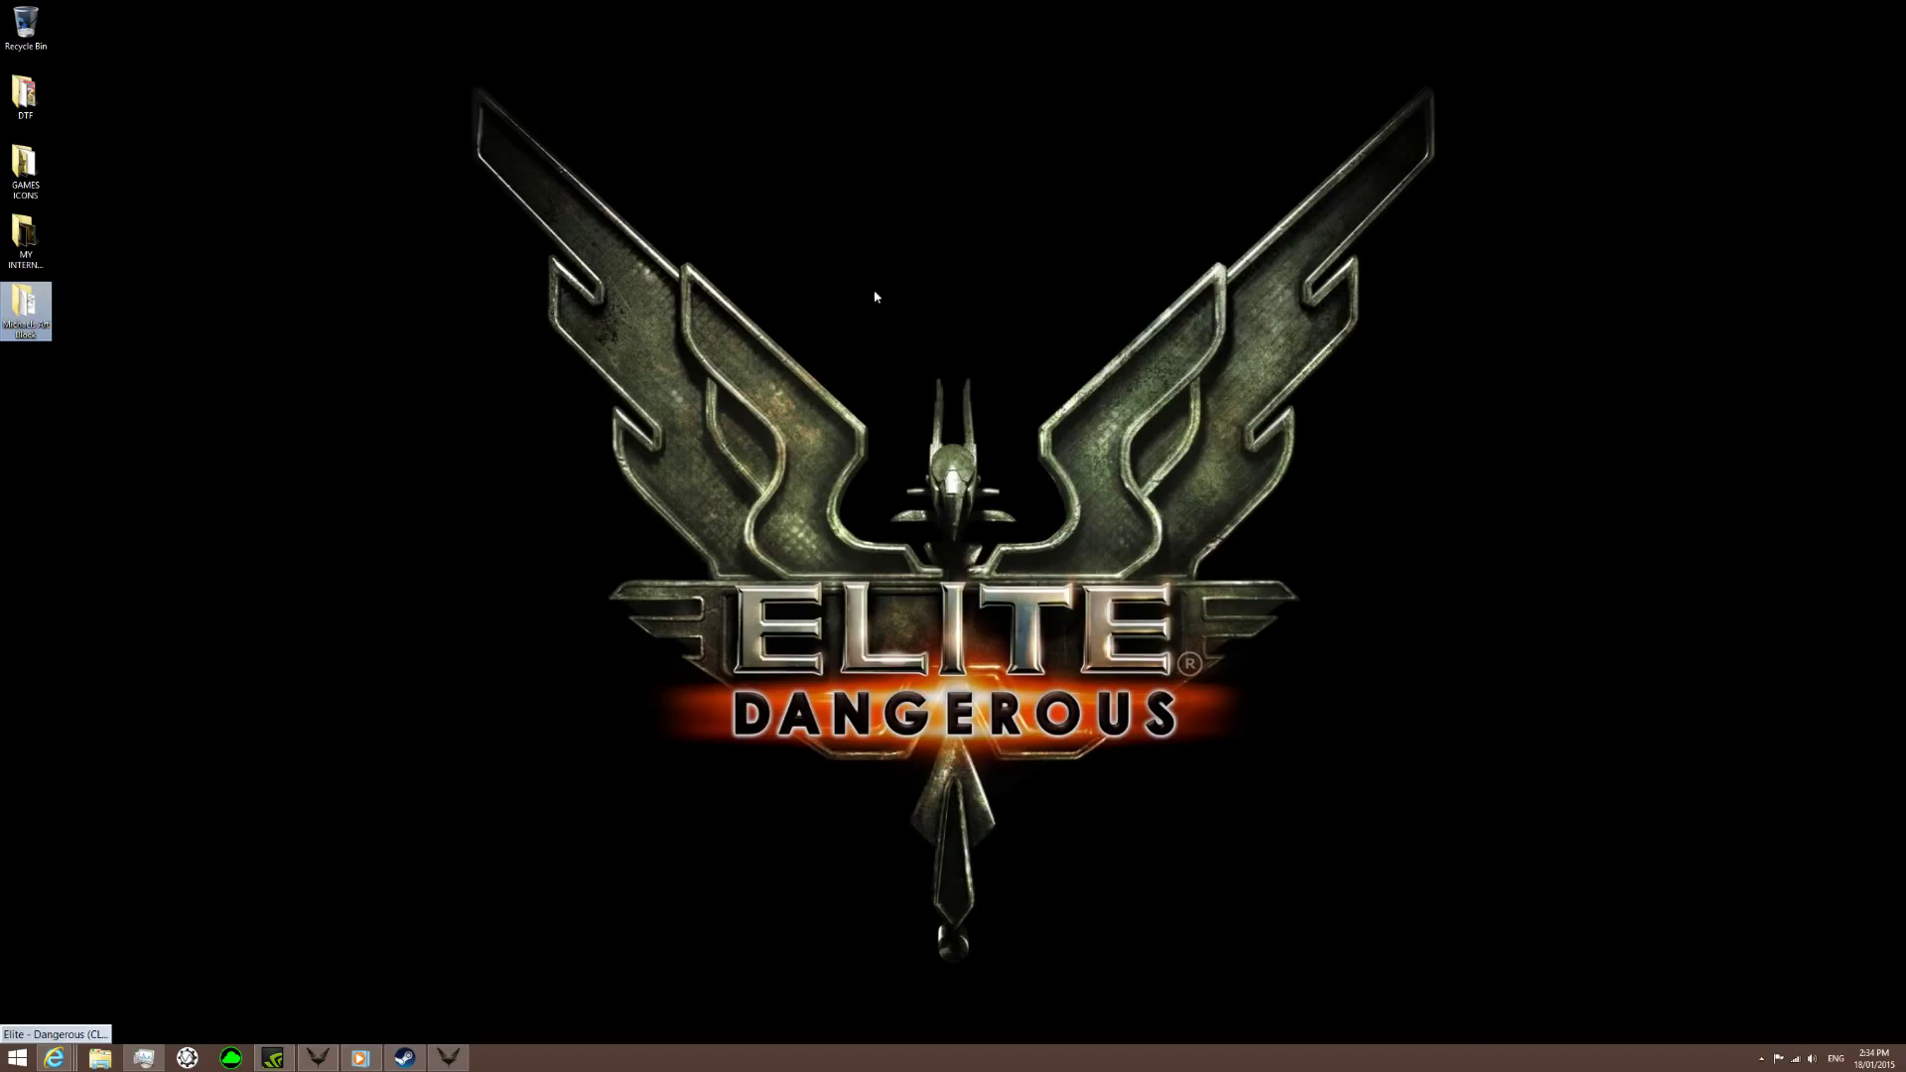
mouse_move(329, 534)
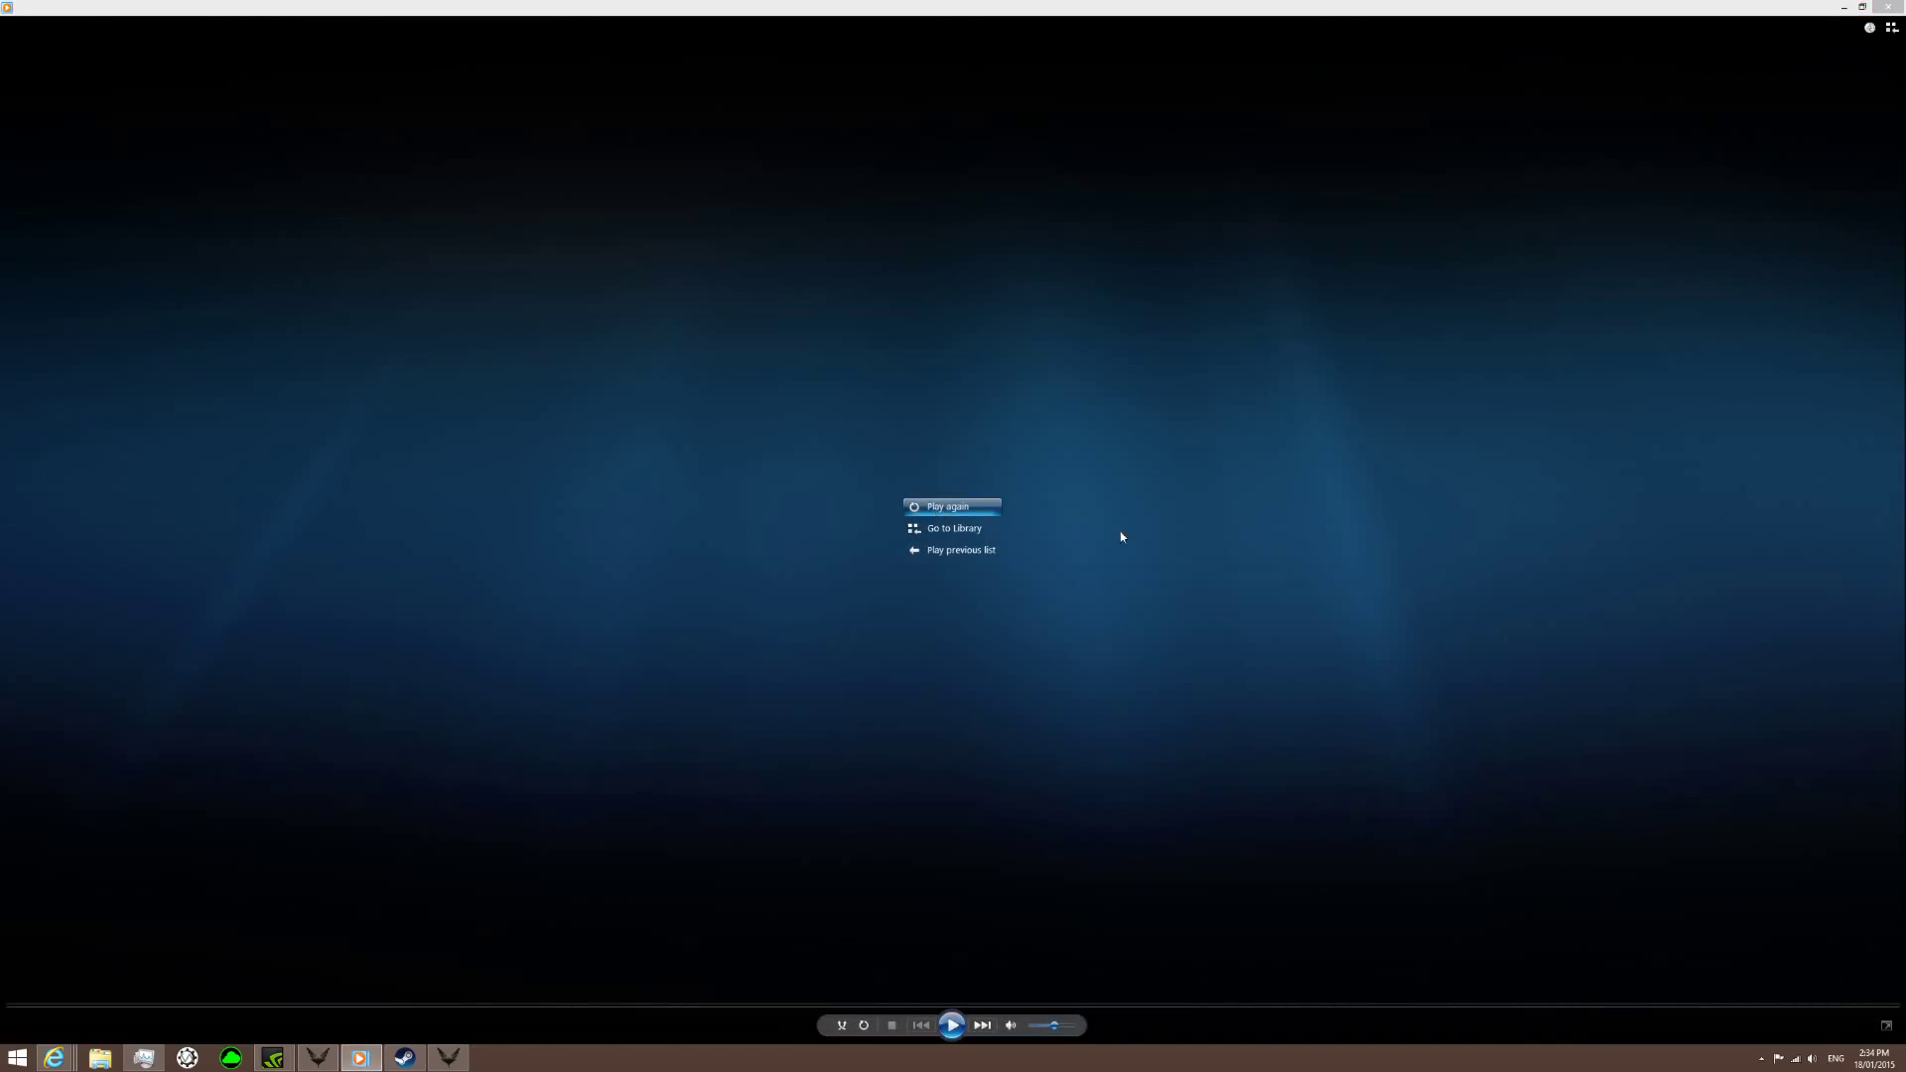
Replay the earlier desktop recording full-screen using 'Play again' in Now Playing.
left_click(949, 508)
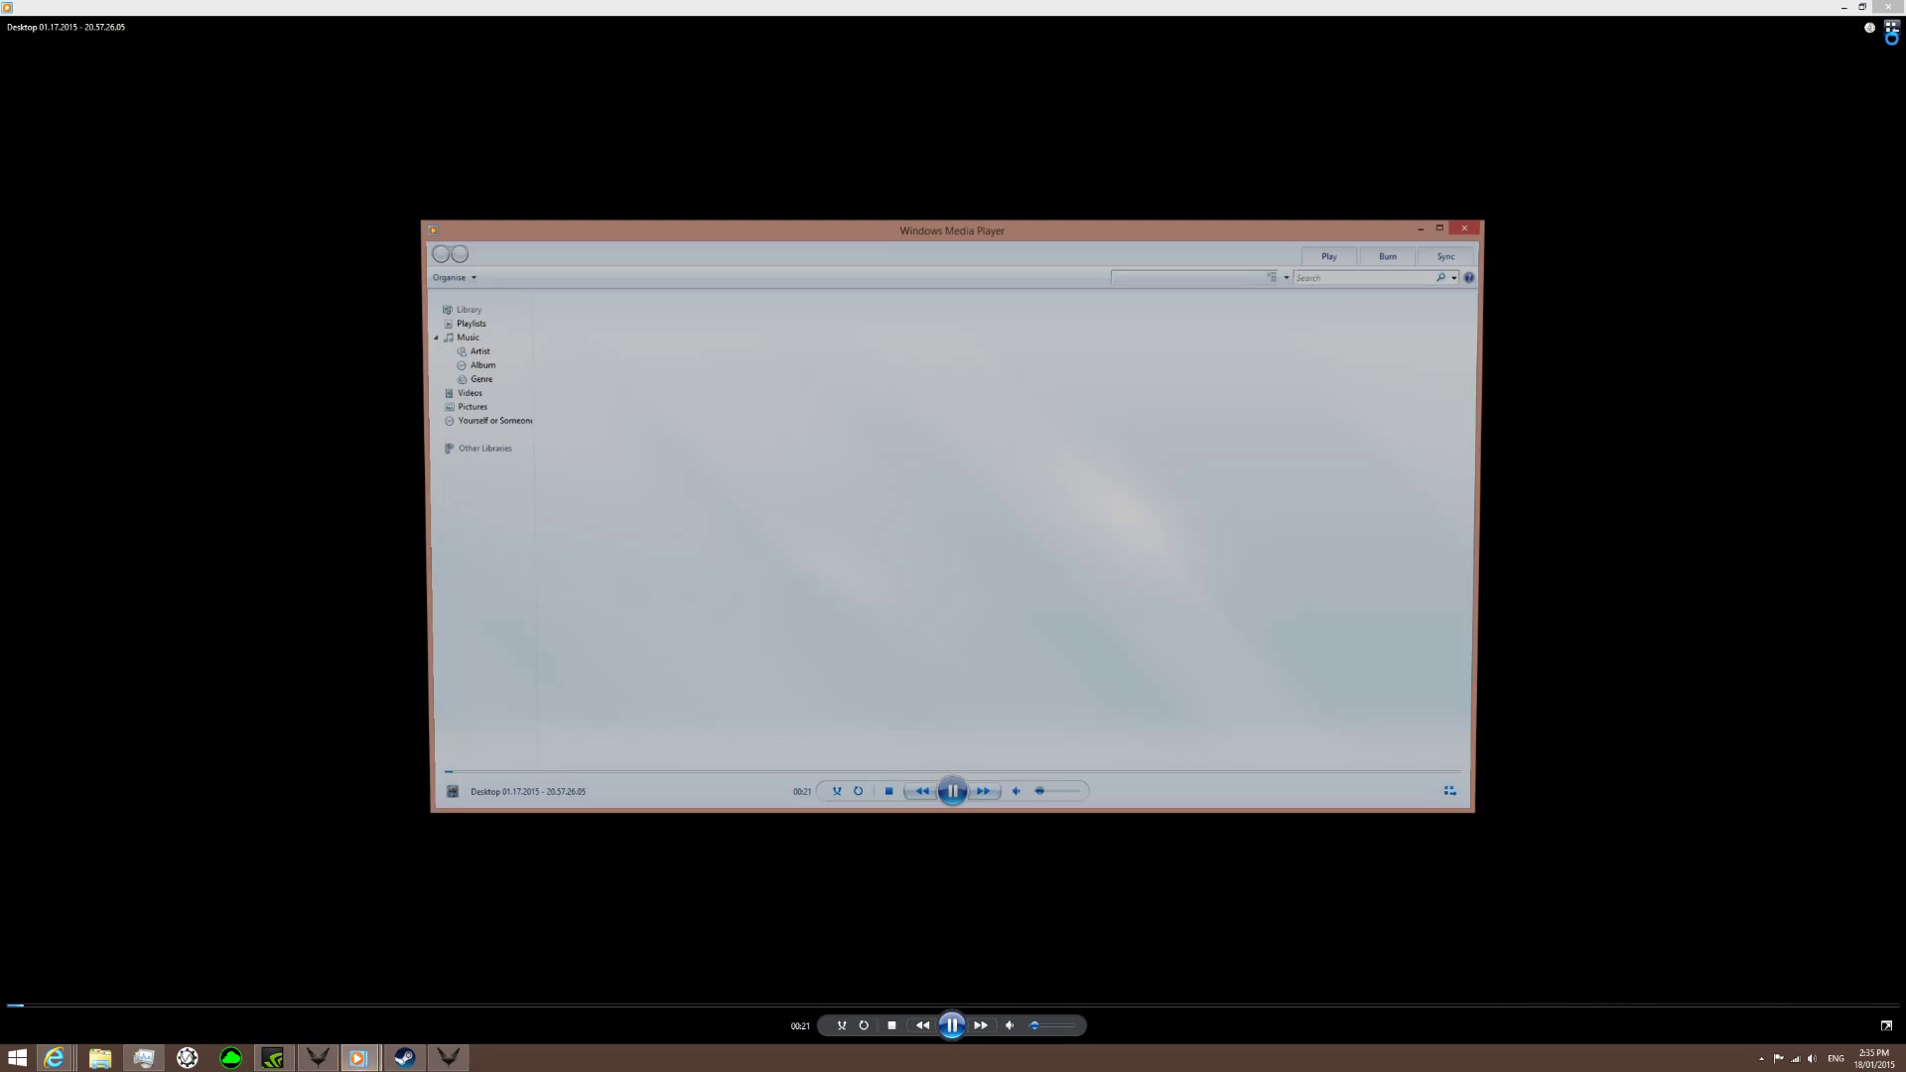
Restore the Matchbox 20 track list from the taskbar, then call up the Ctrl+Alt+Delete screen.
left_click(492, 421)
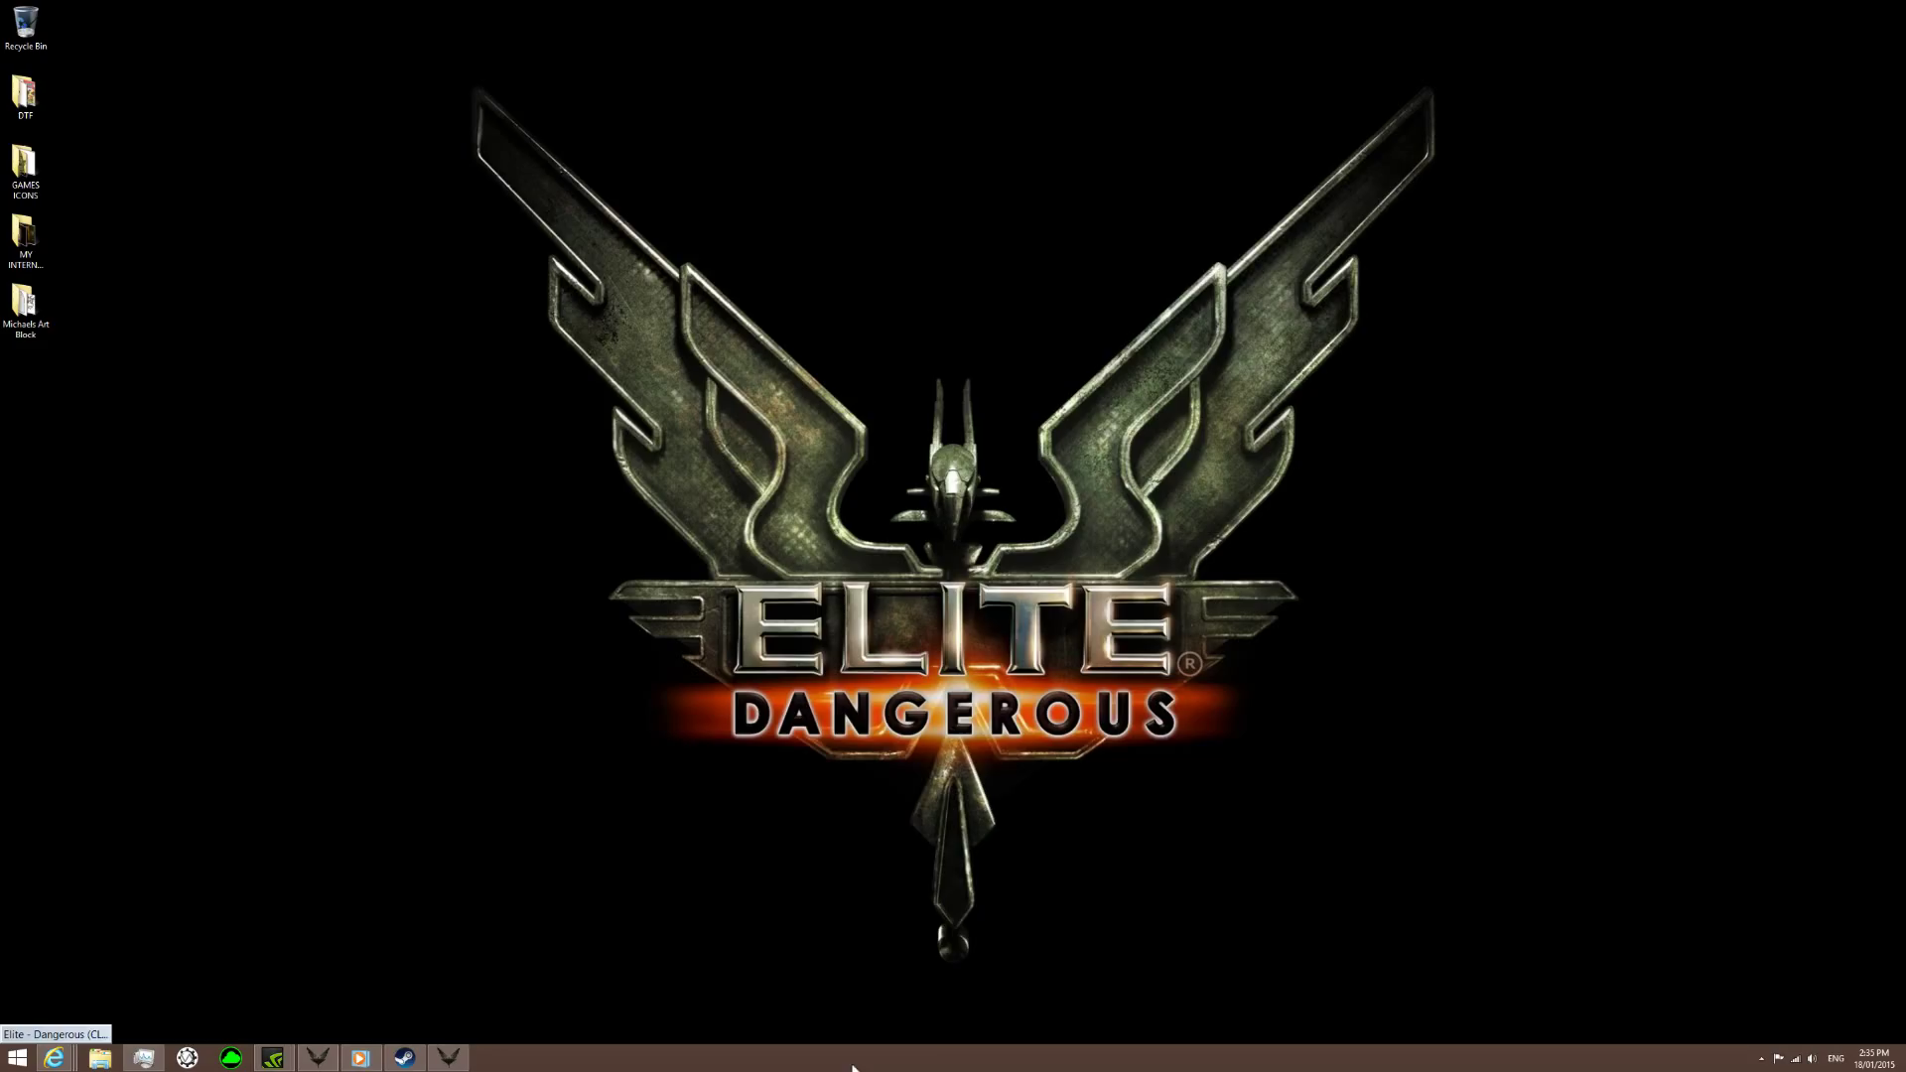
left_click(360, 1057)
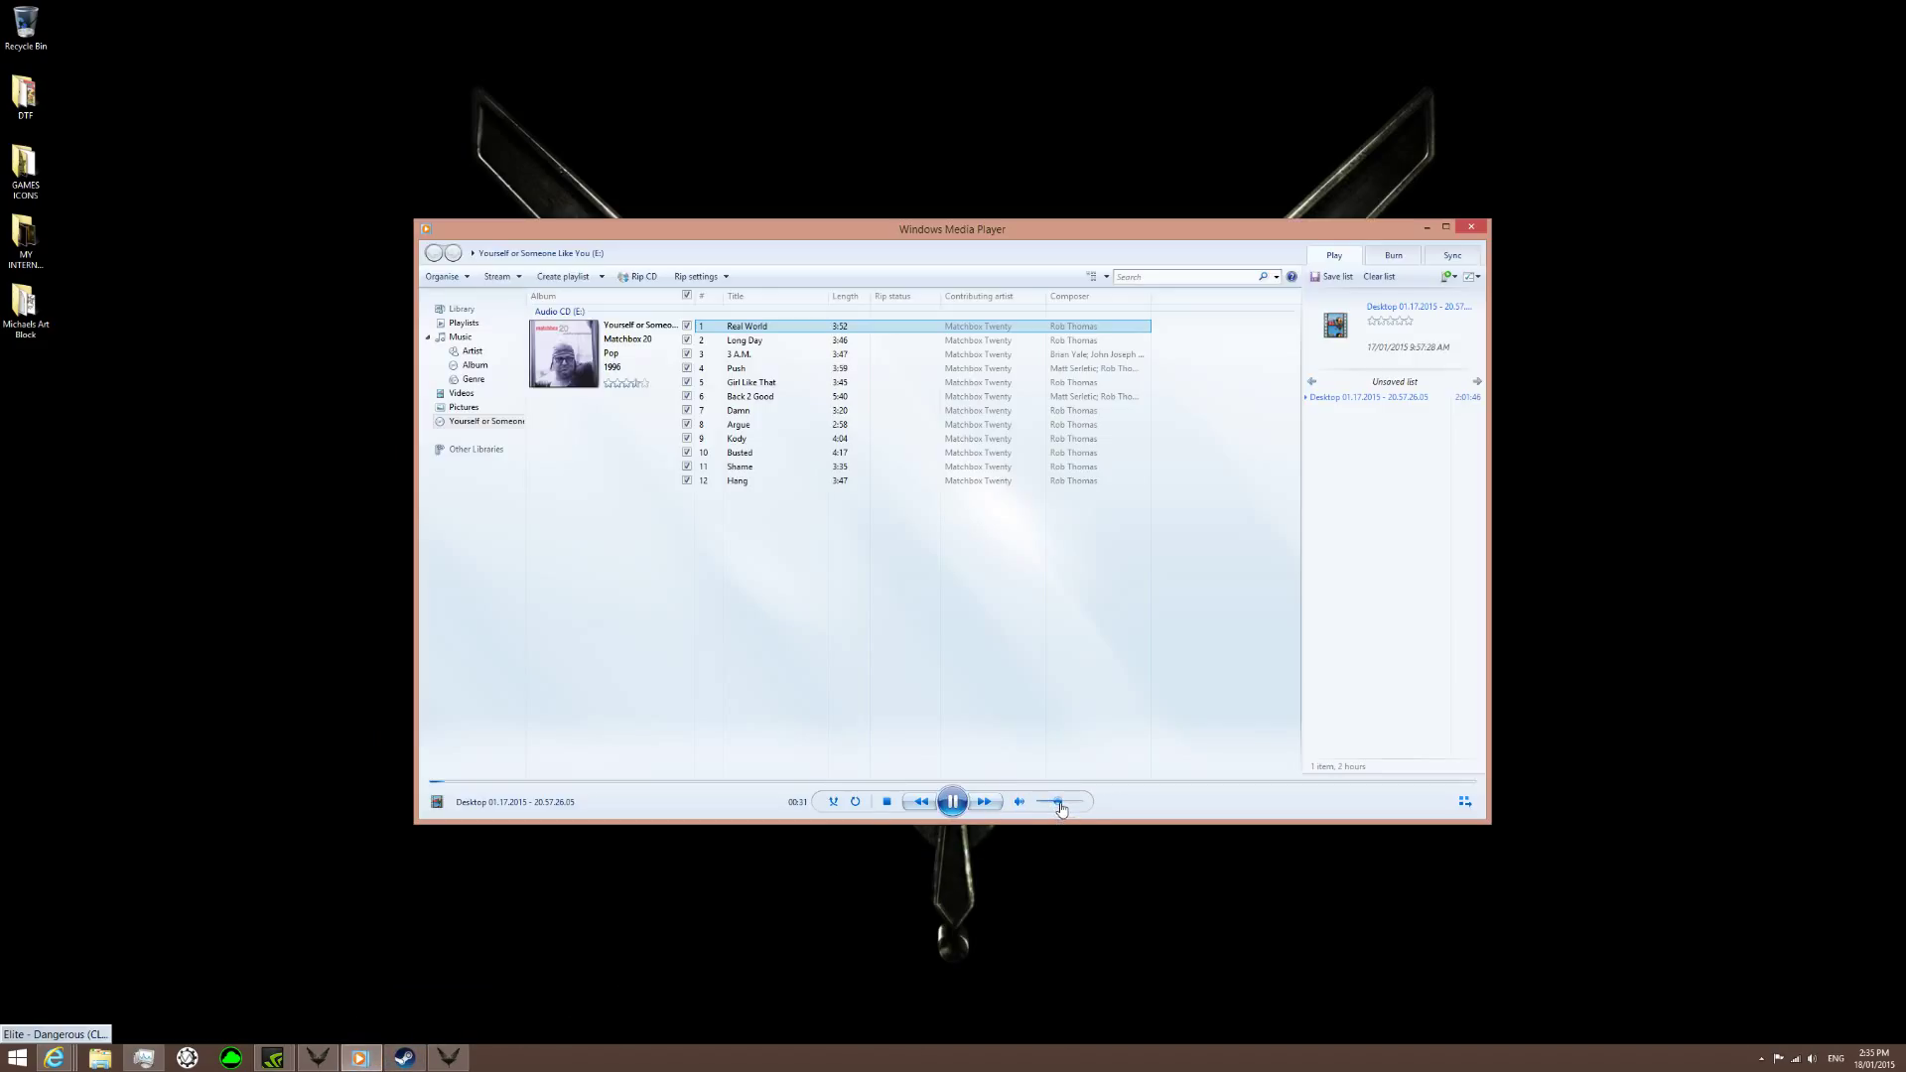
left_click(1473, 228)
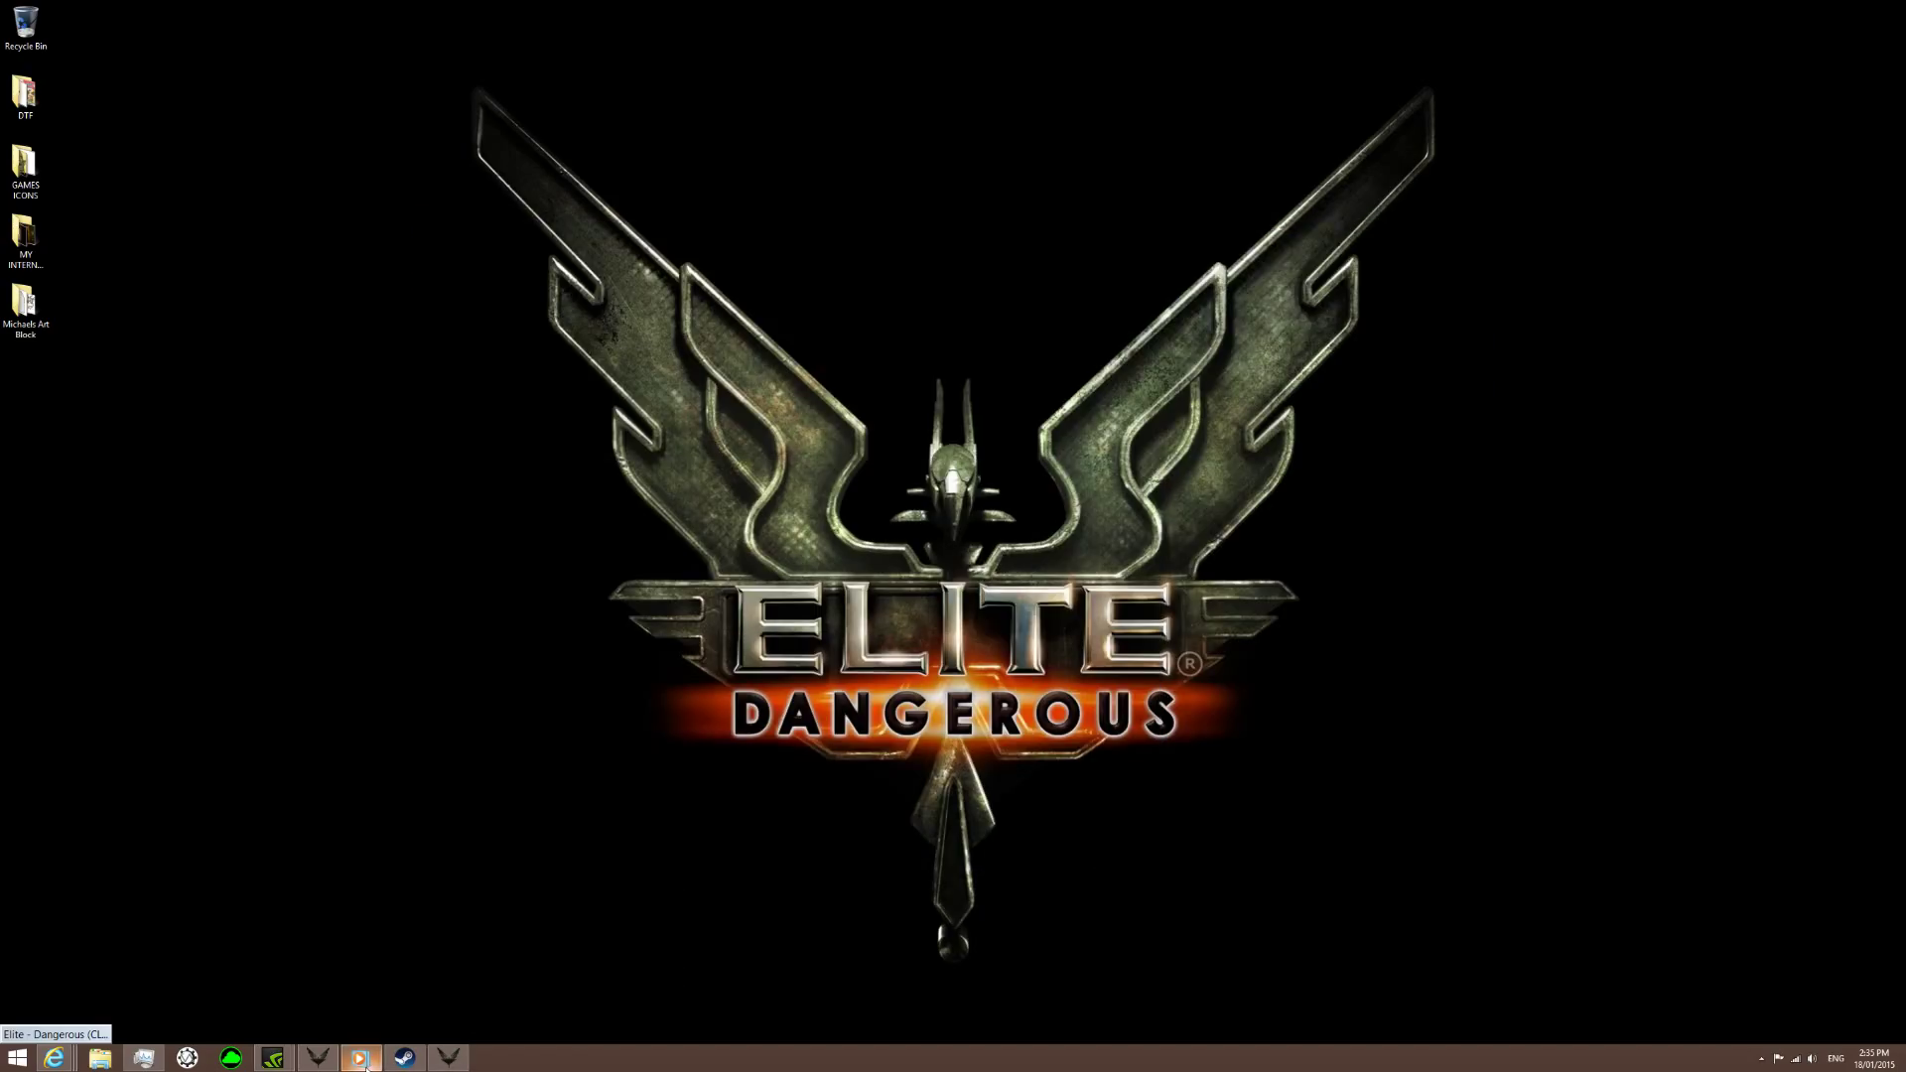
left_click(359, 1056)
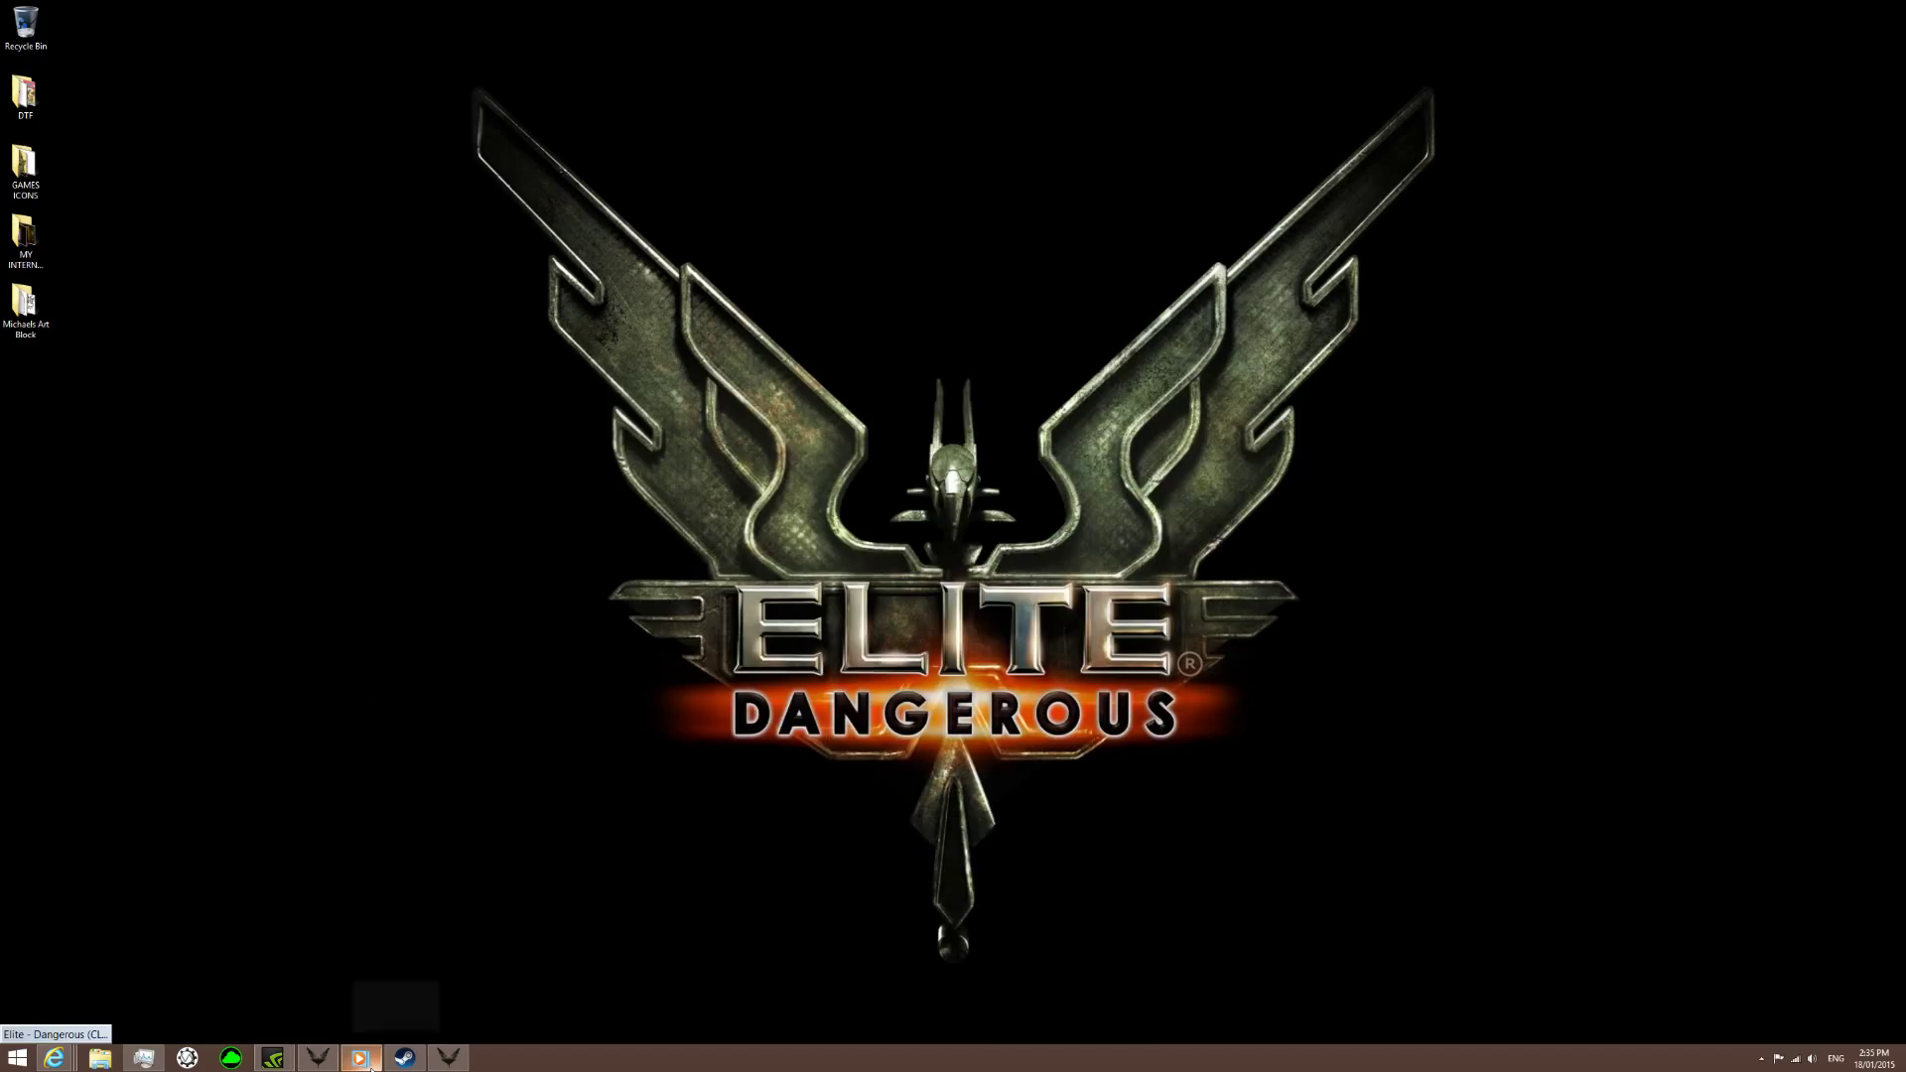
left_click(360, 1056)
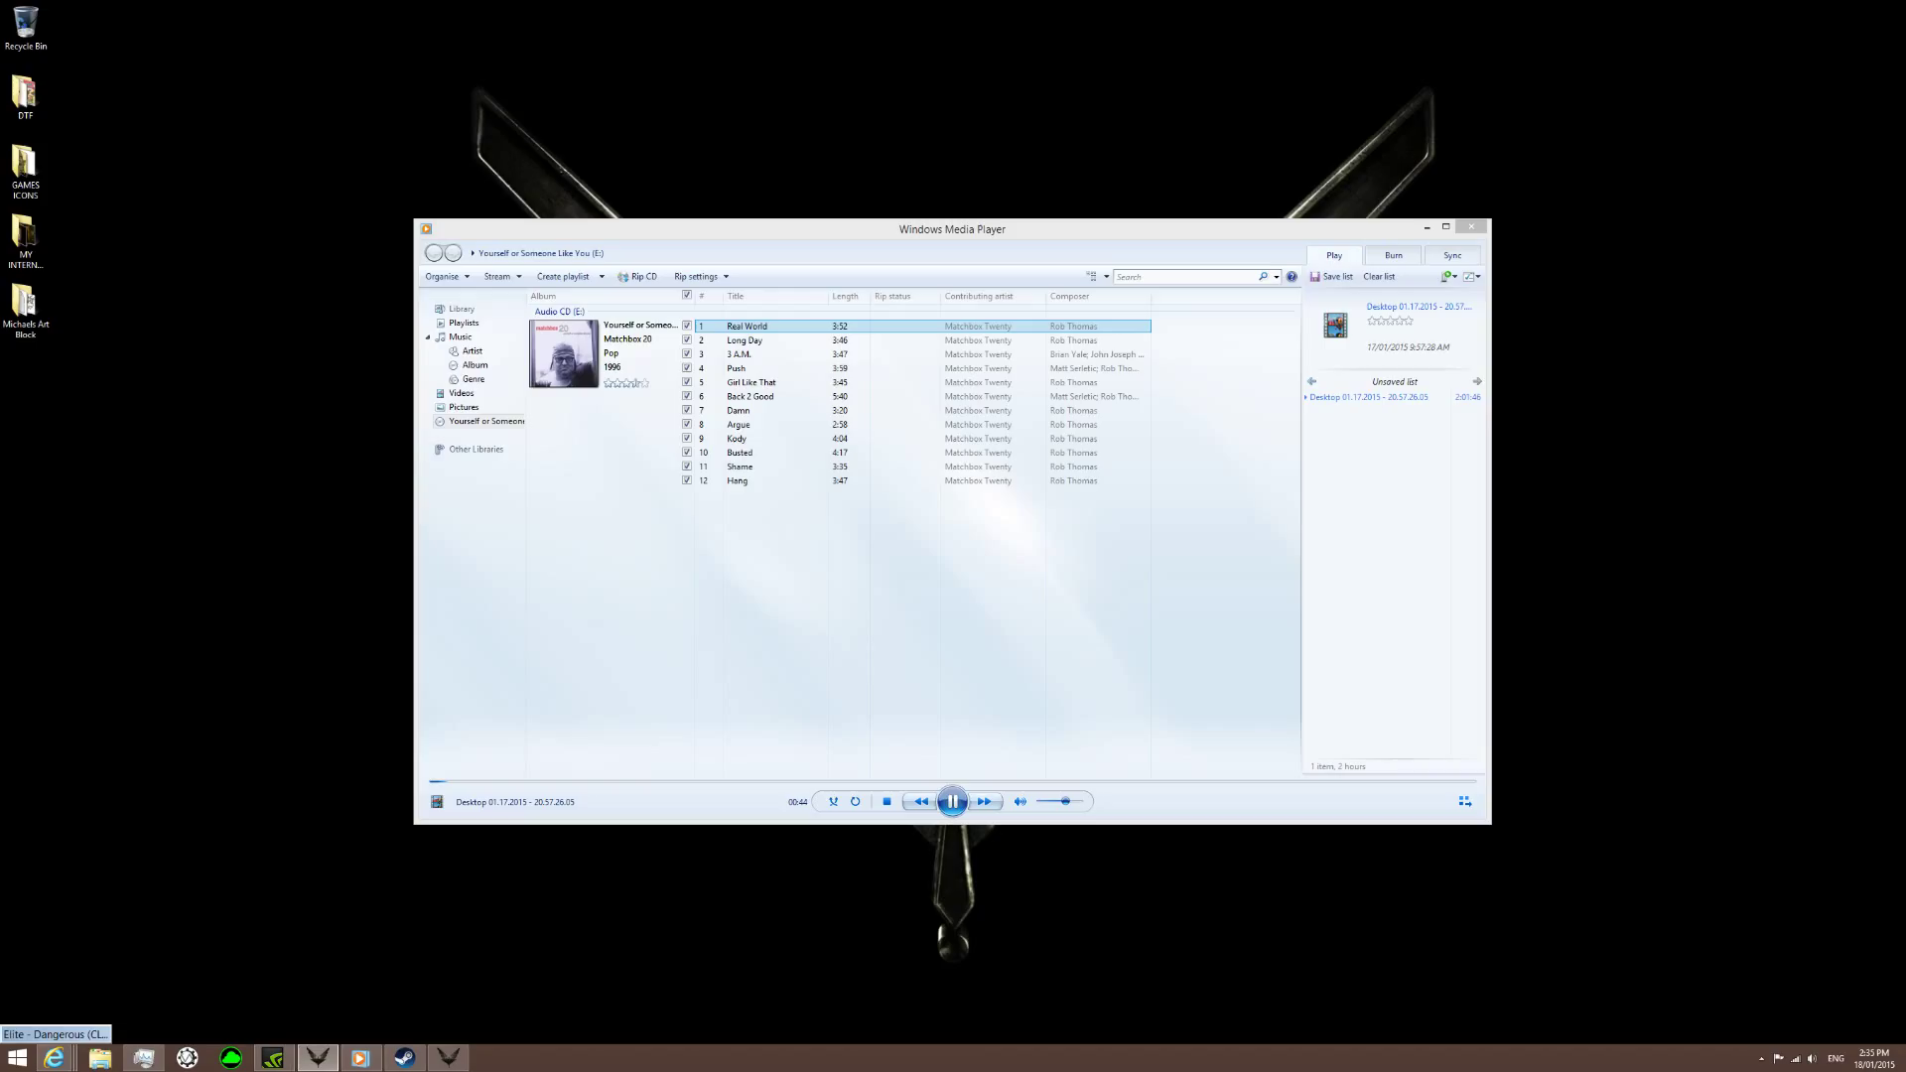
mouse_move(933, 530)
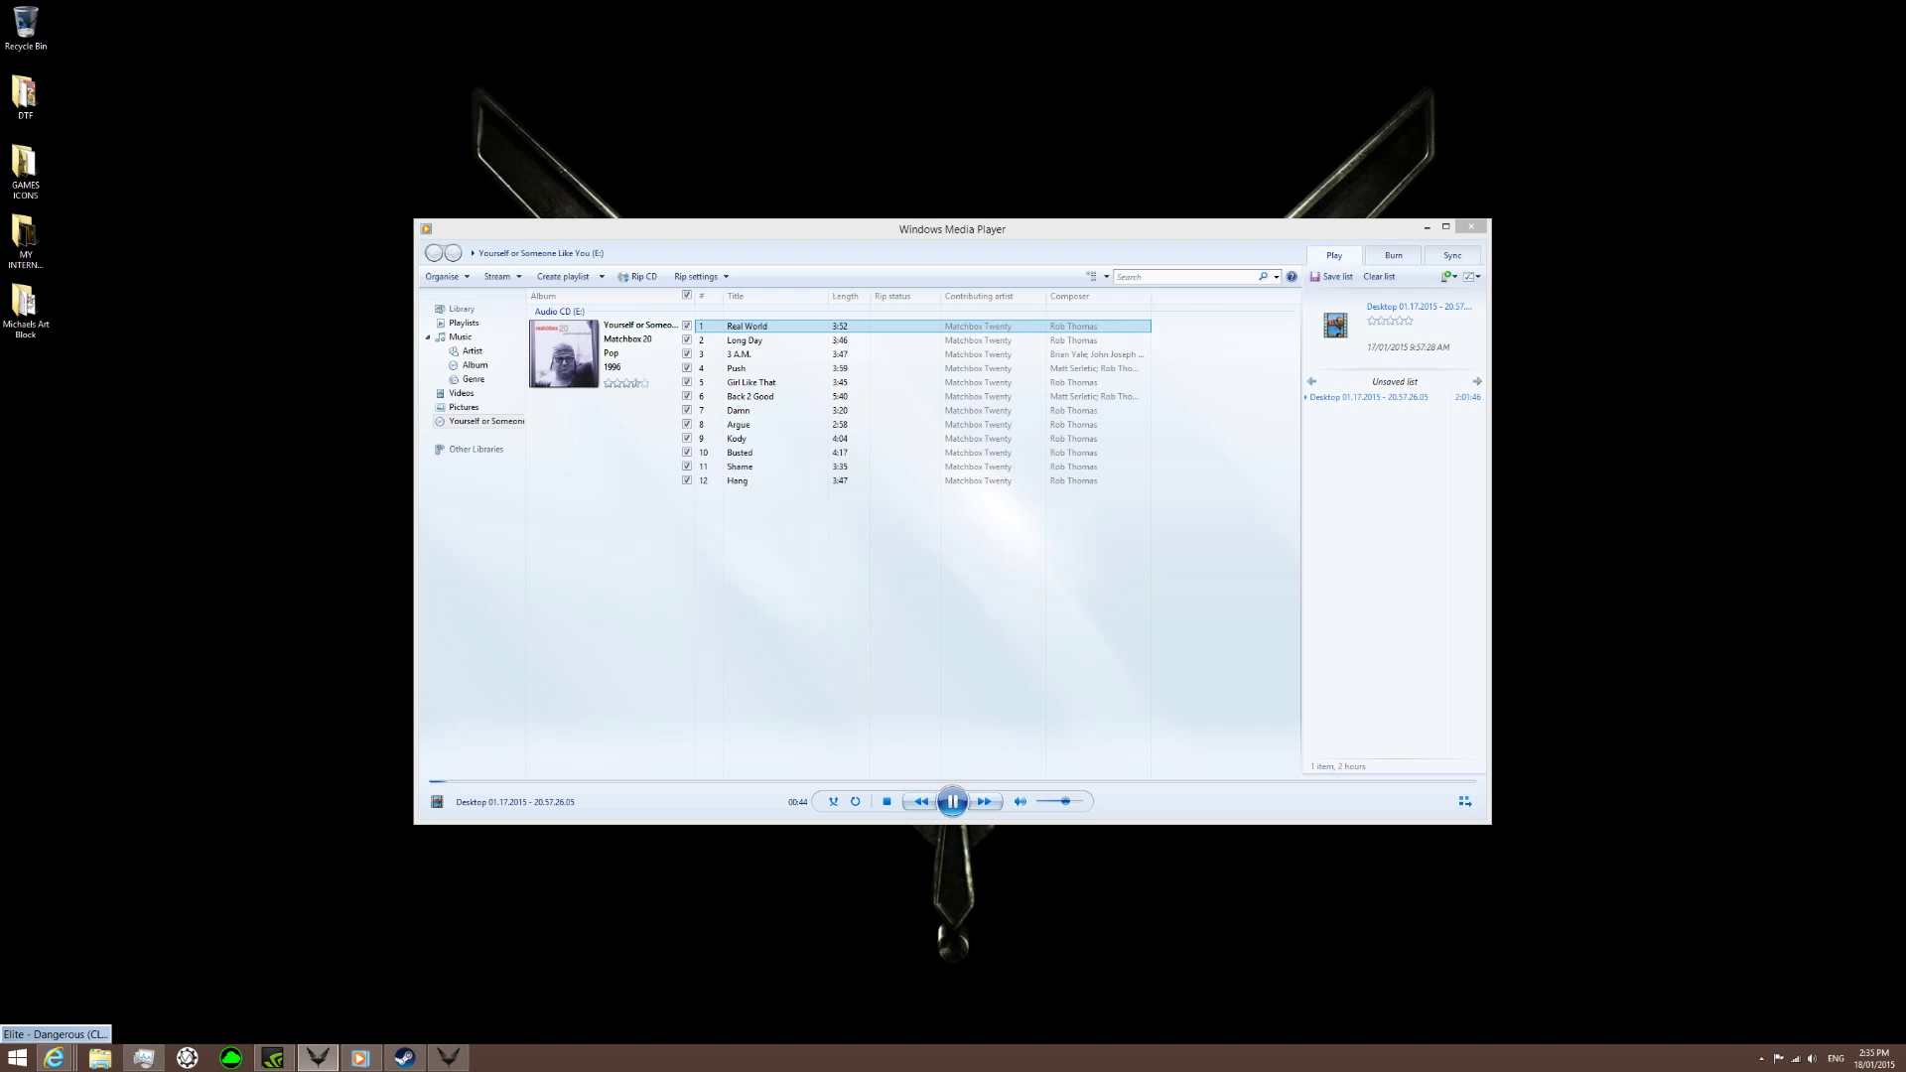
key("ctrl+alt+delete")
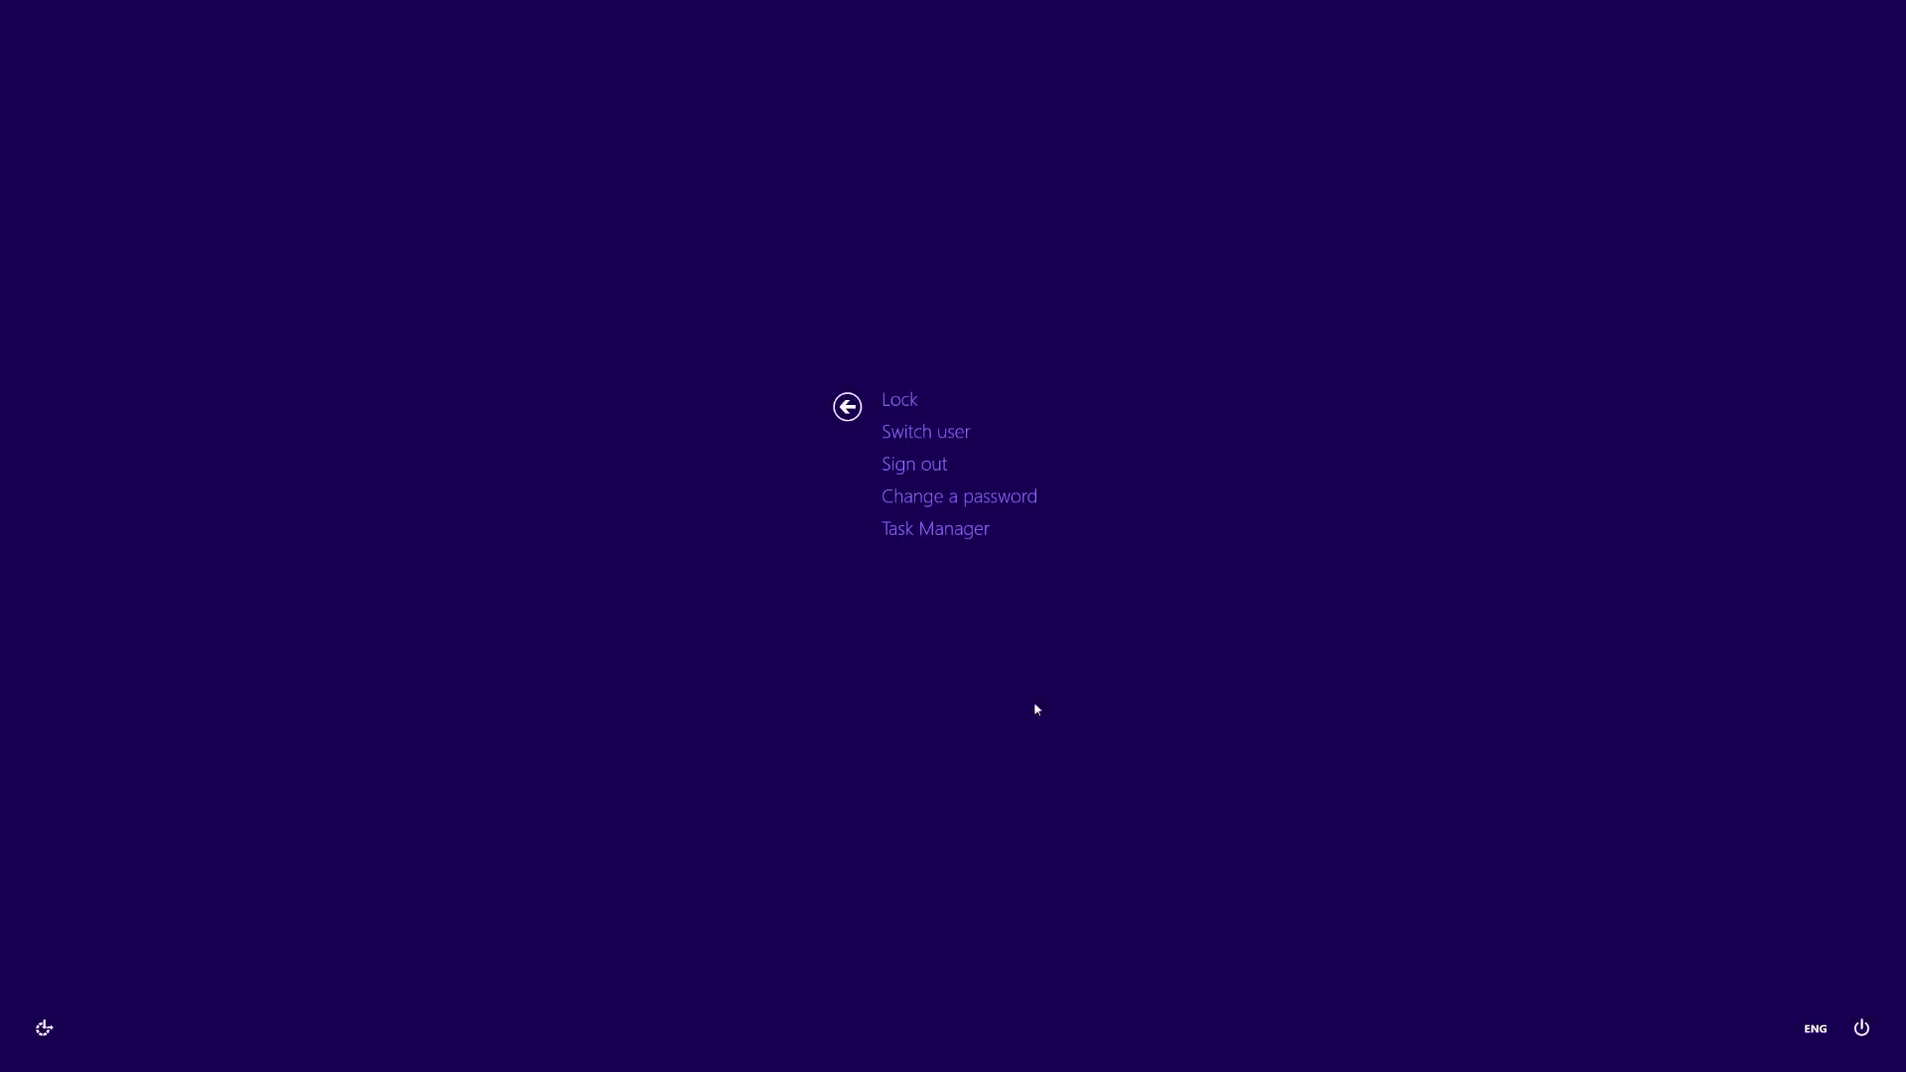
End the Windows Media Player task in Task Manager.
left_click(935, 527)
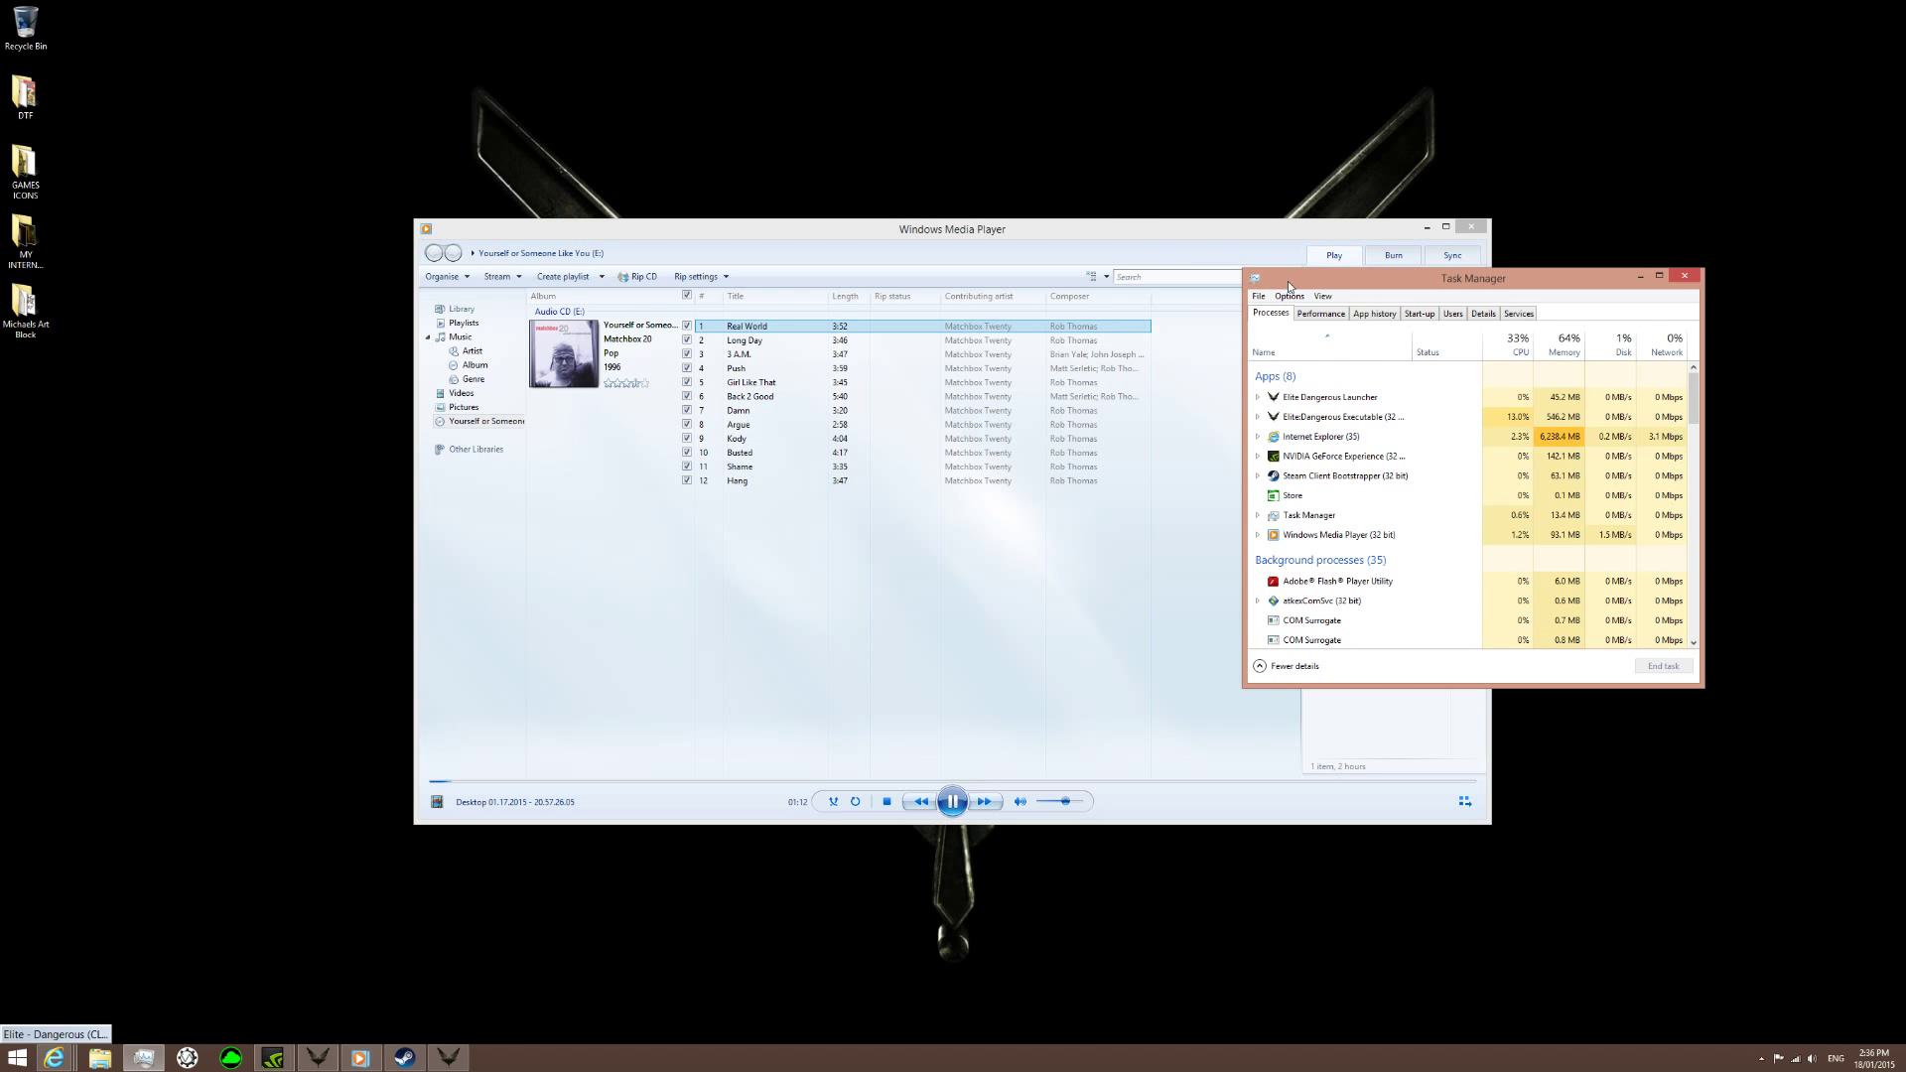
right_click(1337, 535)
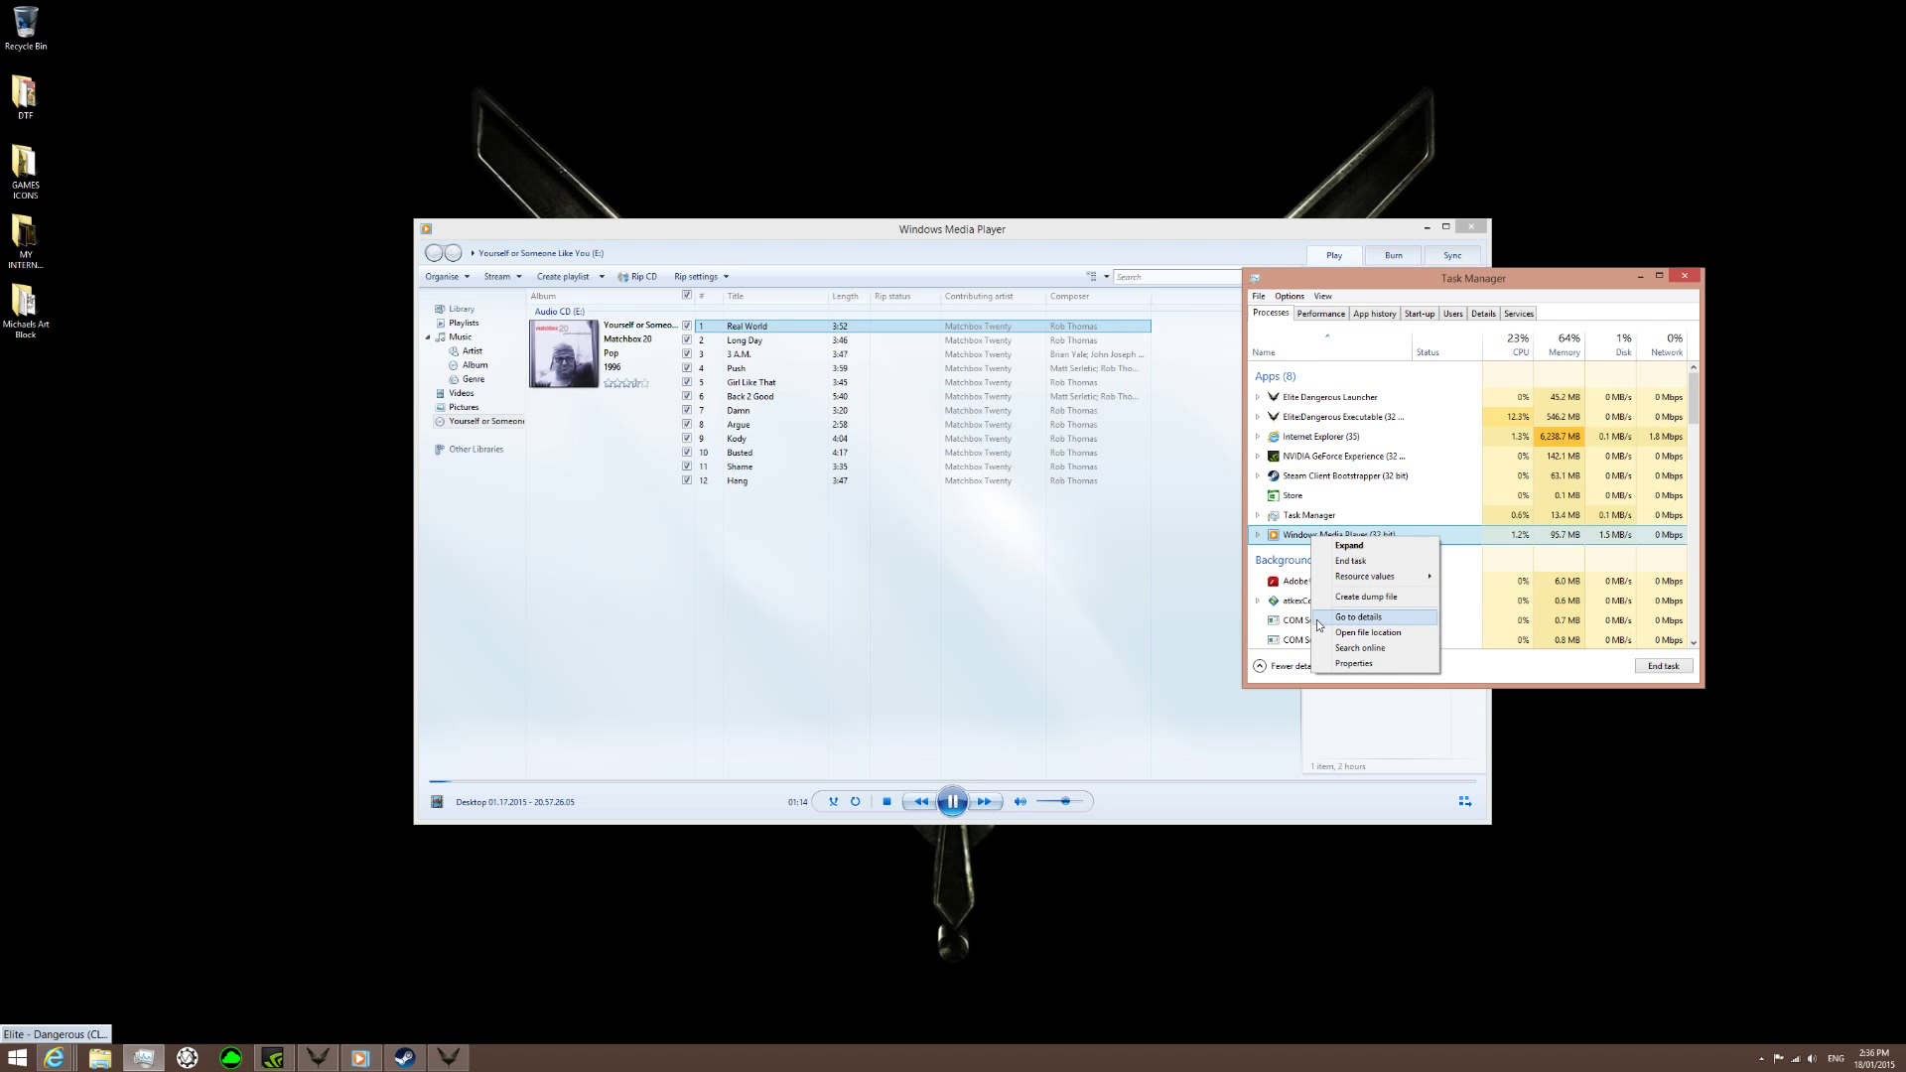
left_click(1349, 560)
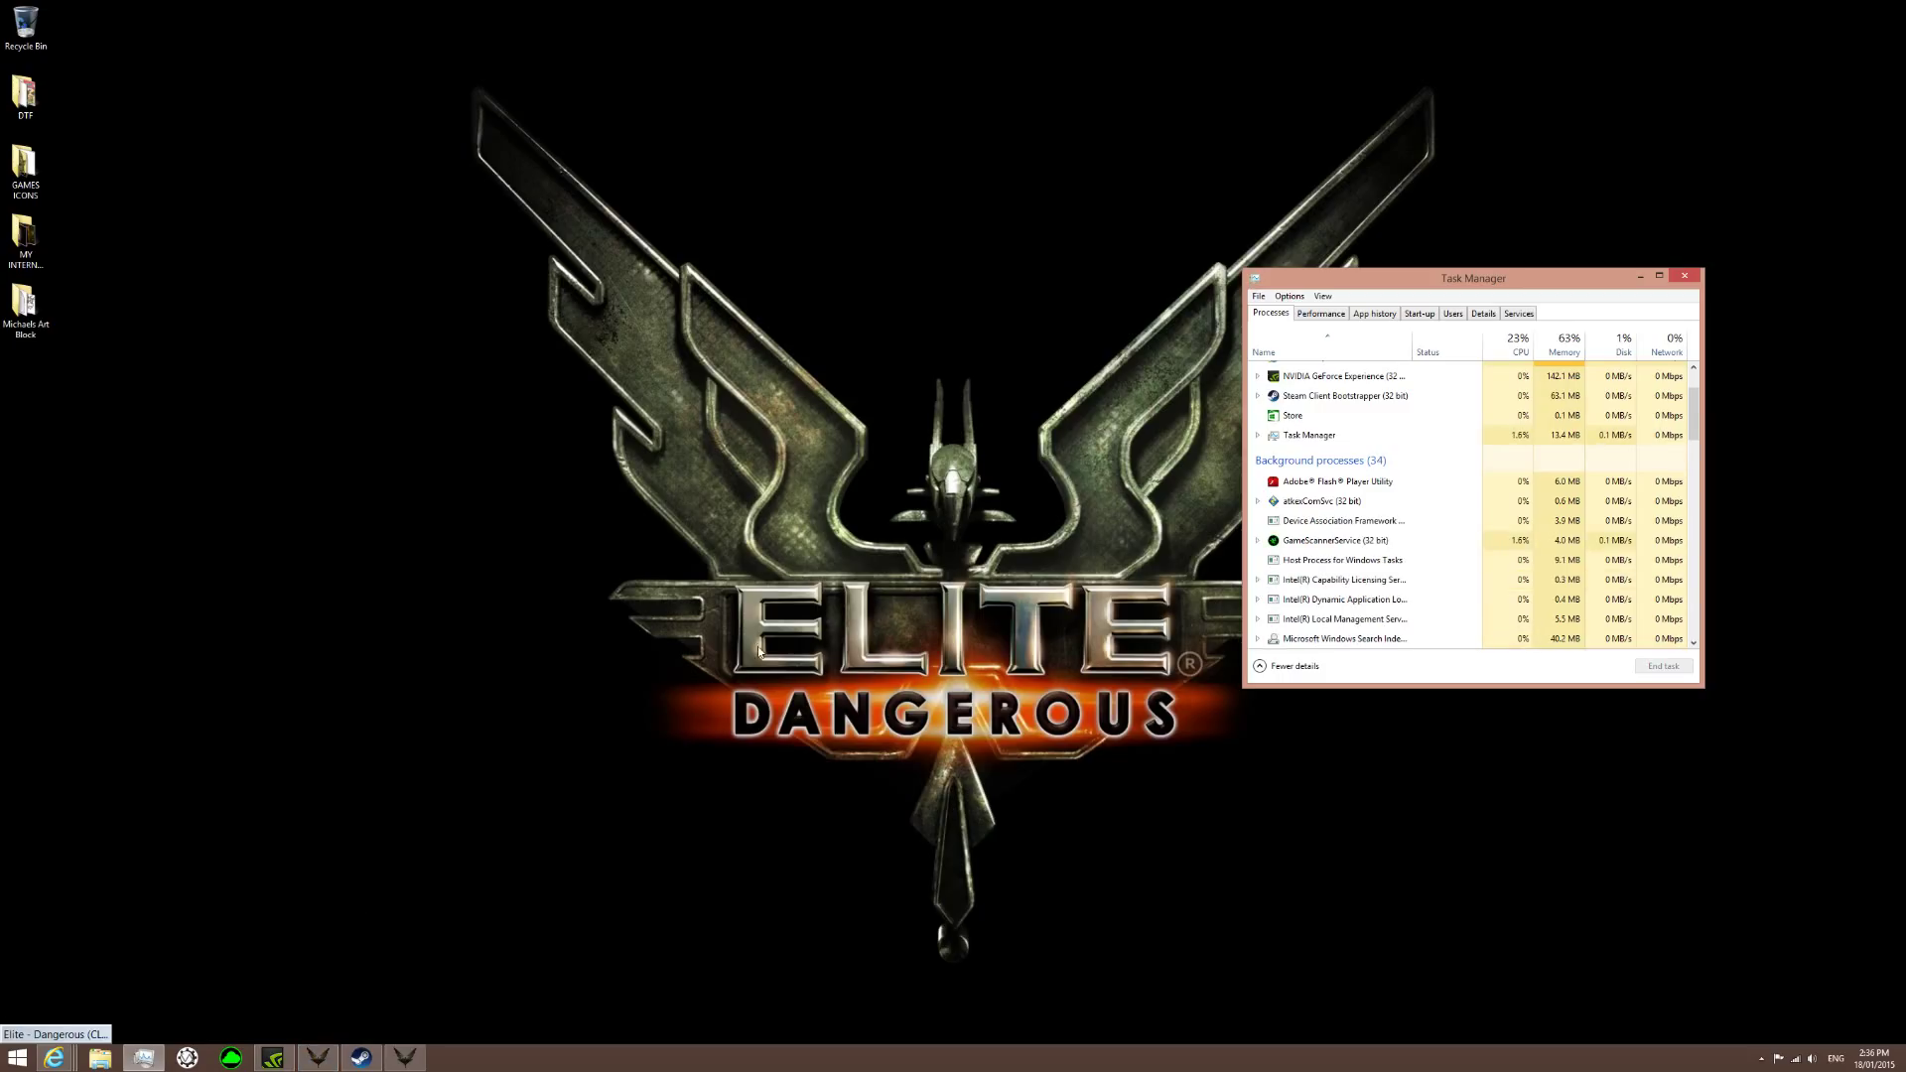
Reopen the BD-ROM Audio CD drive from File Explorer to restart playback.
right_click(714, 666)
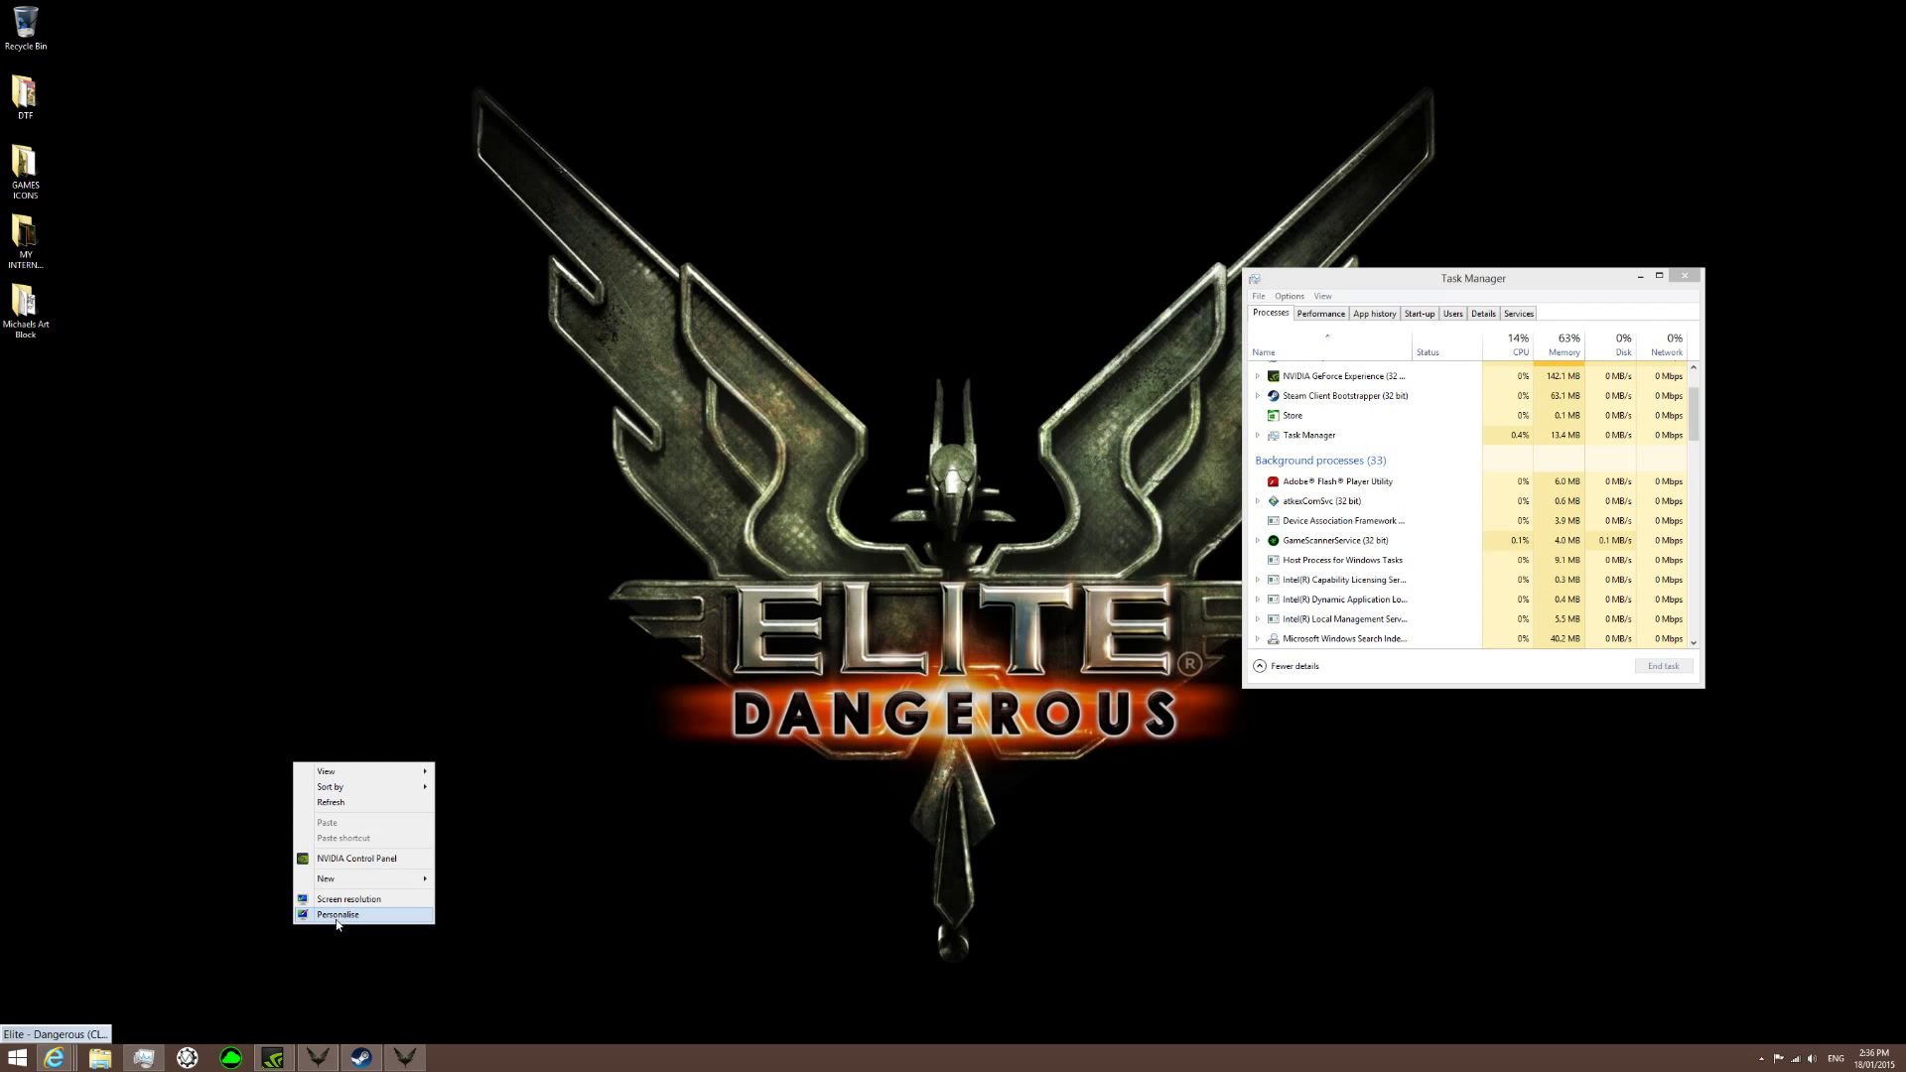
left_click(338, 915)
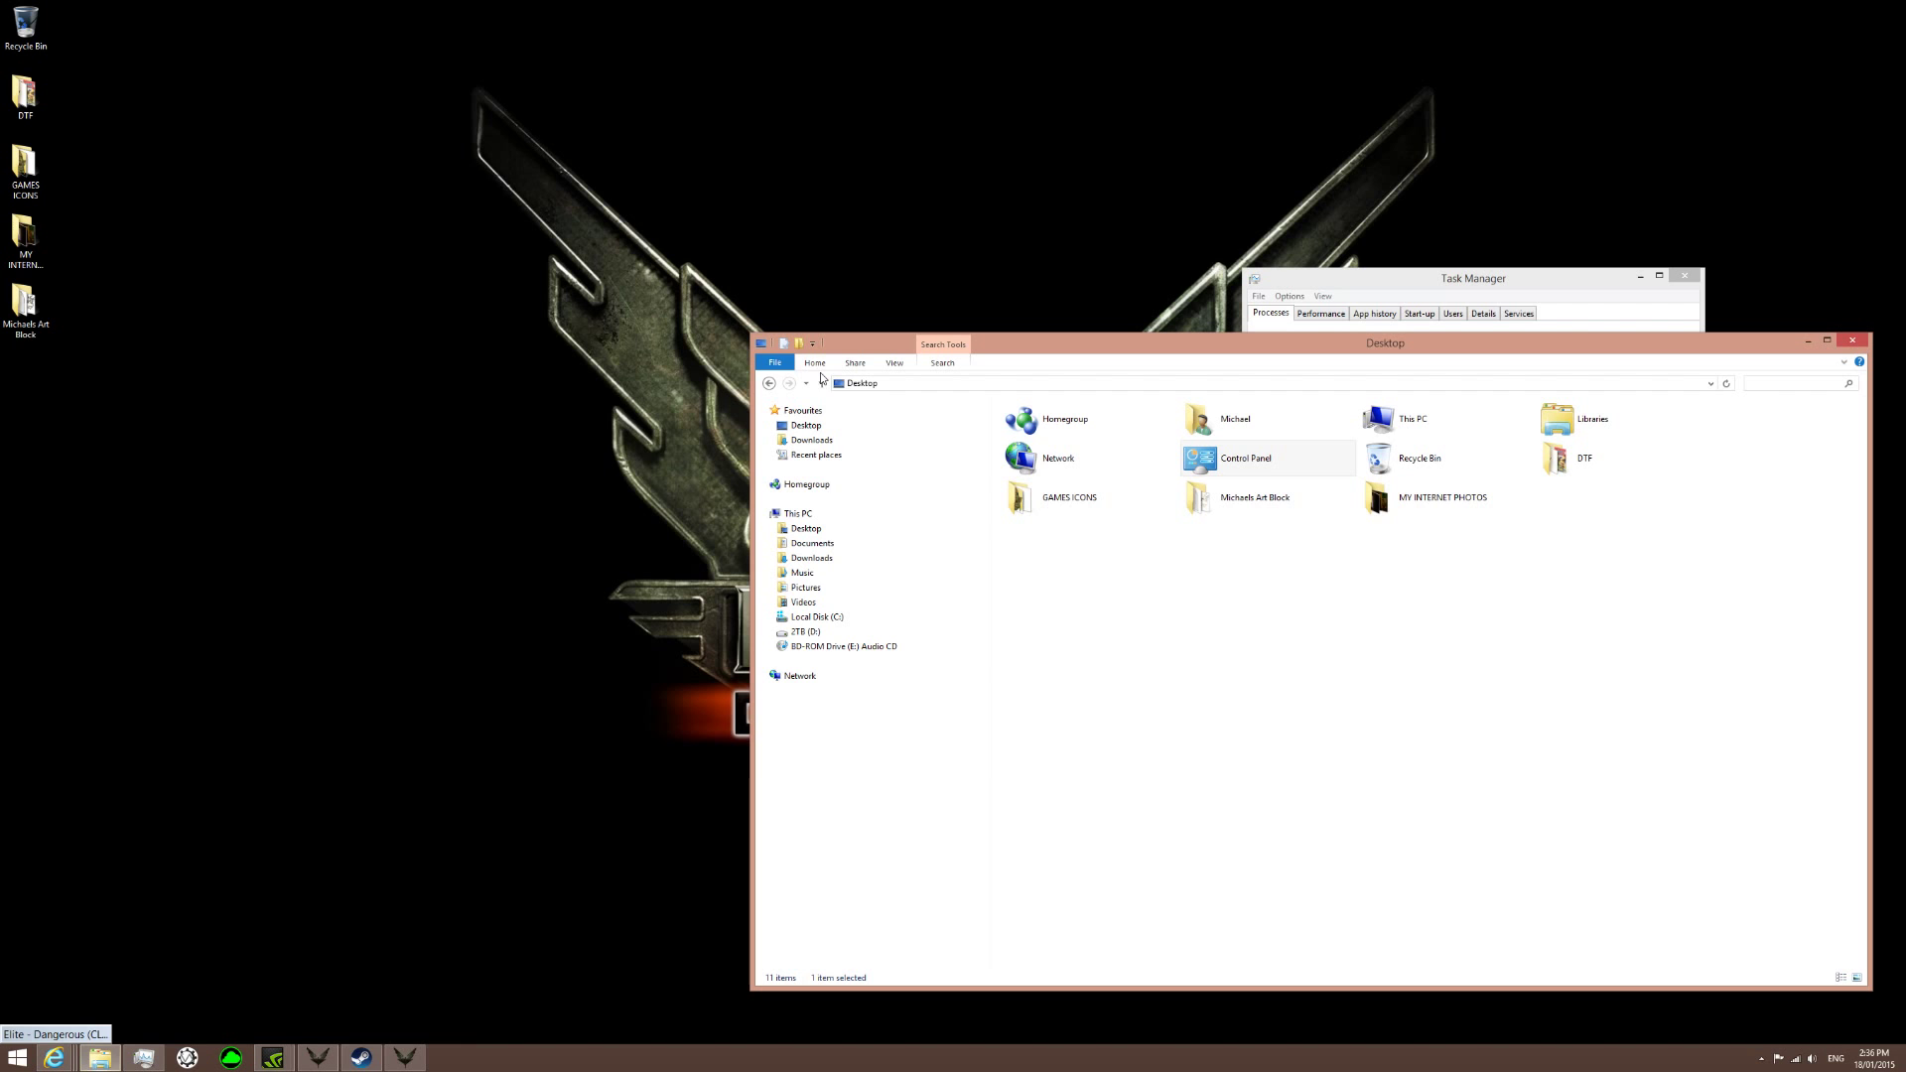
left_click(844, 646)
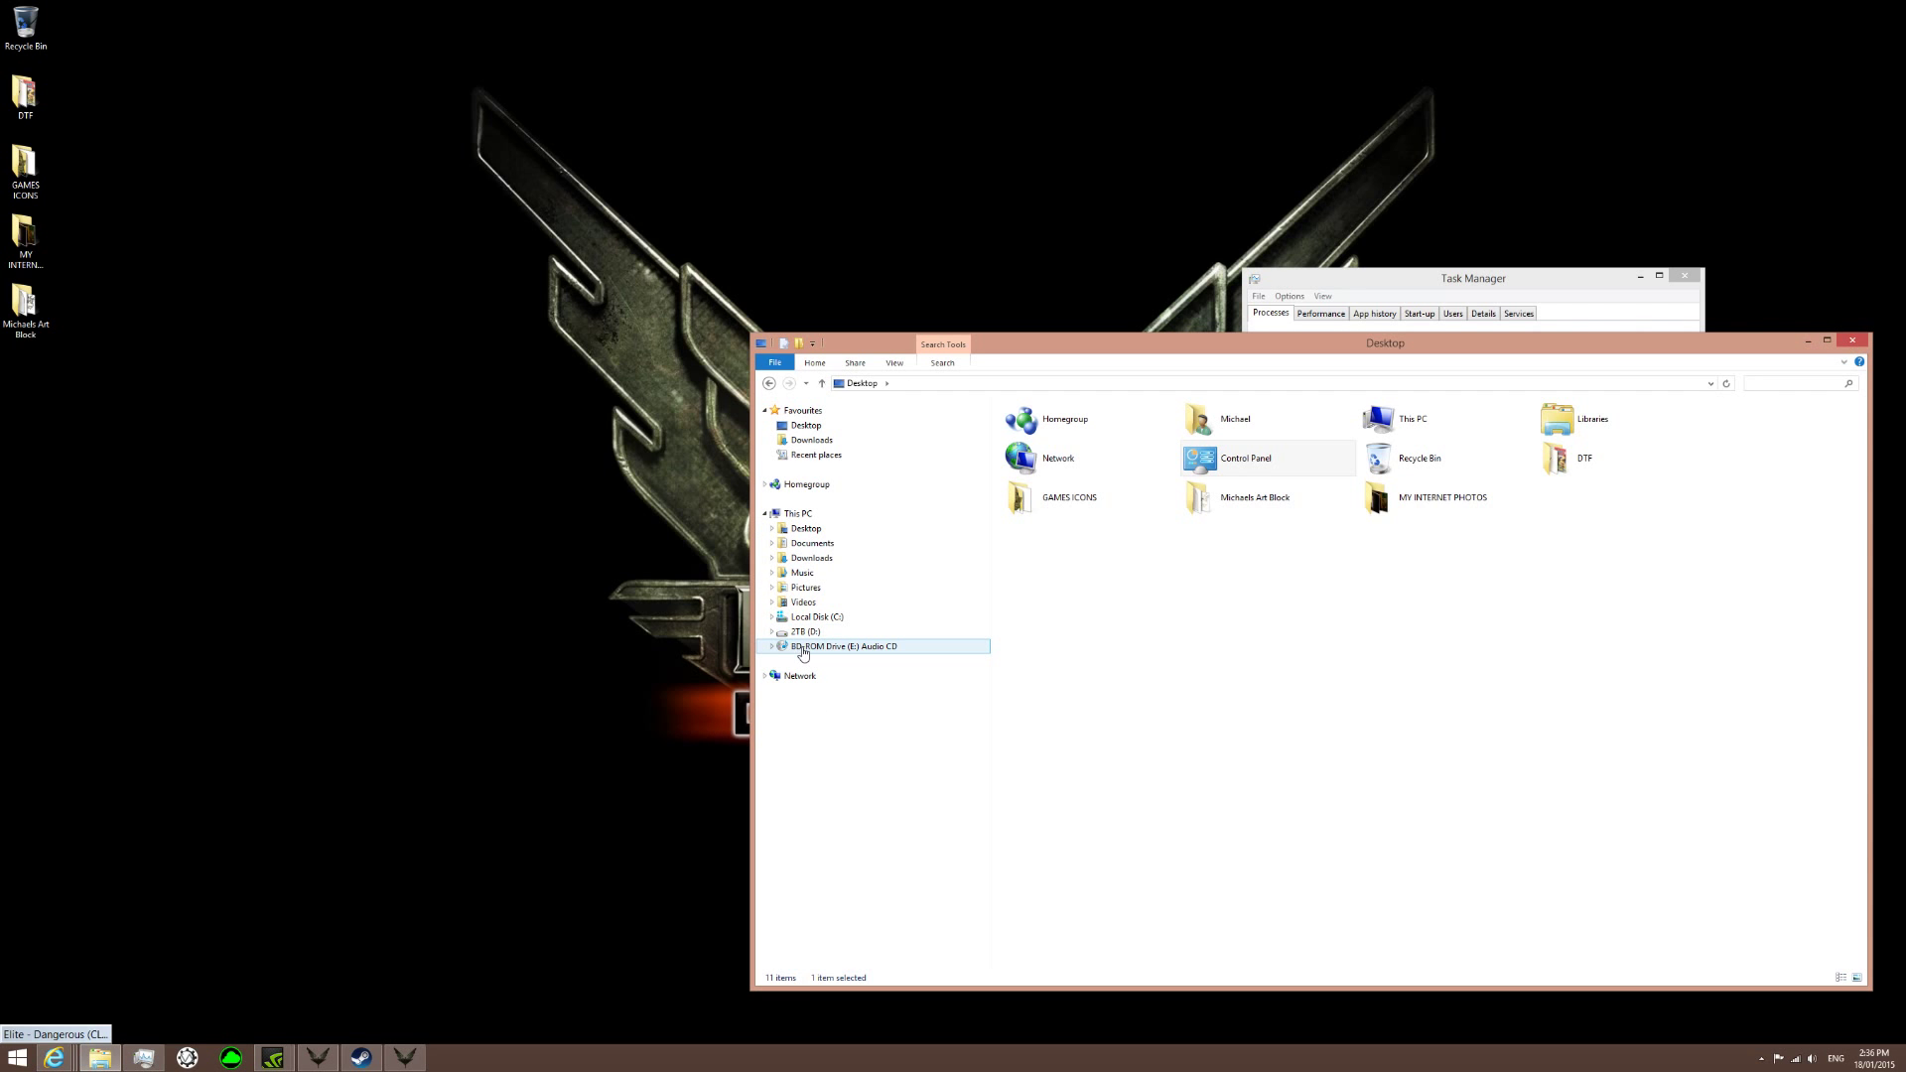
double_click(844, 646)
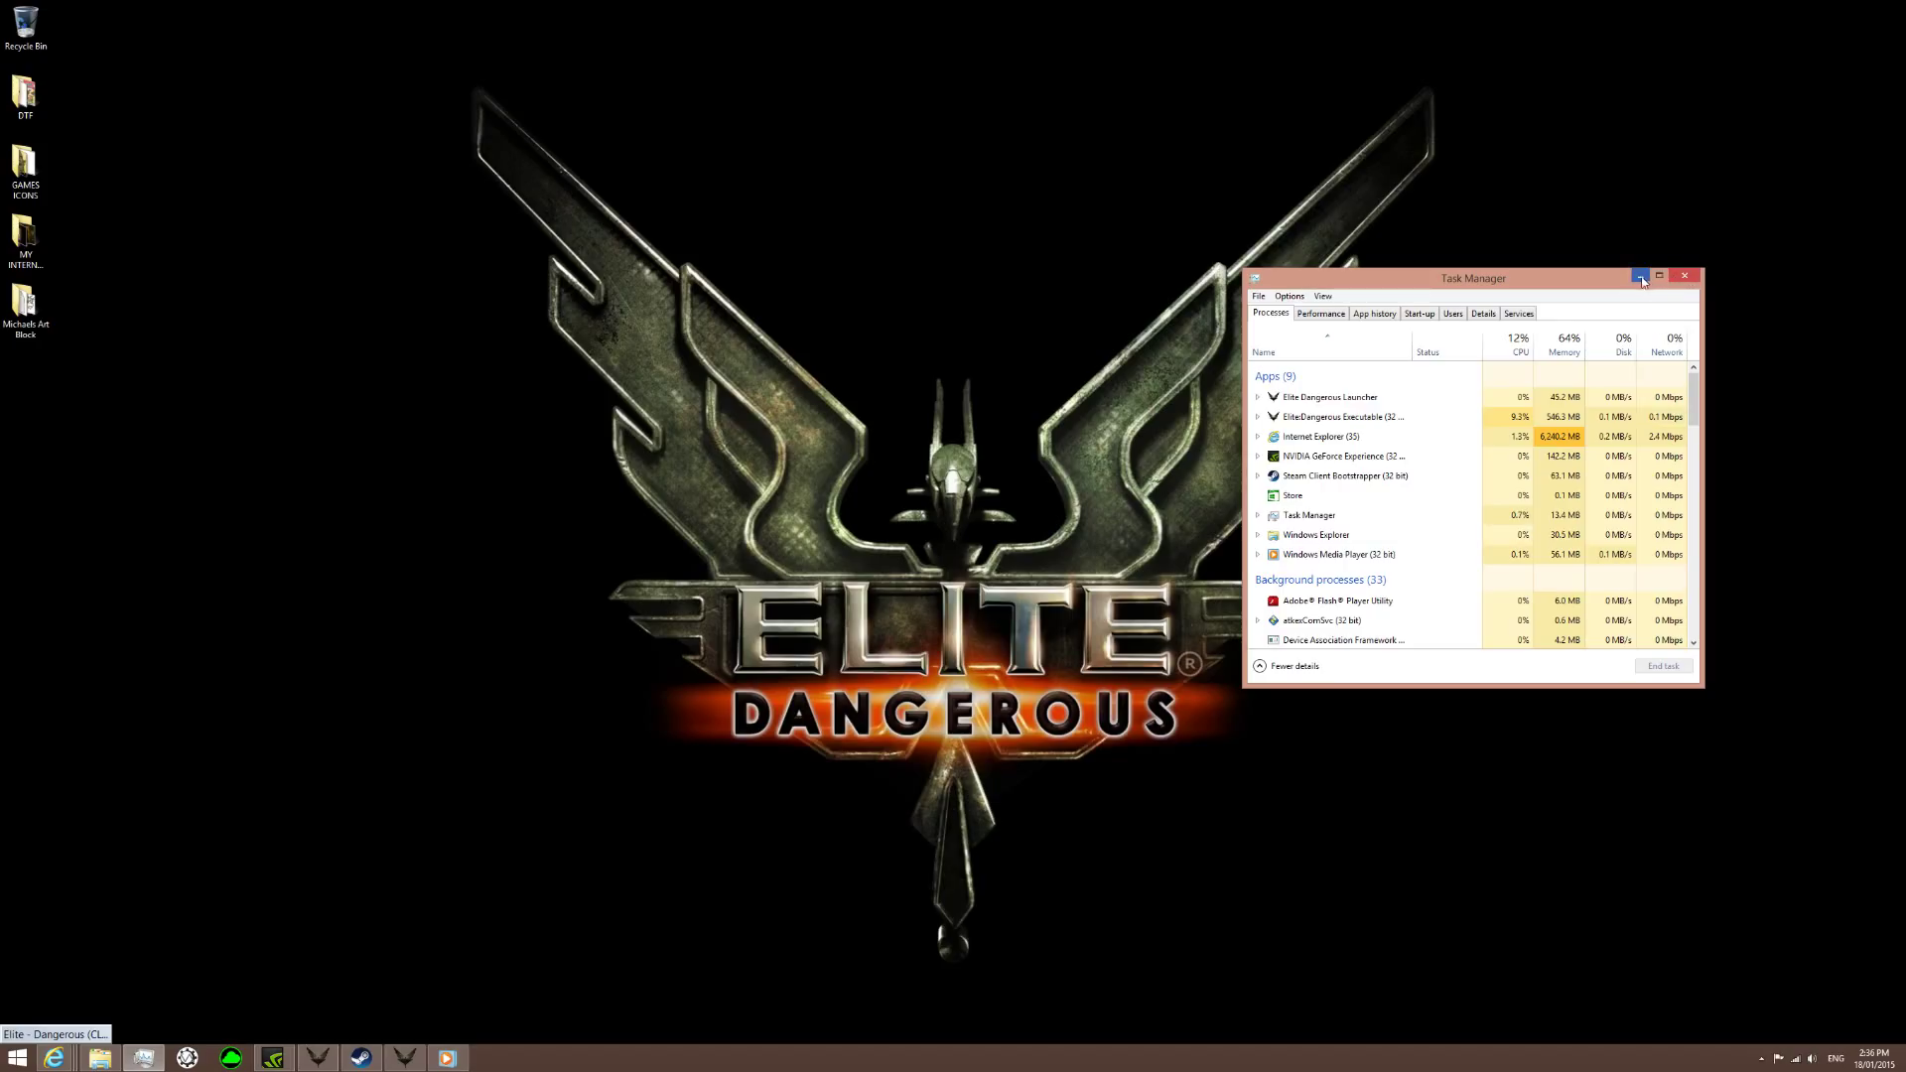
Minimize Task Manager to reveal the Elite Dangerous wallpaper desktop.
left_click(1641, 277)
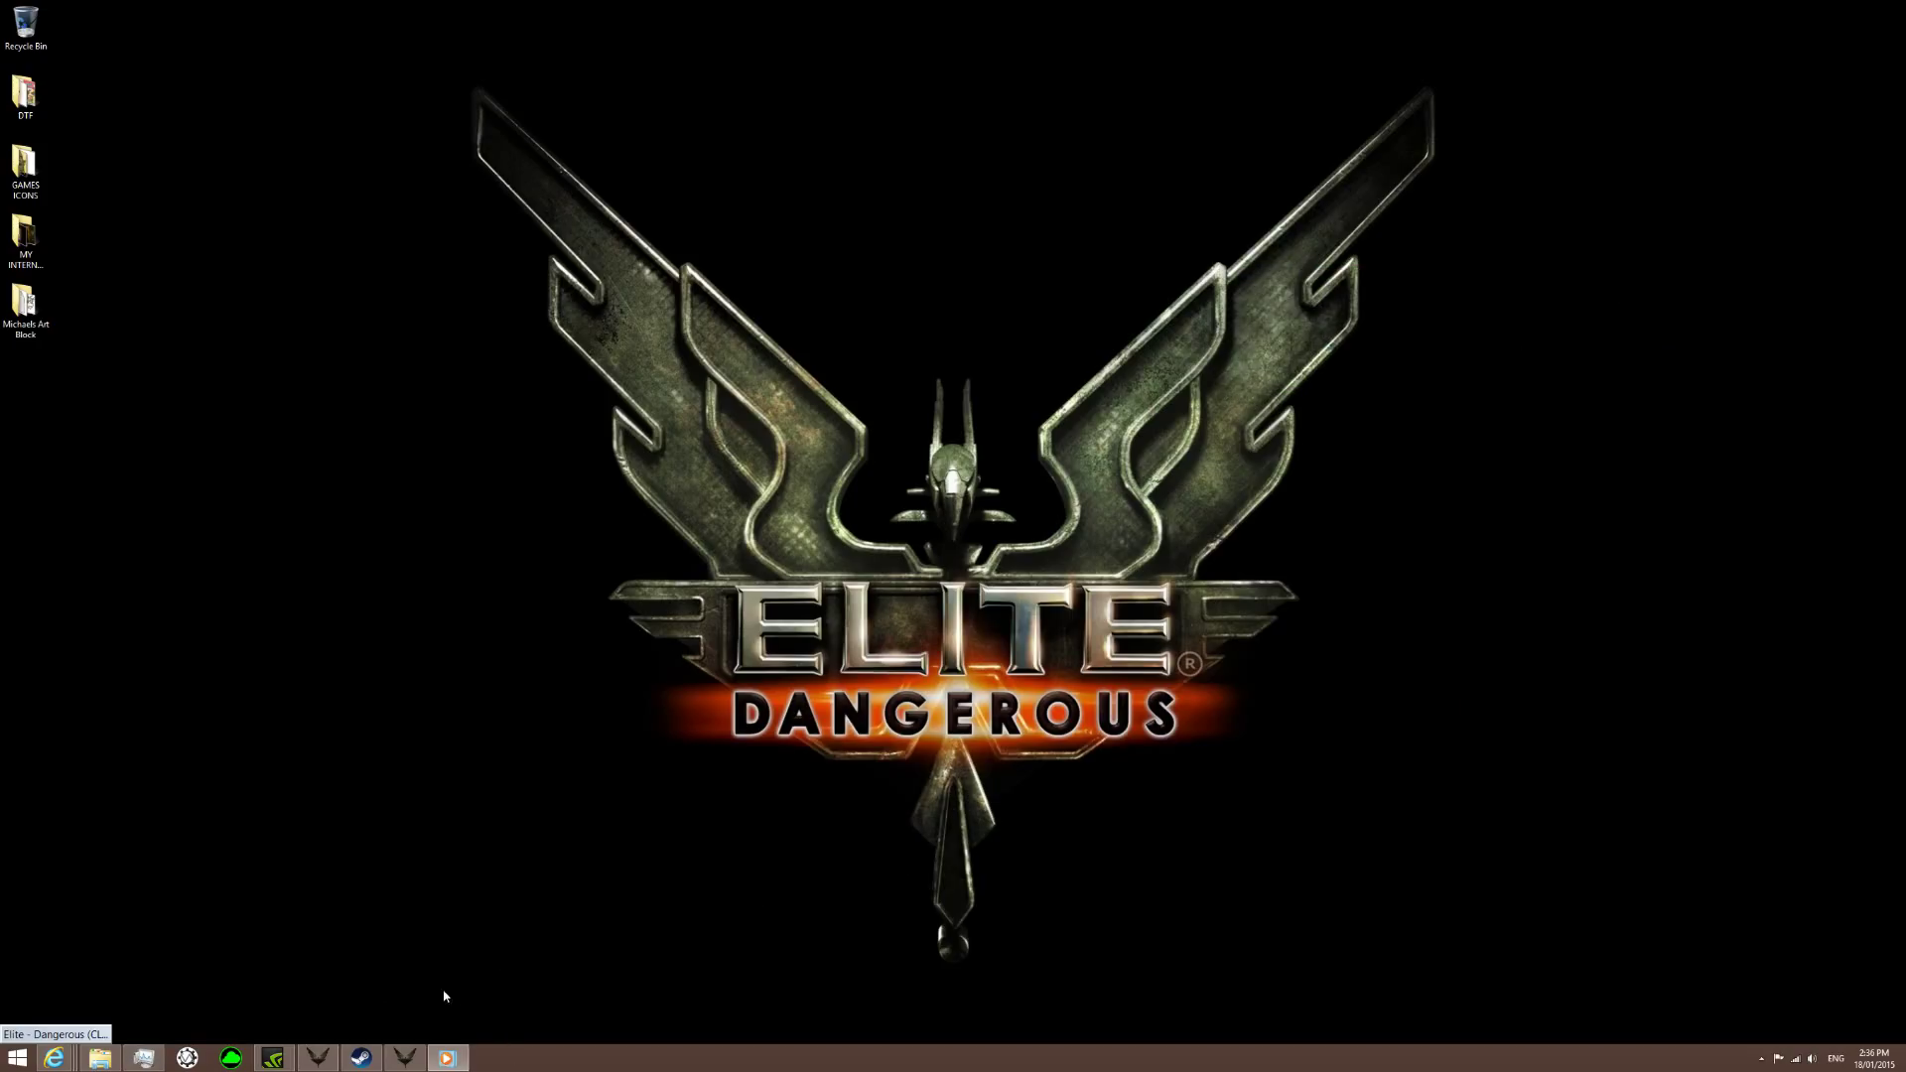
mouse_move(766, 1066)
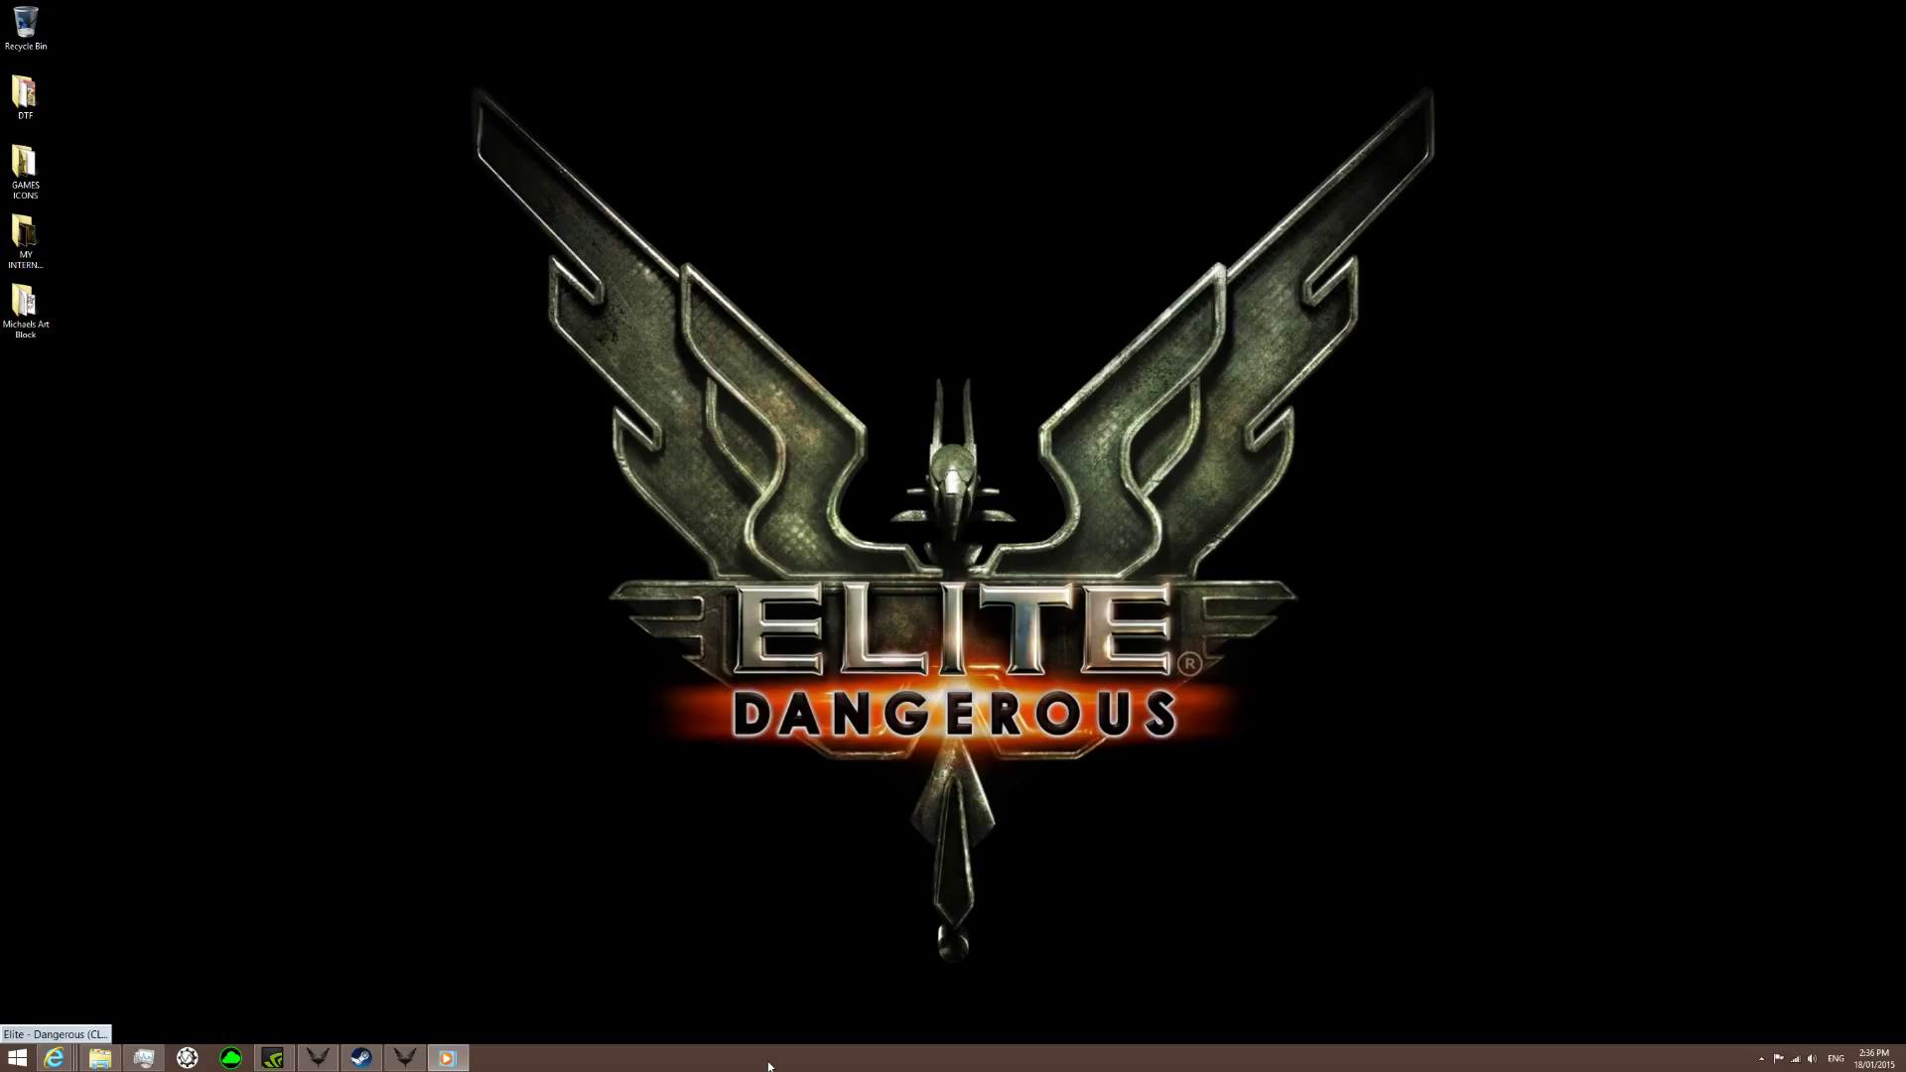
mouse_move(315, 790)
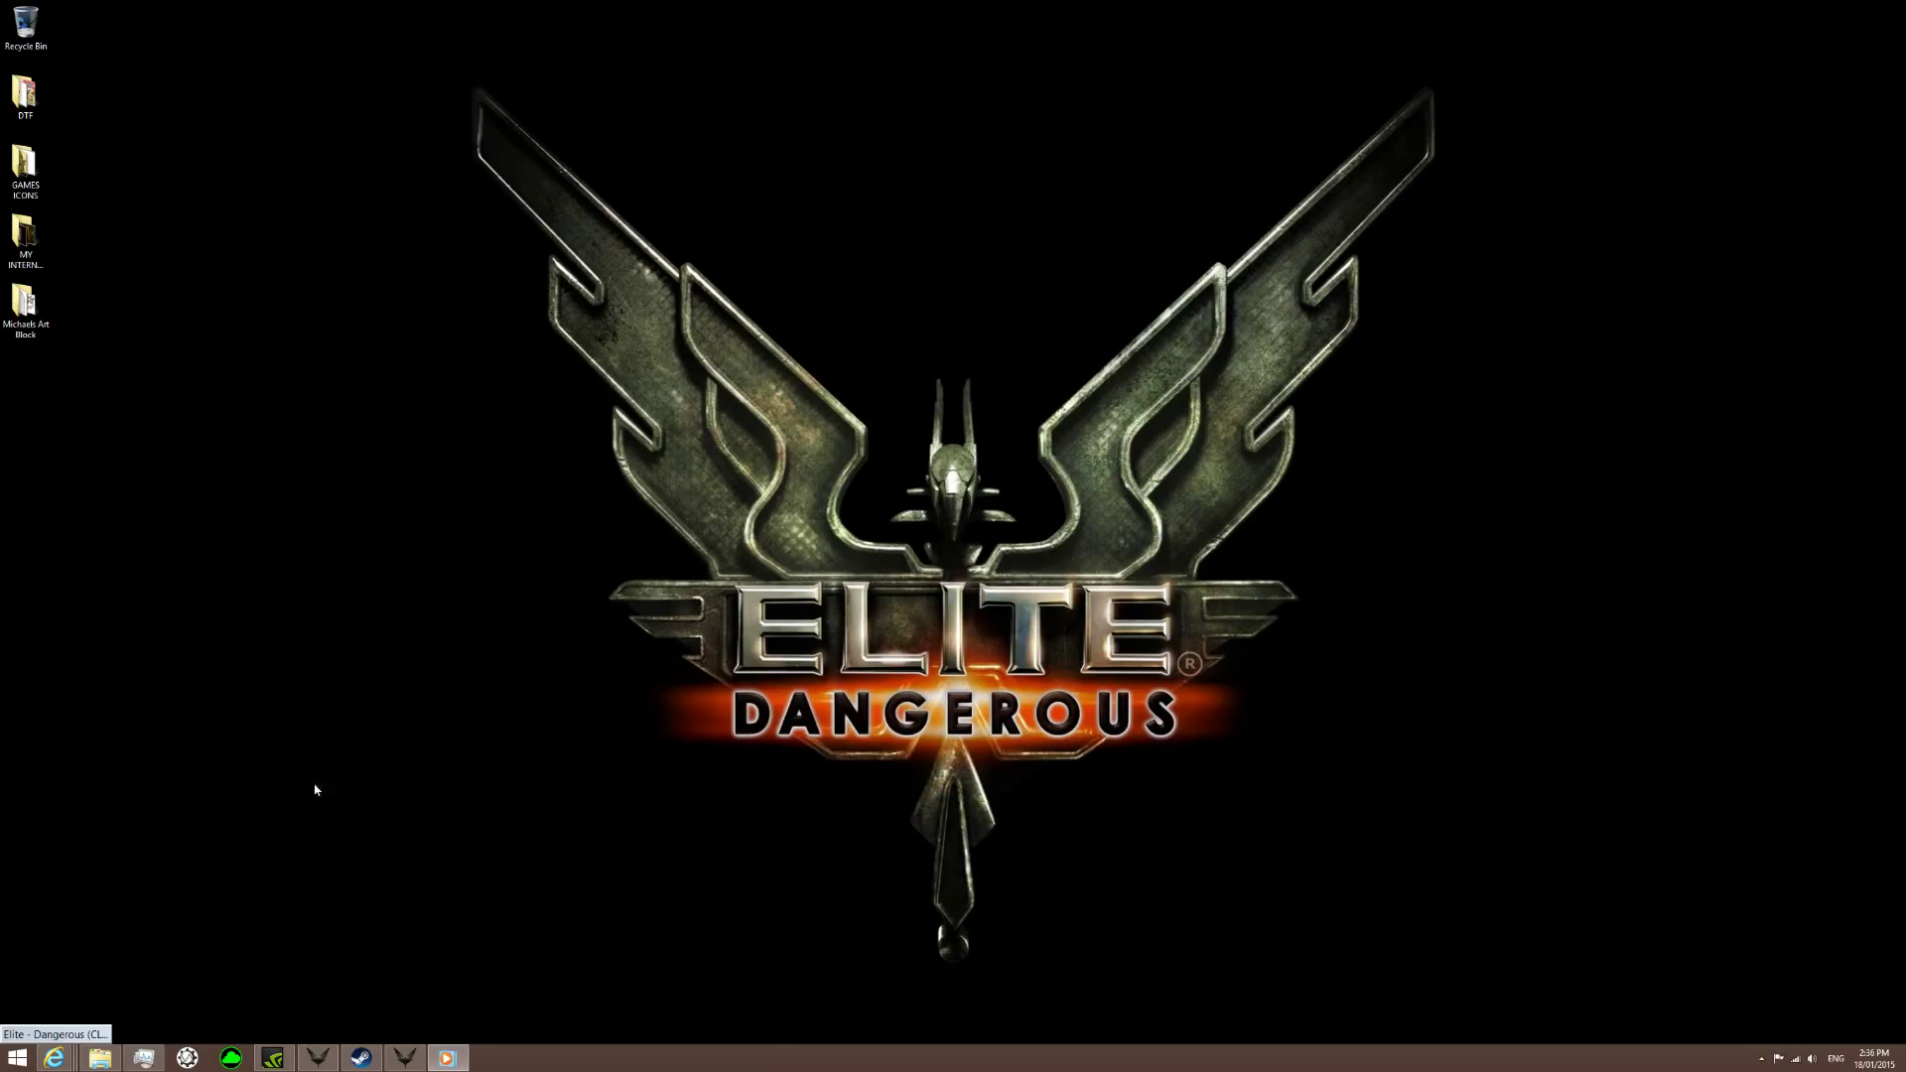
mouse_move(347, 256)
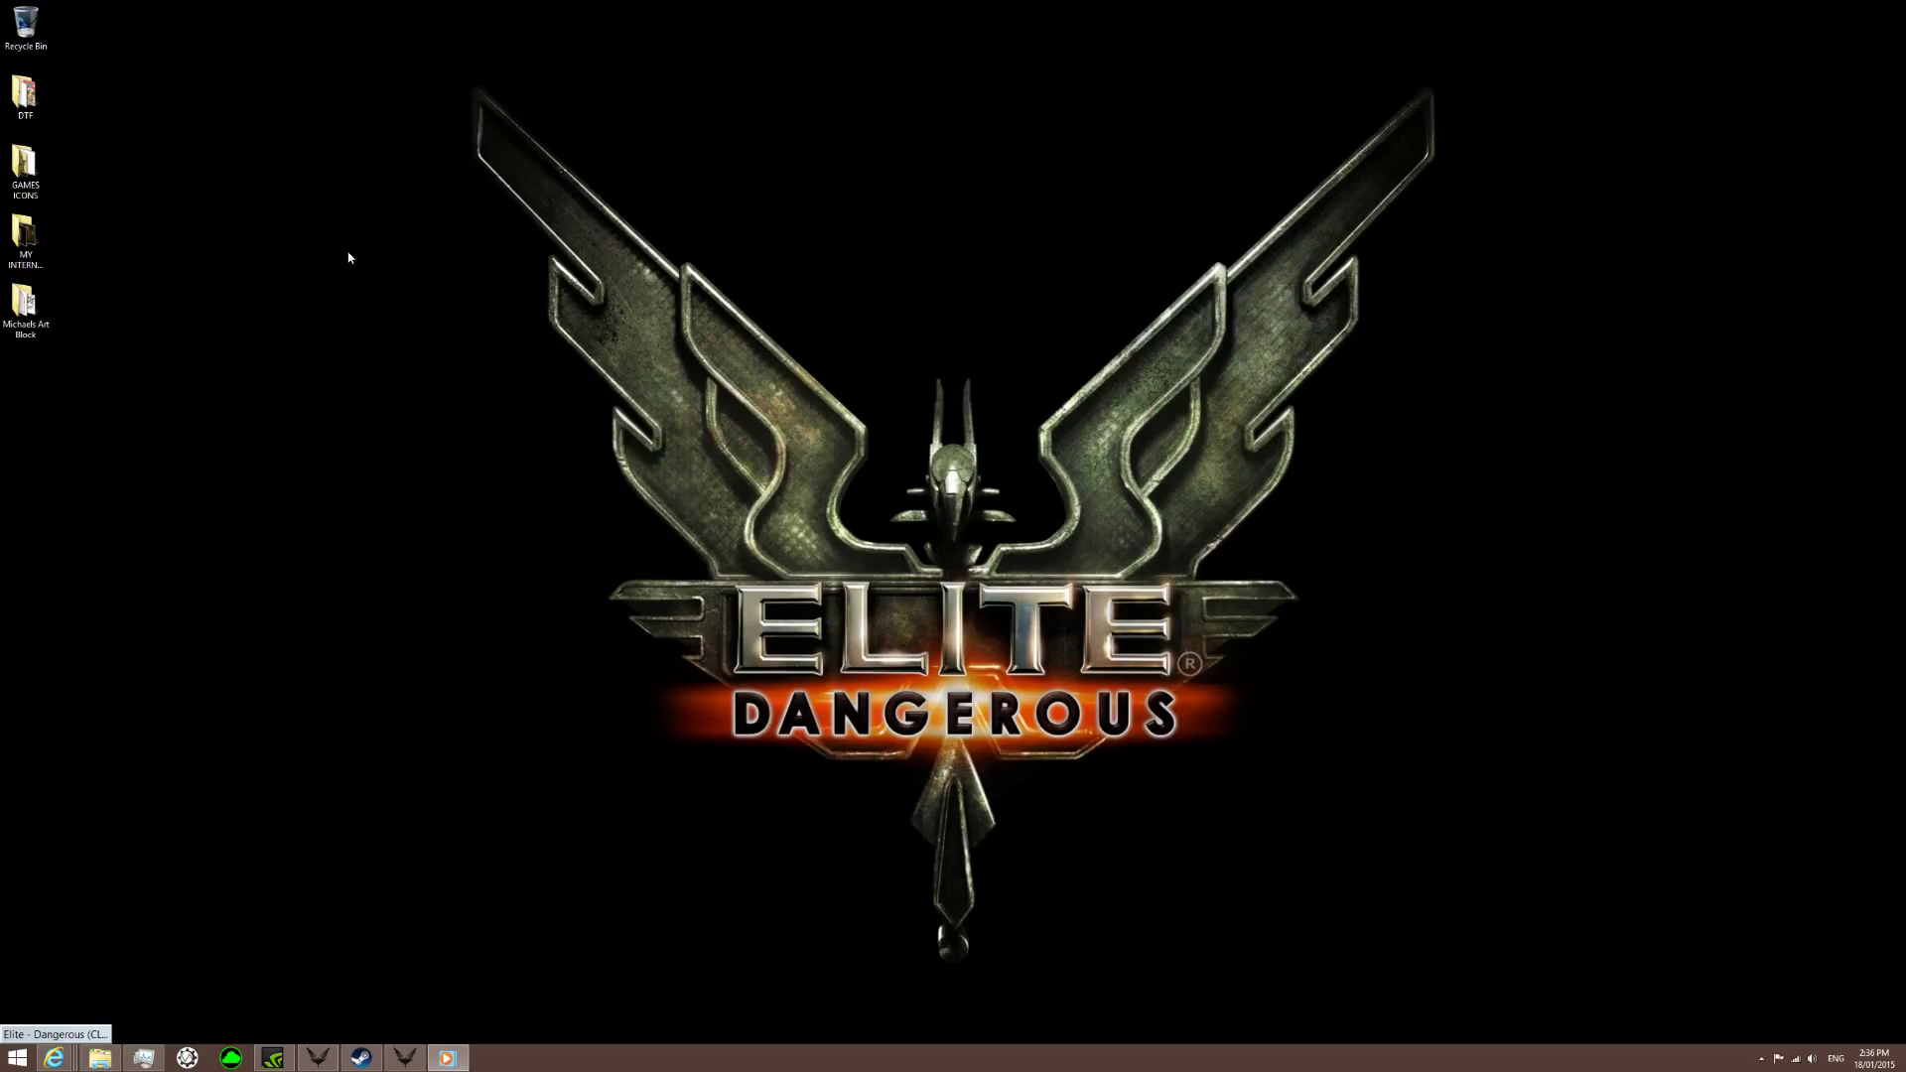
mouse_move(557, 342)
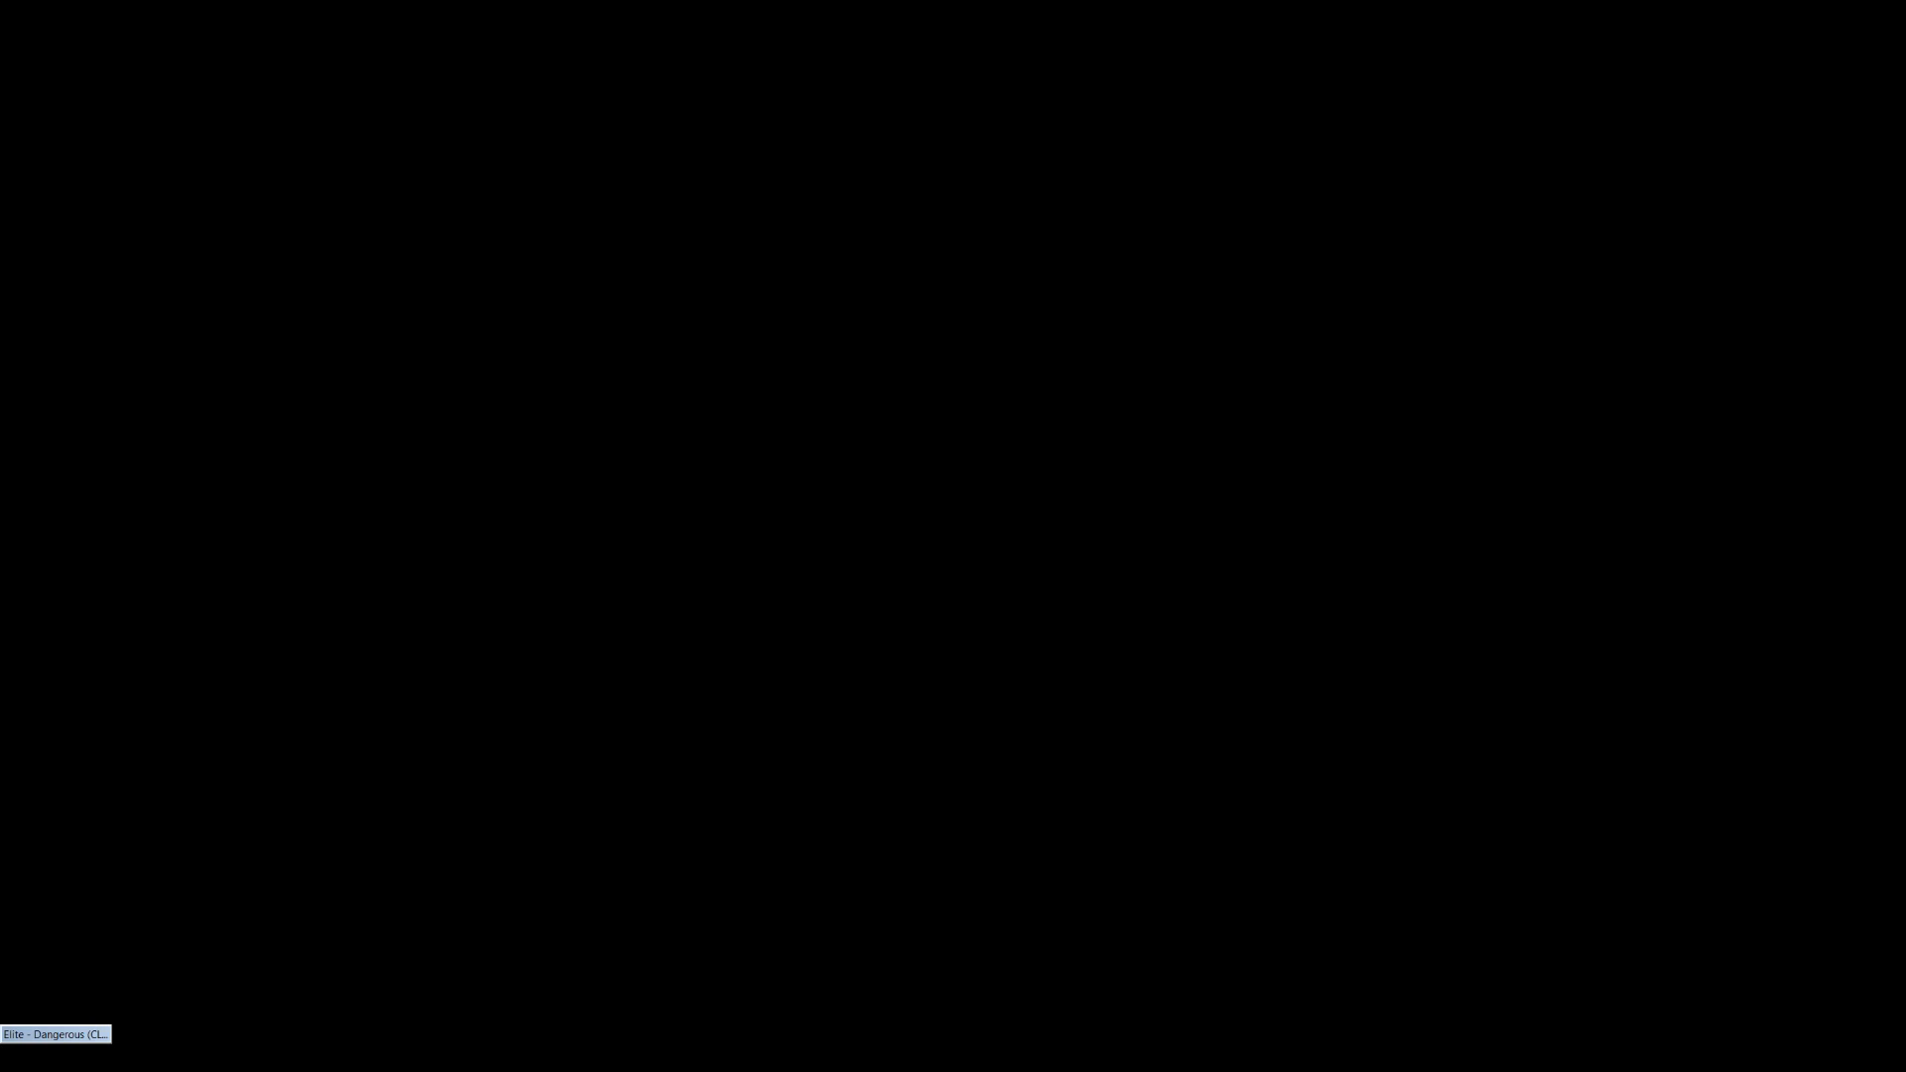
mouse_move(955, 545)
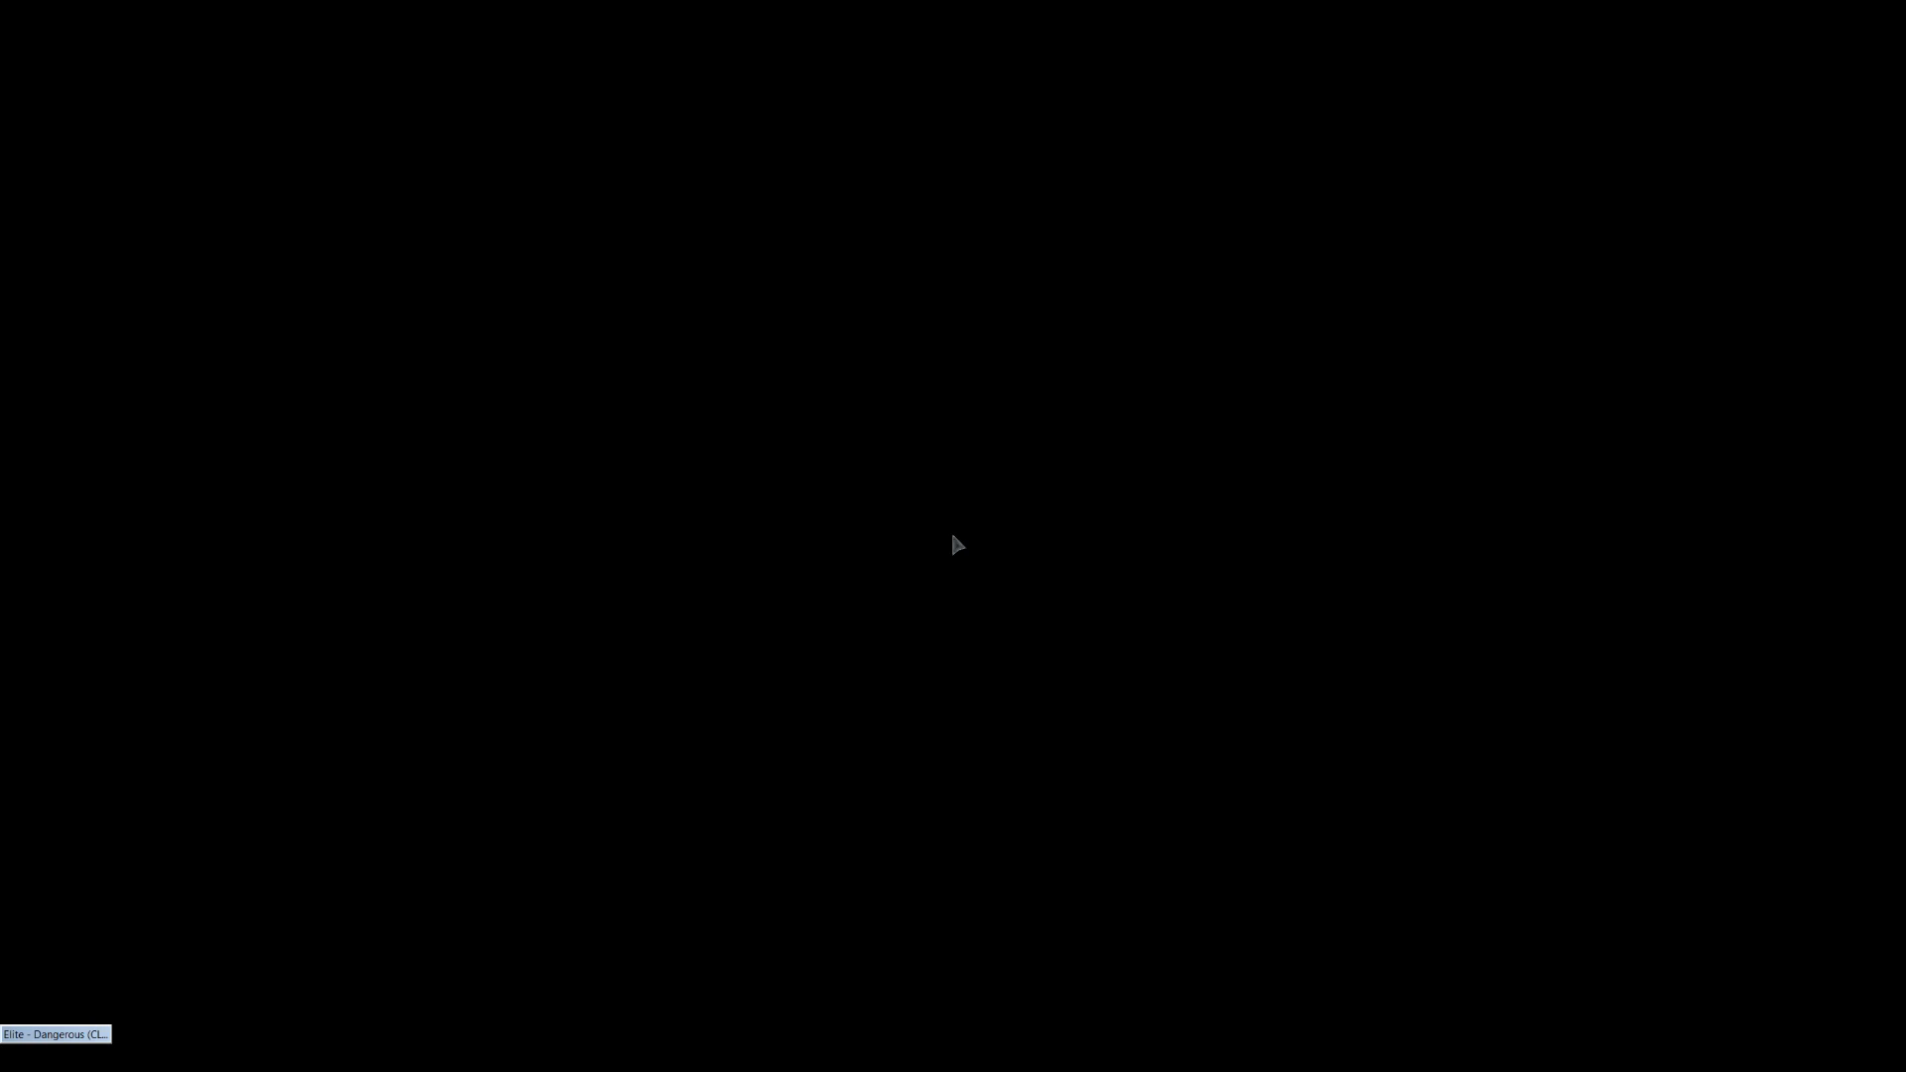
mouse_move(964, 534)
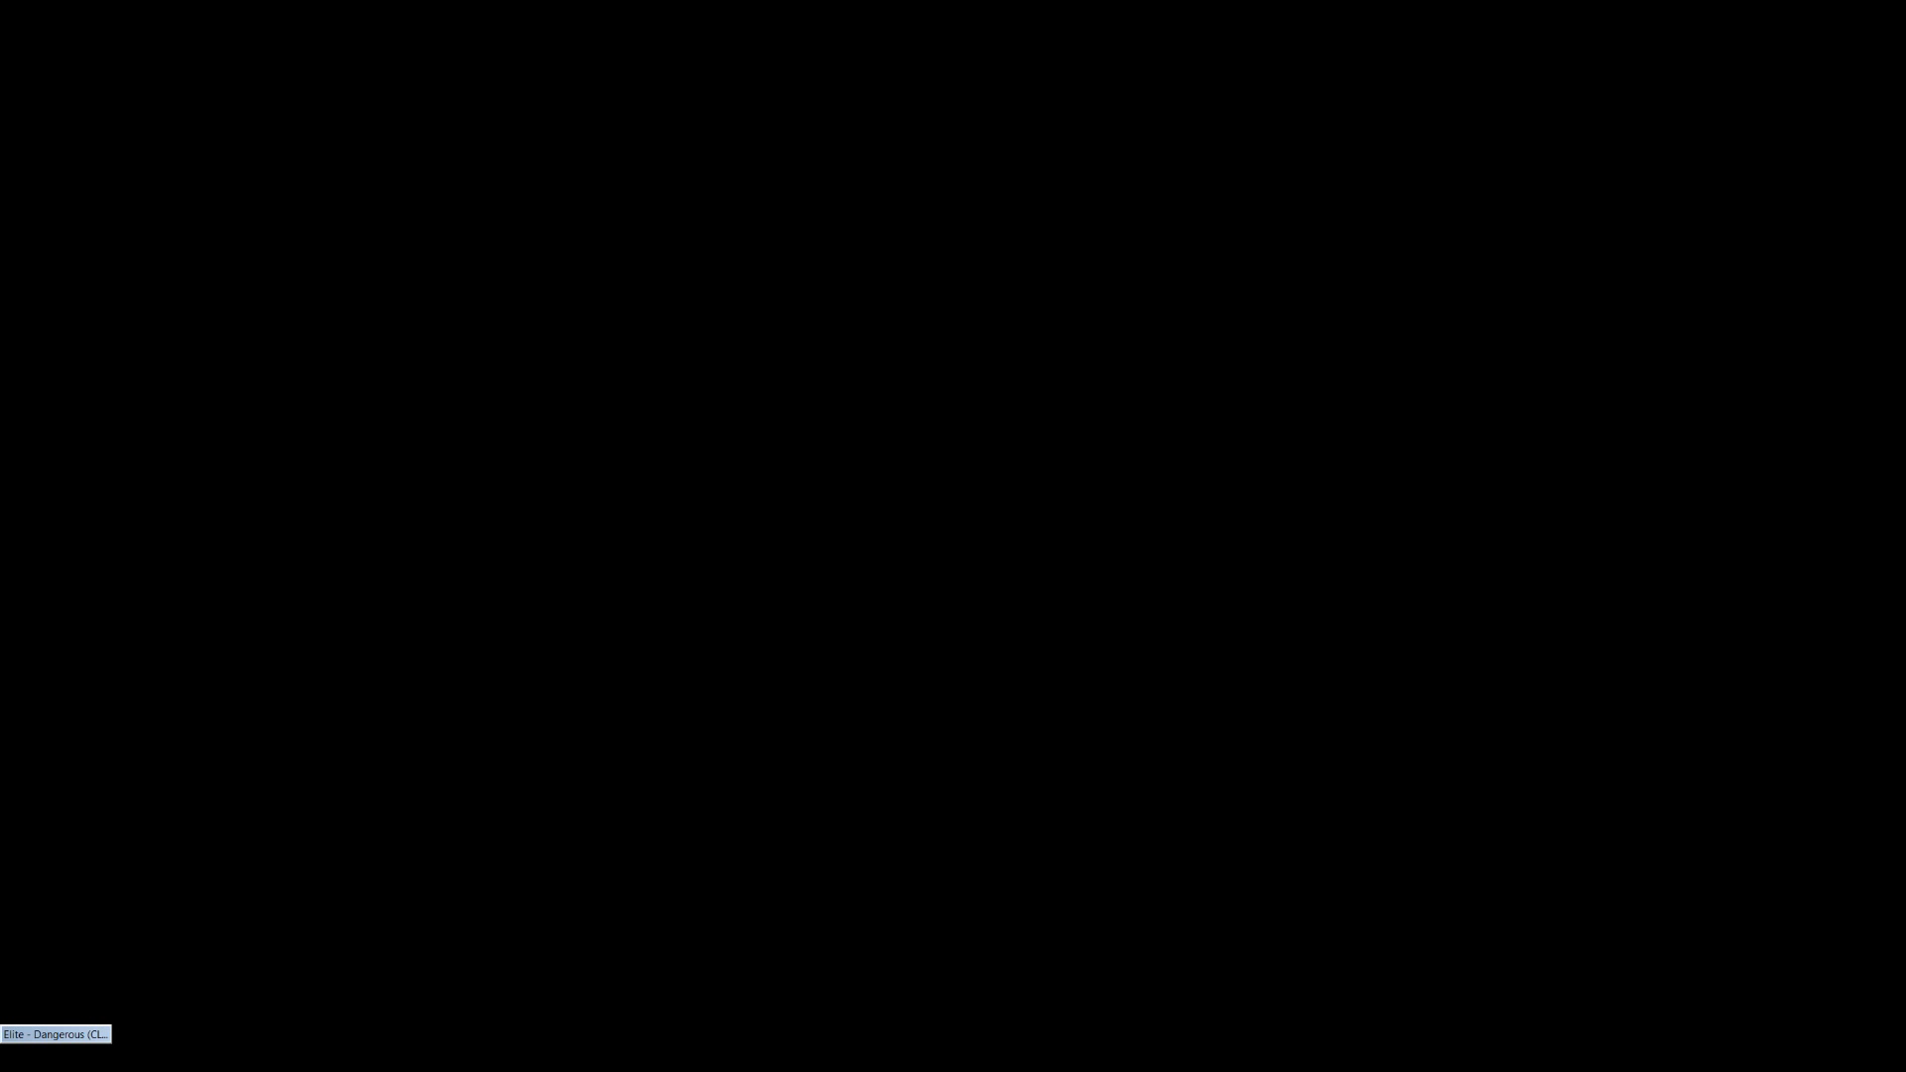
mouse_move(955, 545)
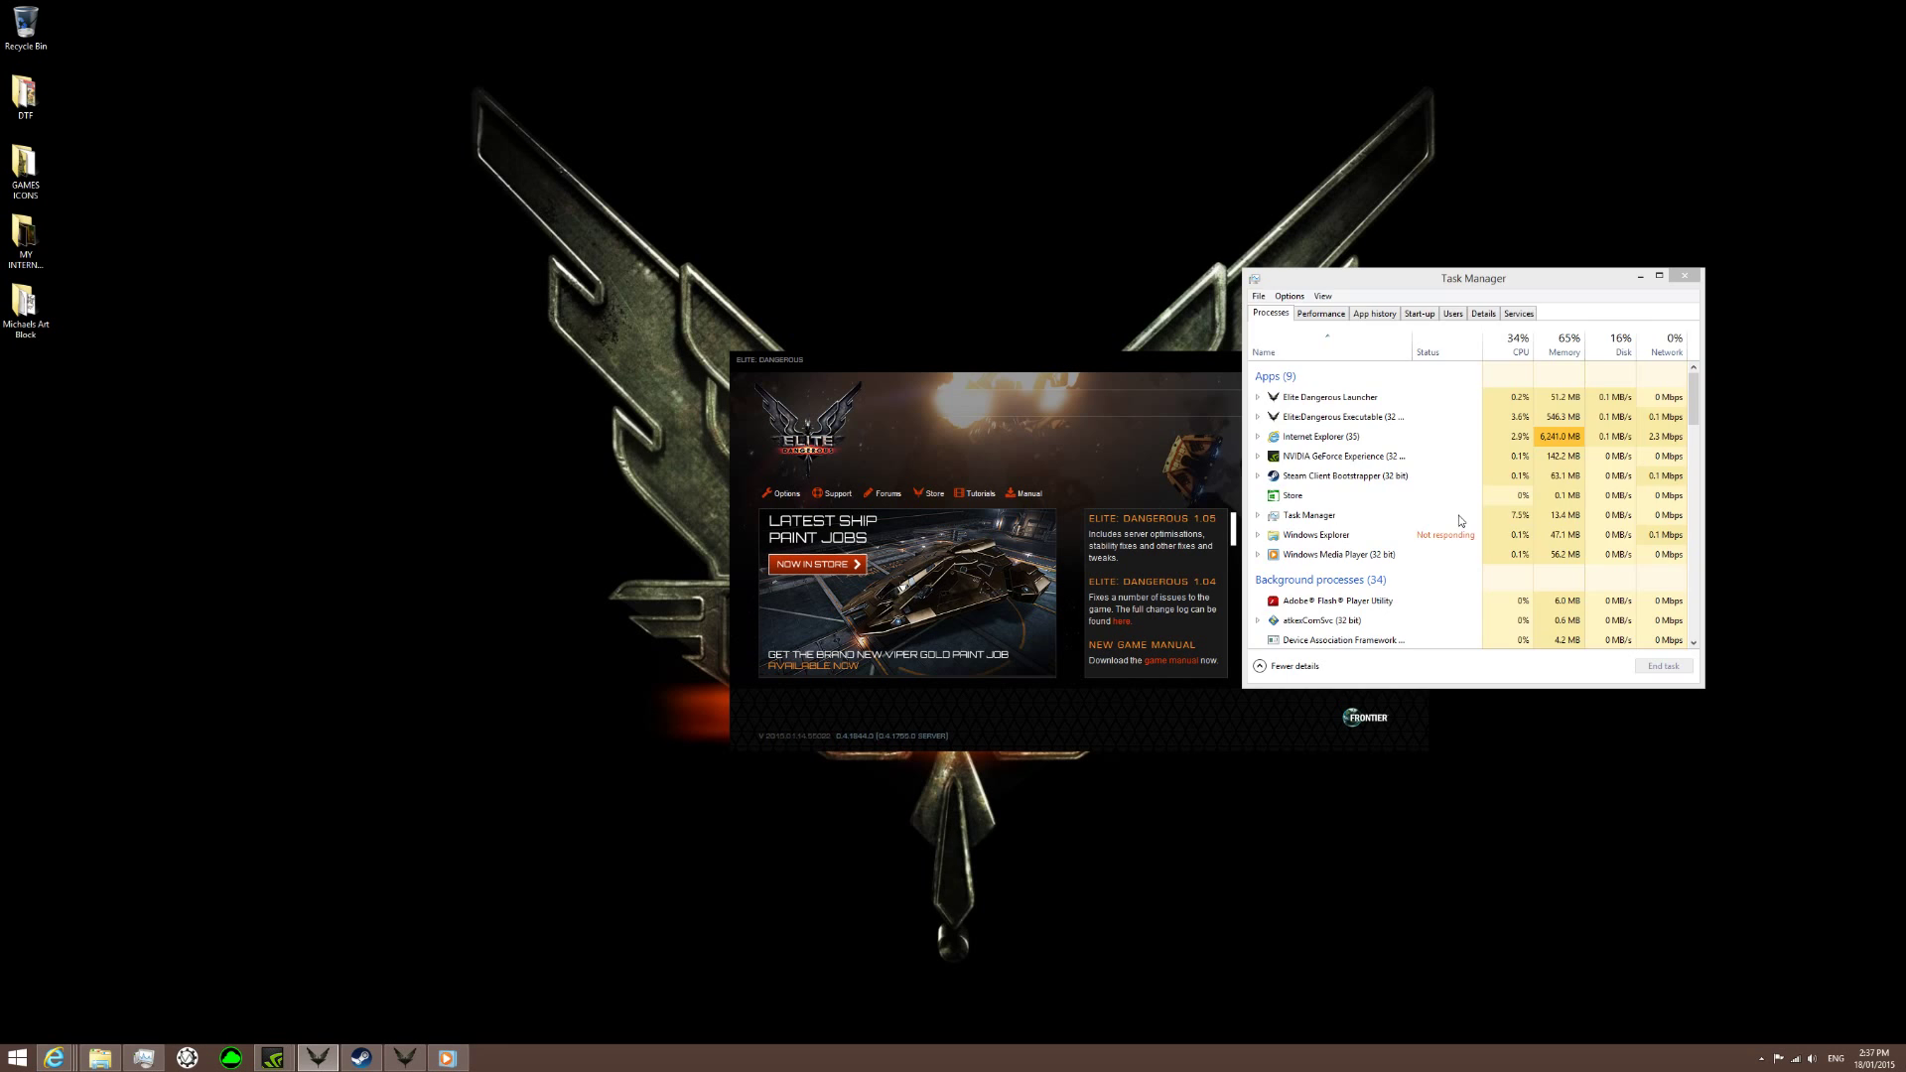
Open Task Manager through Ctrl+Alt+Delete, then dismiss it, leaving the loaded Elite Dangerous Launcher.
key("ctrl+alt+delete")
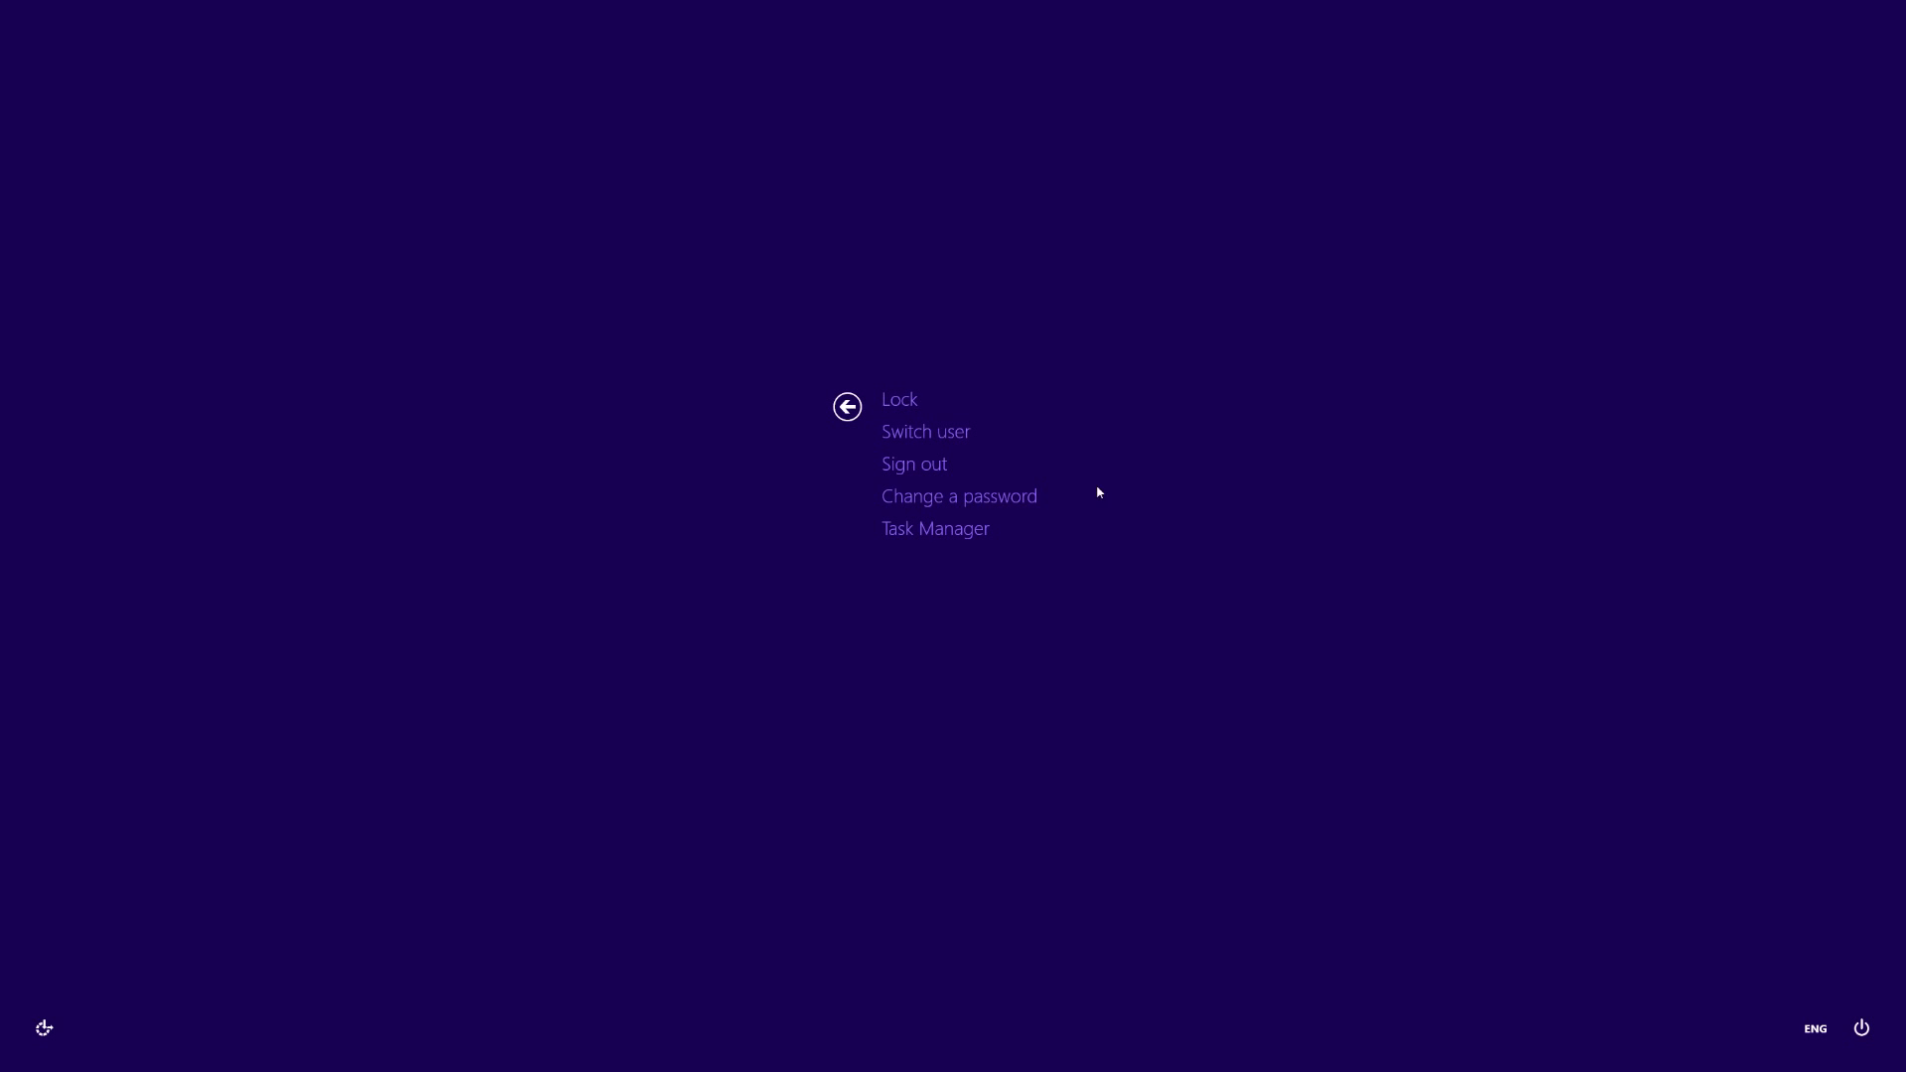
left_click(936, 527)
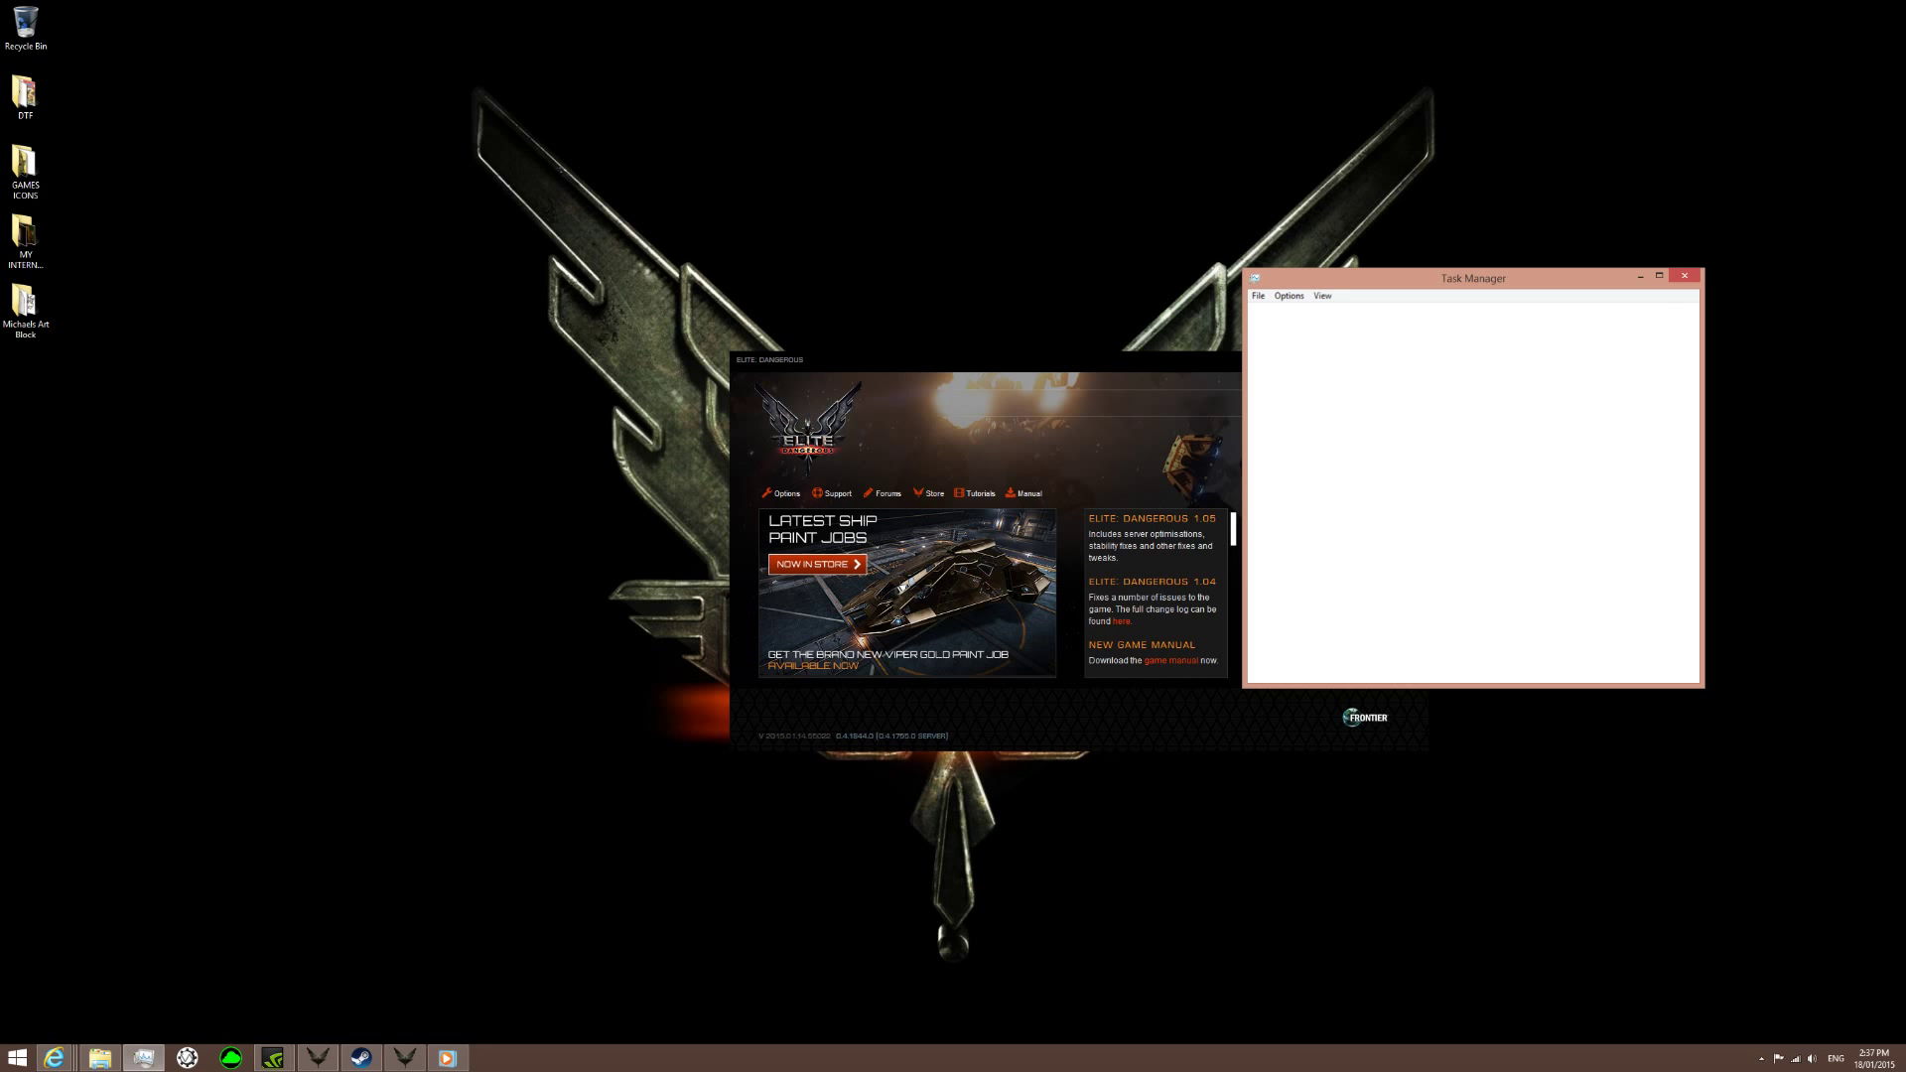
key("ctrl+alt+delete")
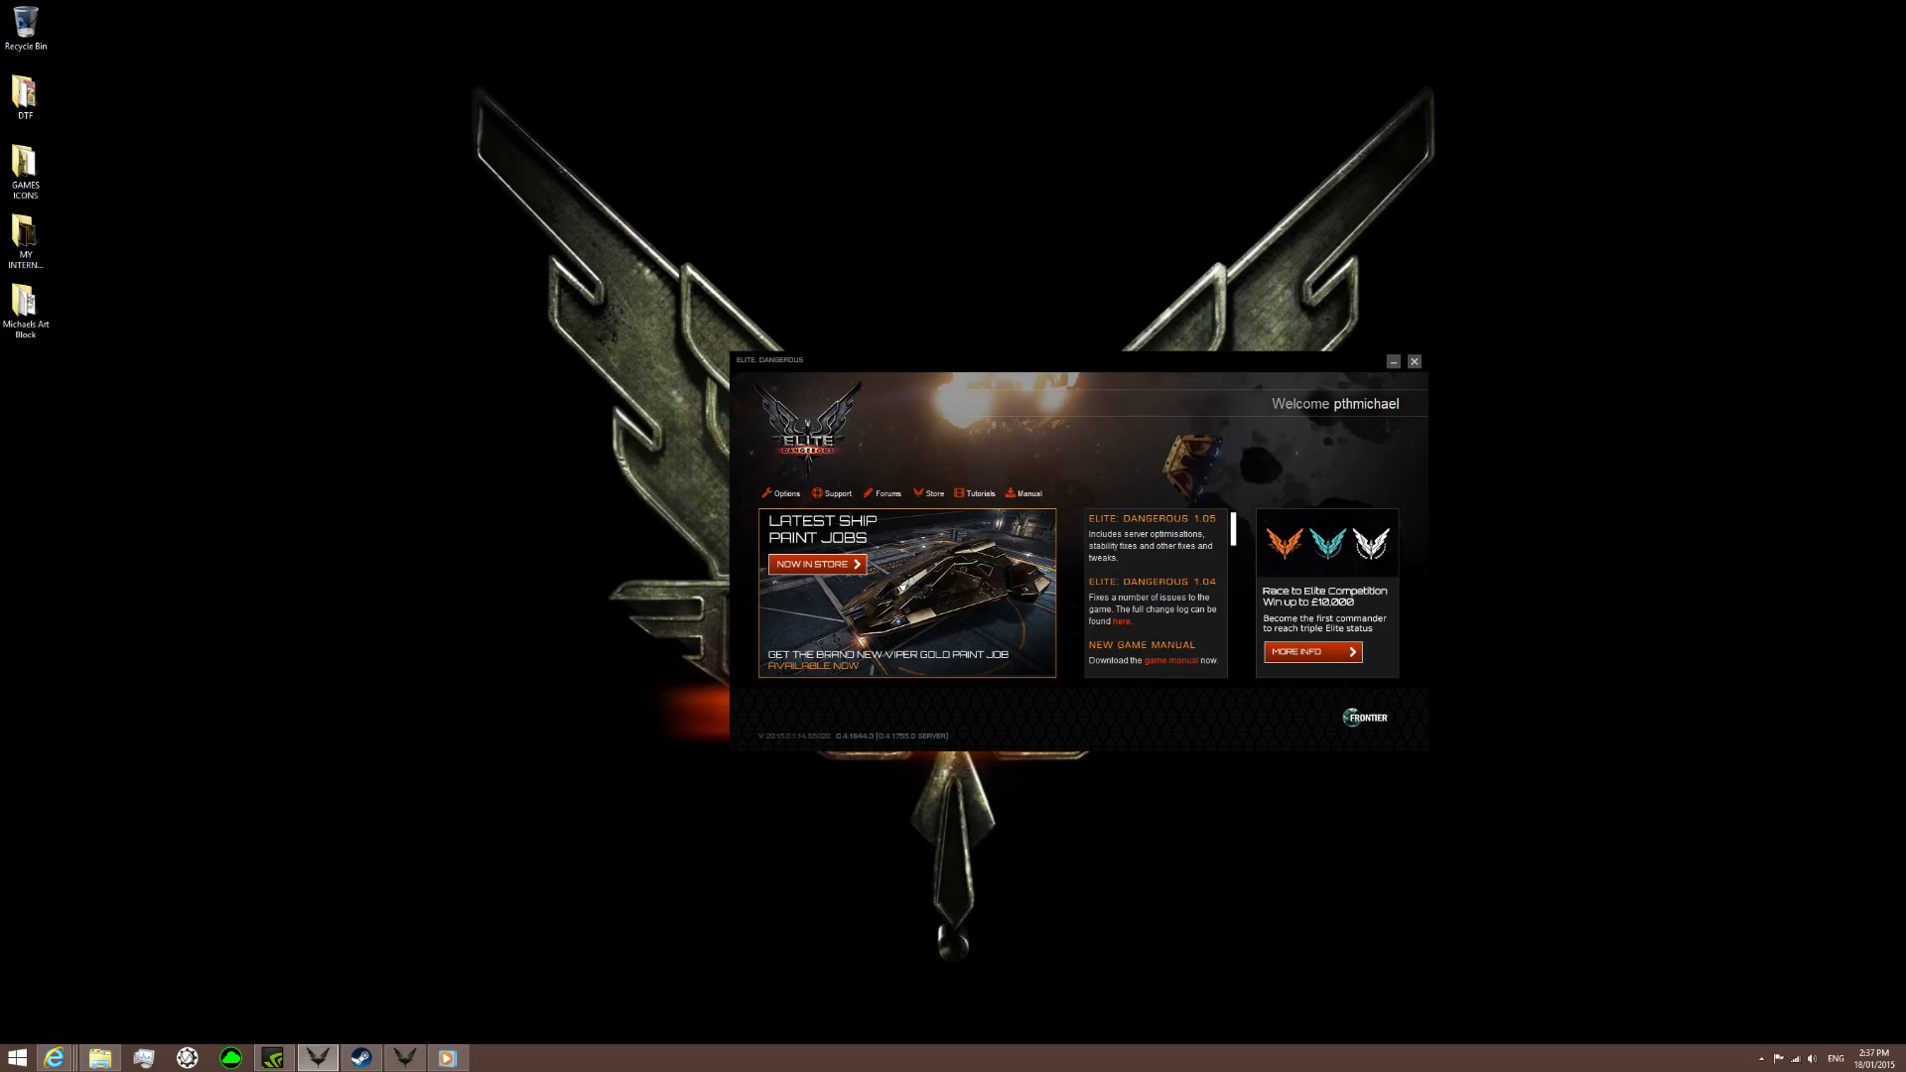
mouse_move(954, 543)
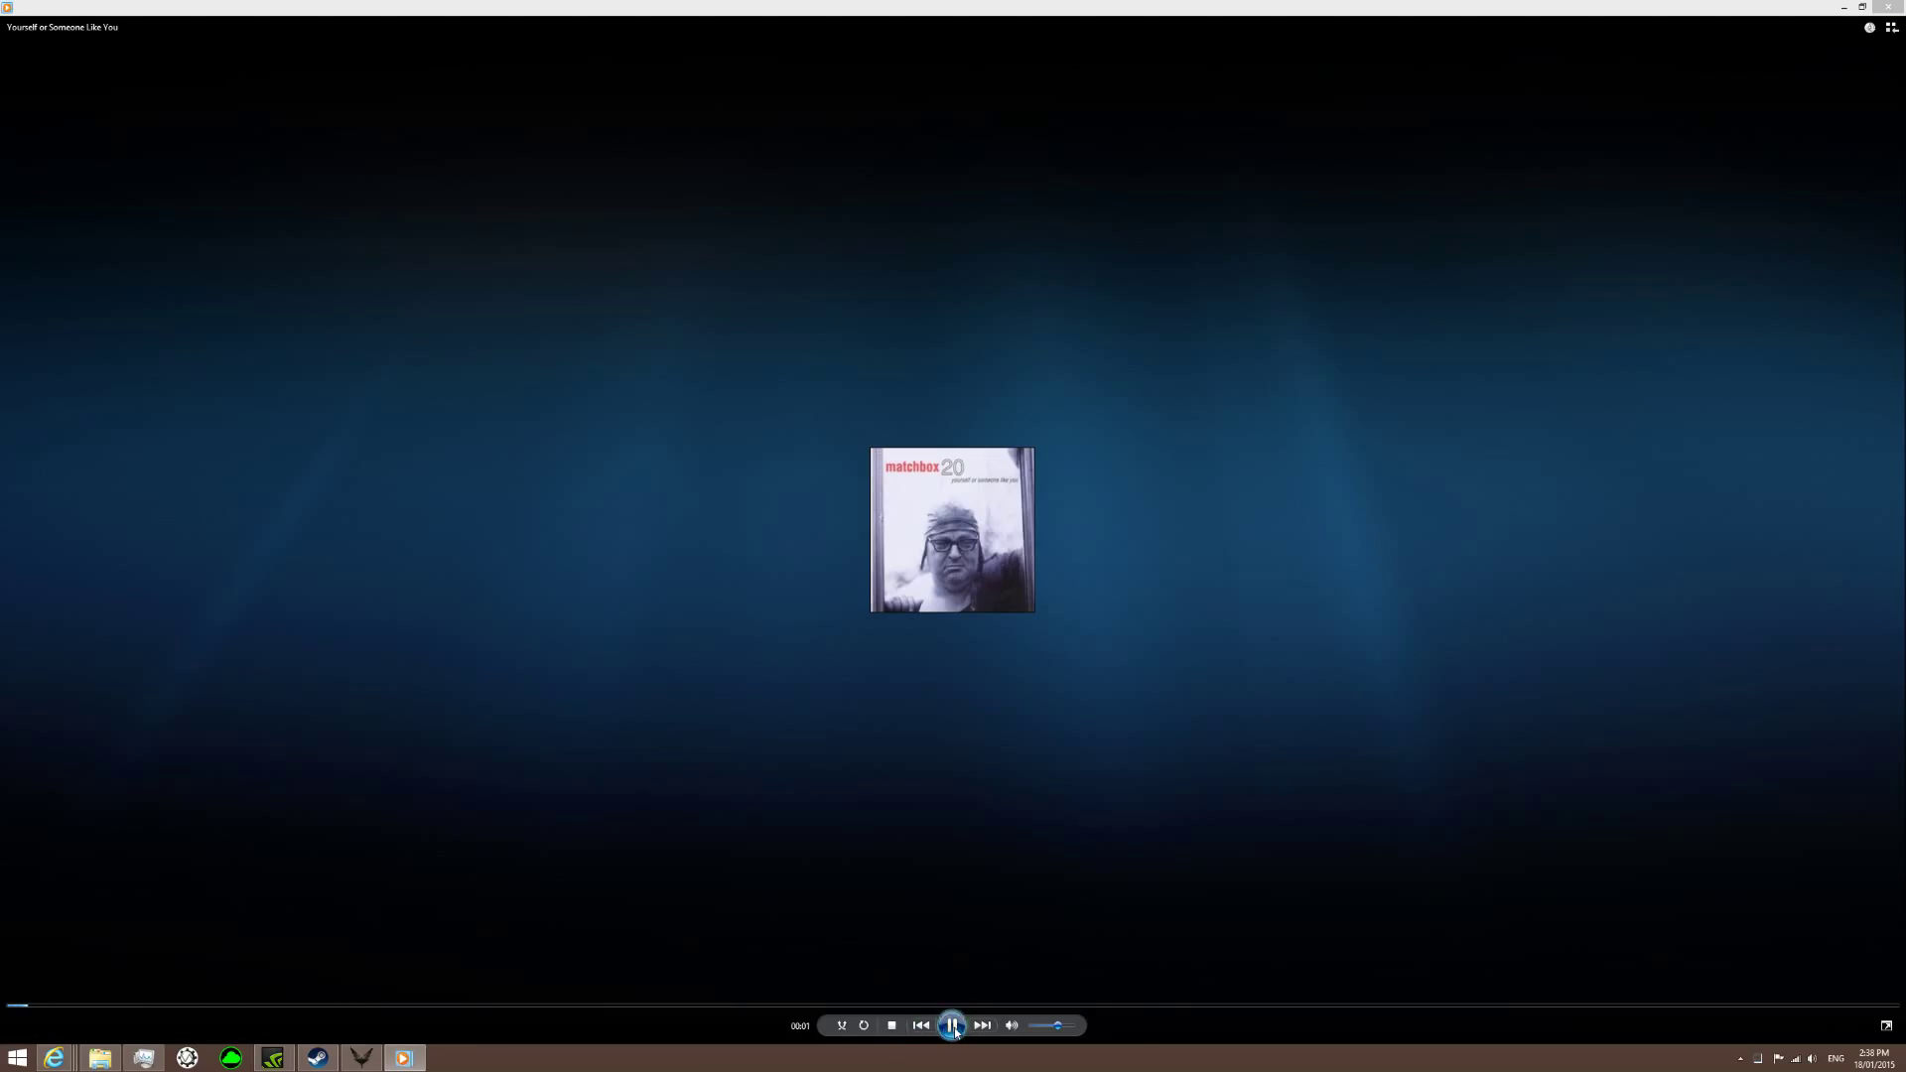
Pause the full-screen Matchbox 20 album track at about one second.
left_click(953, 1026)
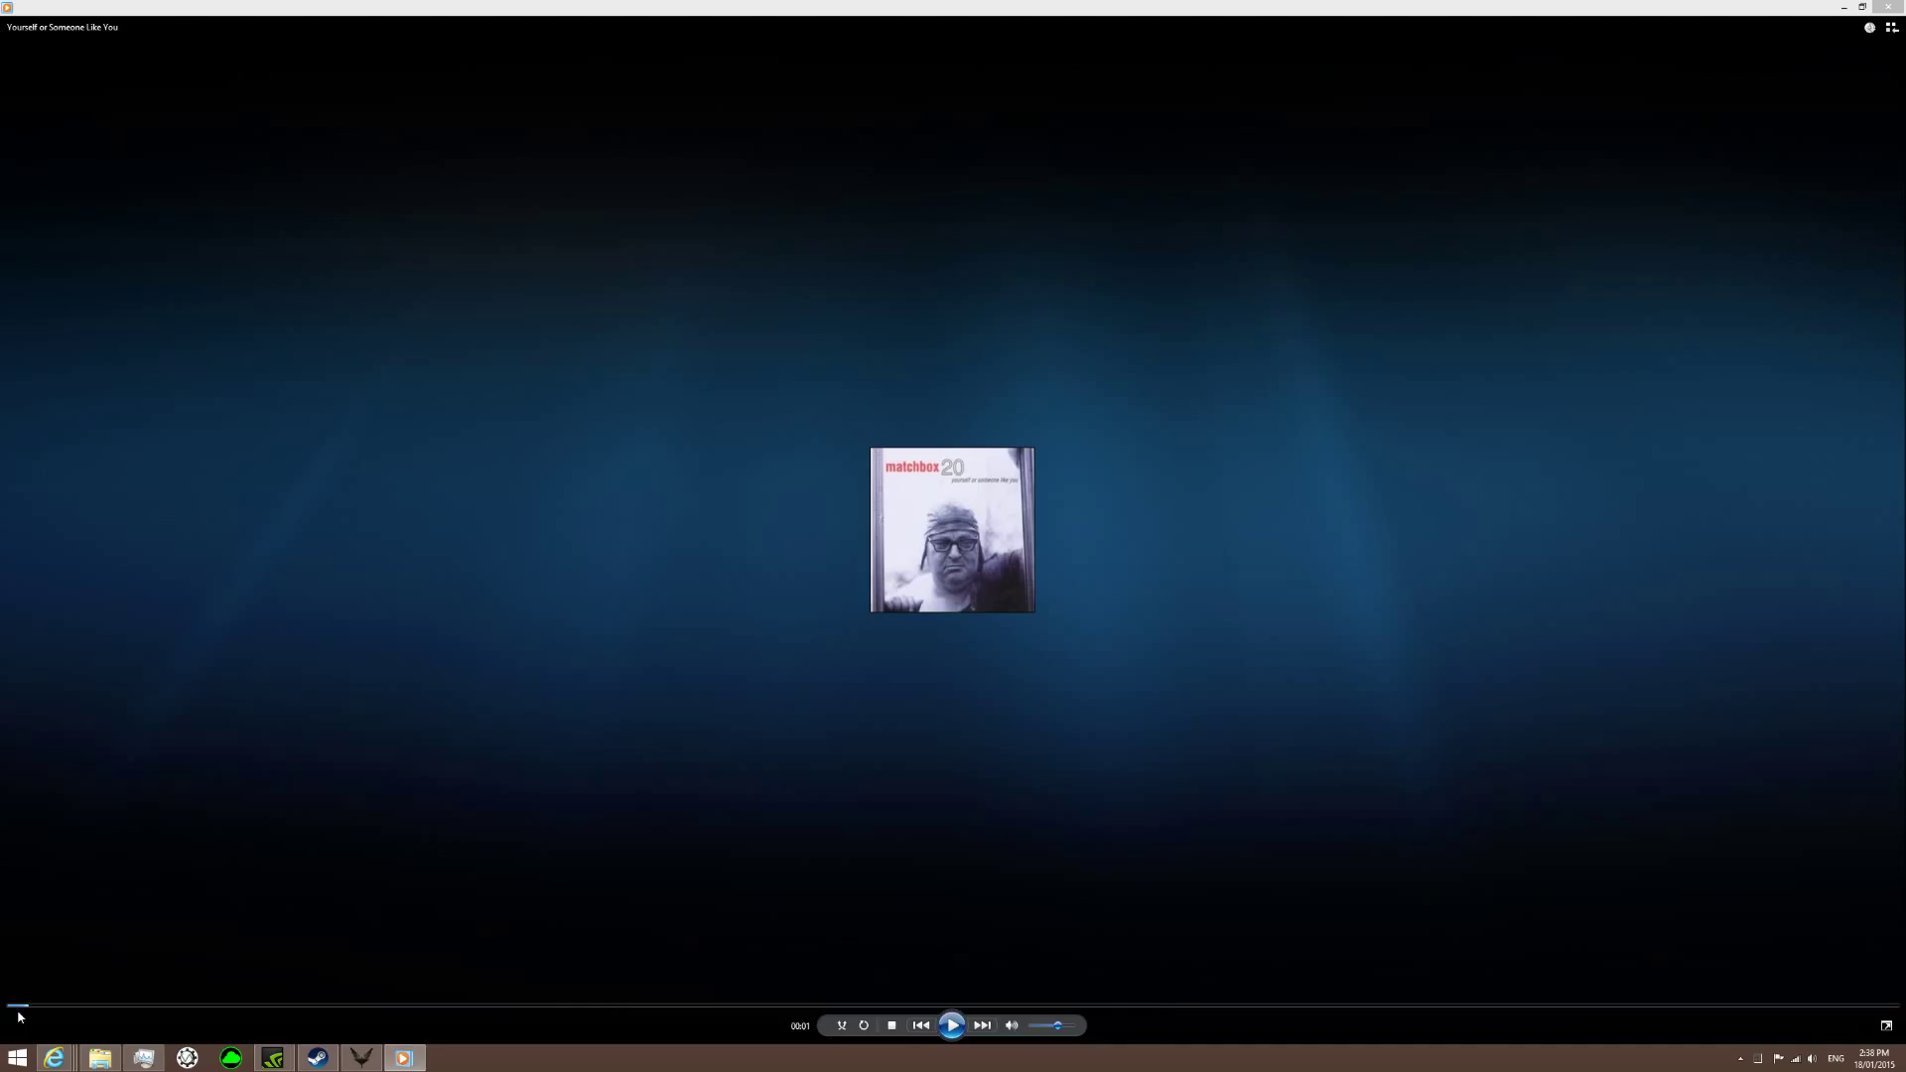
mouse_move(919, 1043)
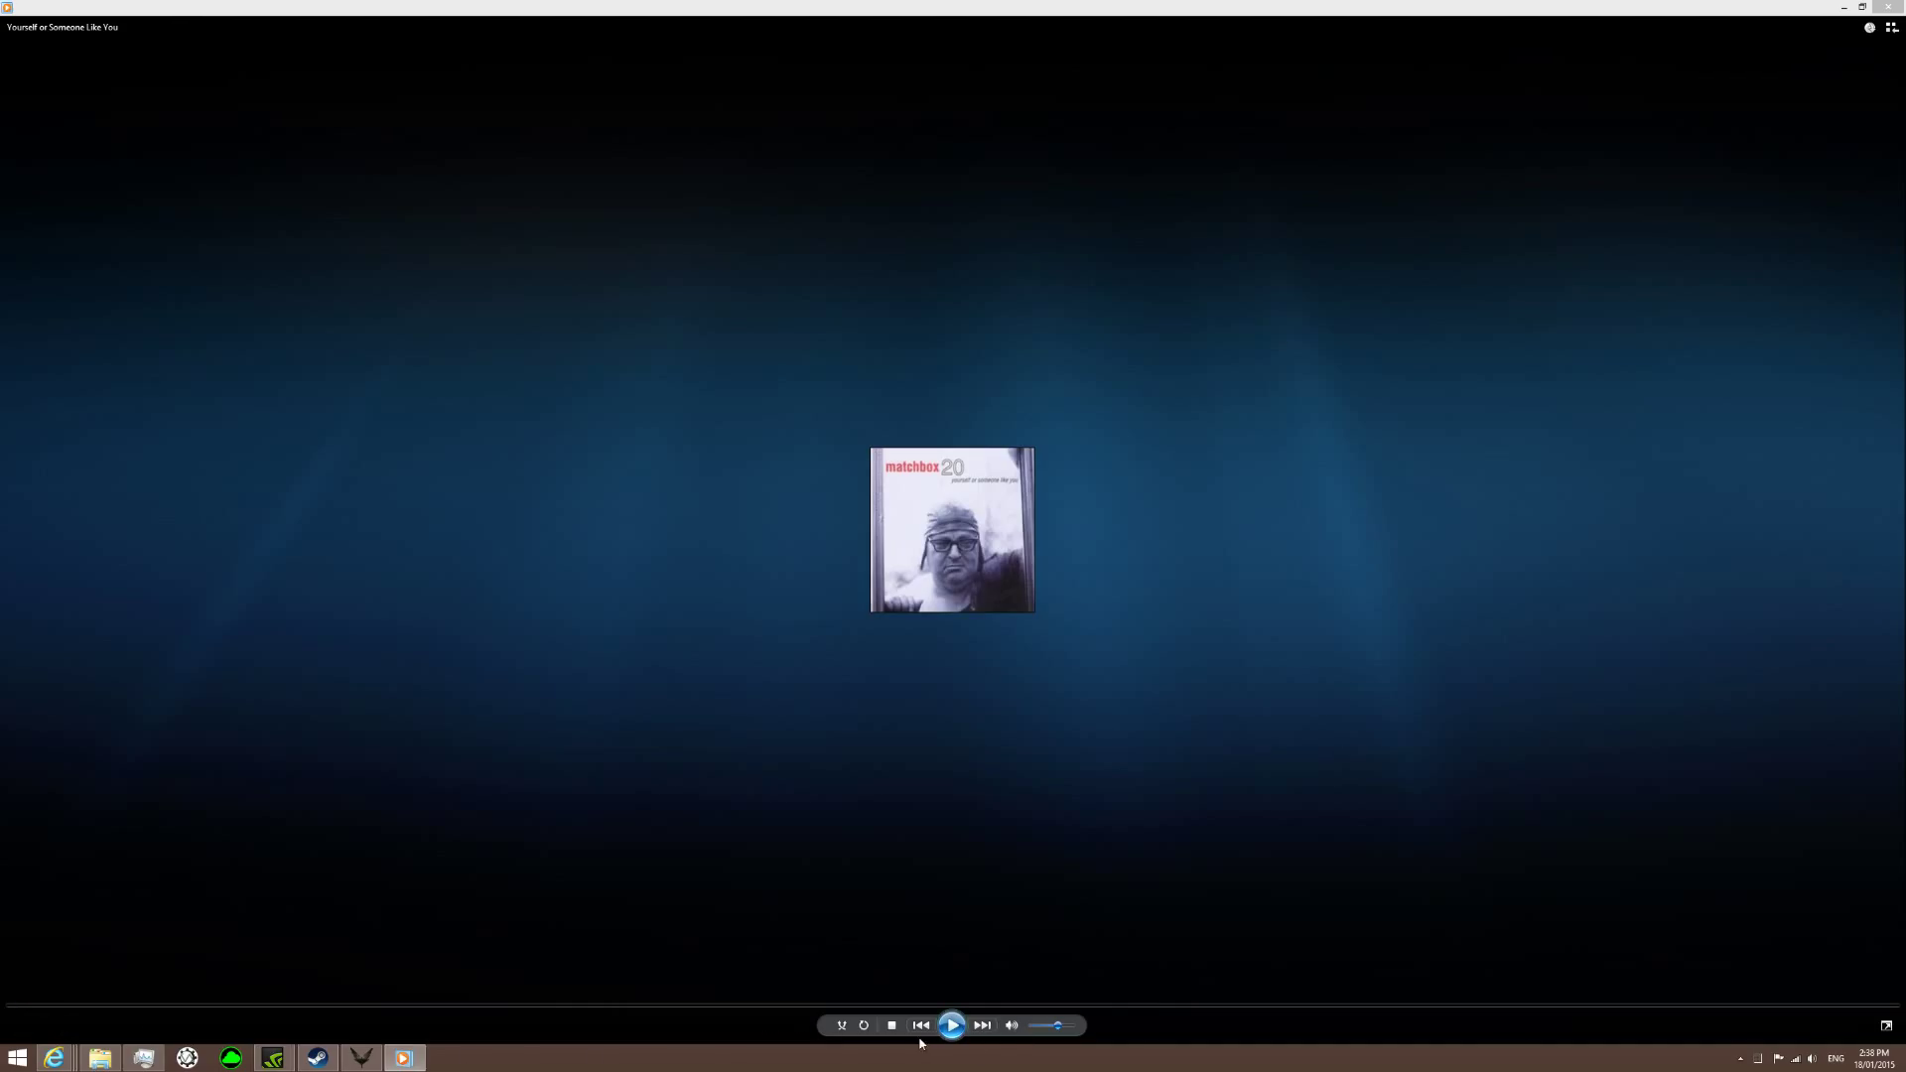